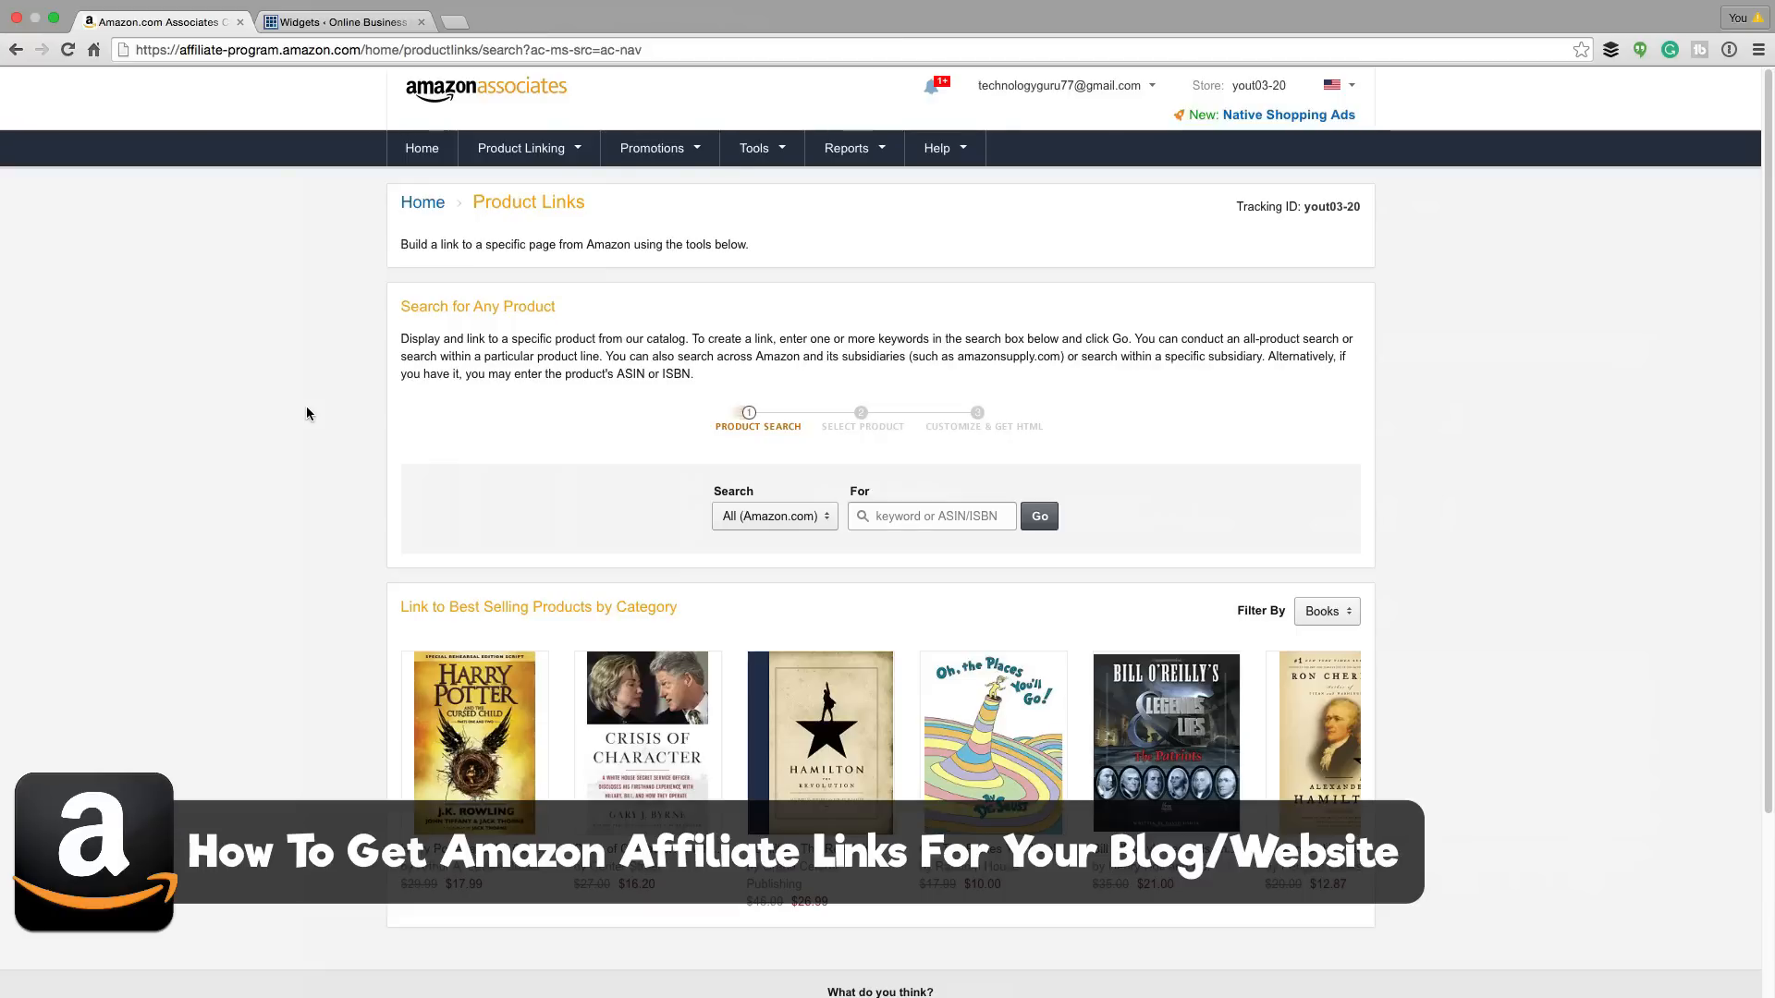
{"action": "mouse_move", "coordinate": [298, 413]}
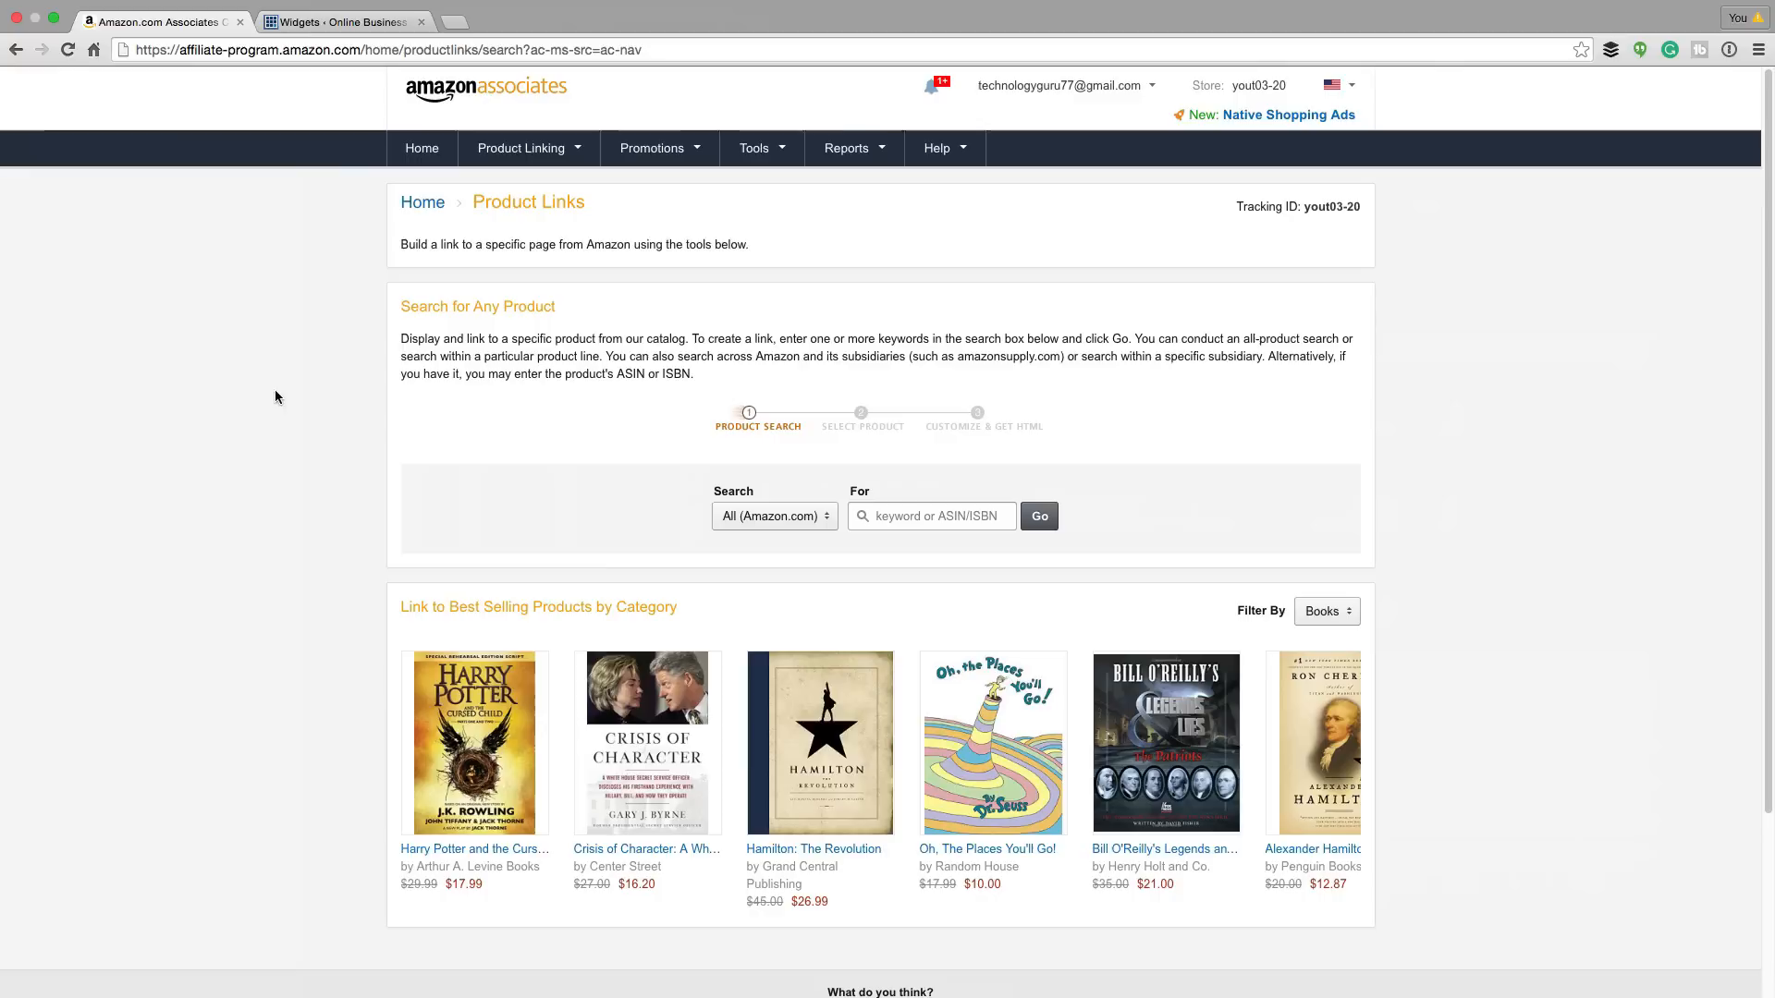
{"action": "mouse_move", "coordinate": [269, 390]}
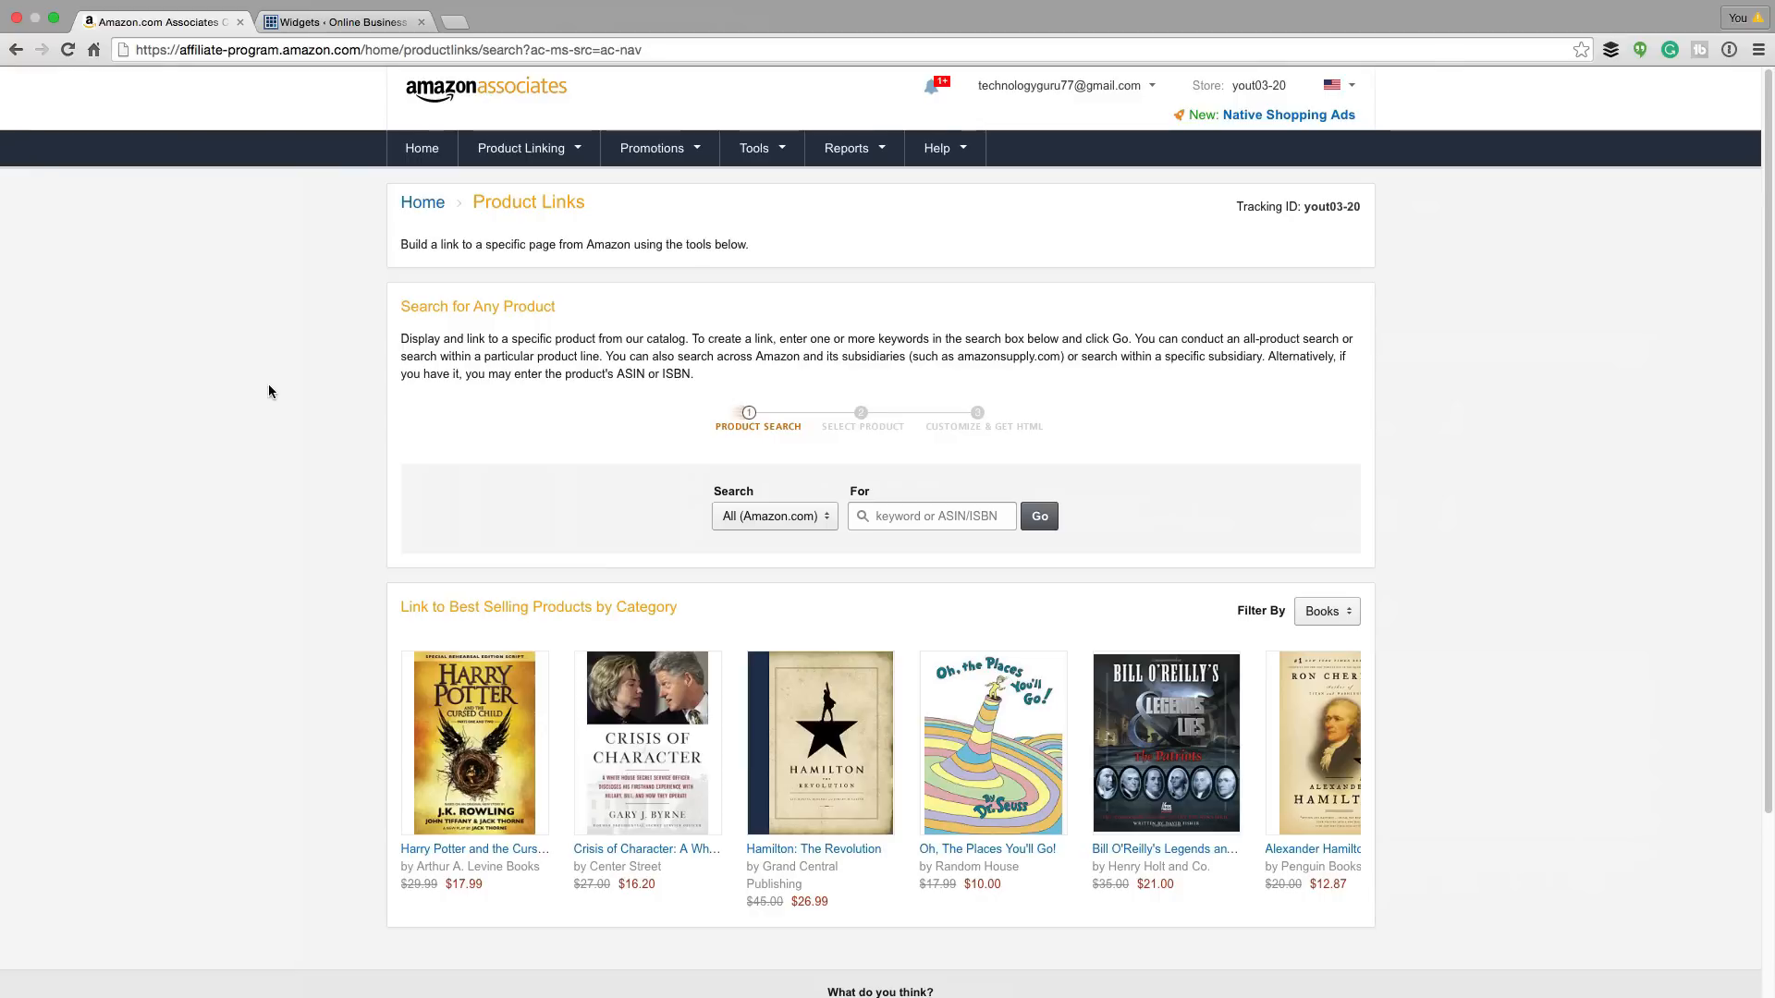
{"action": "mouse_move", "coordinate": [581, 348]}
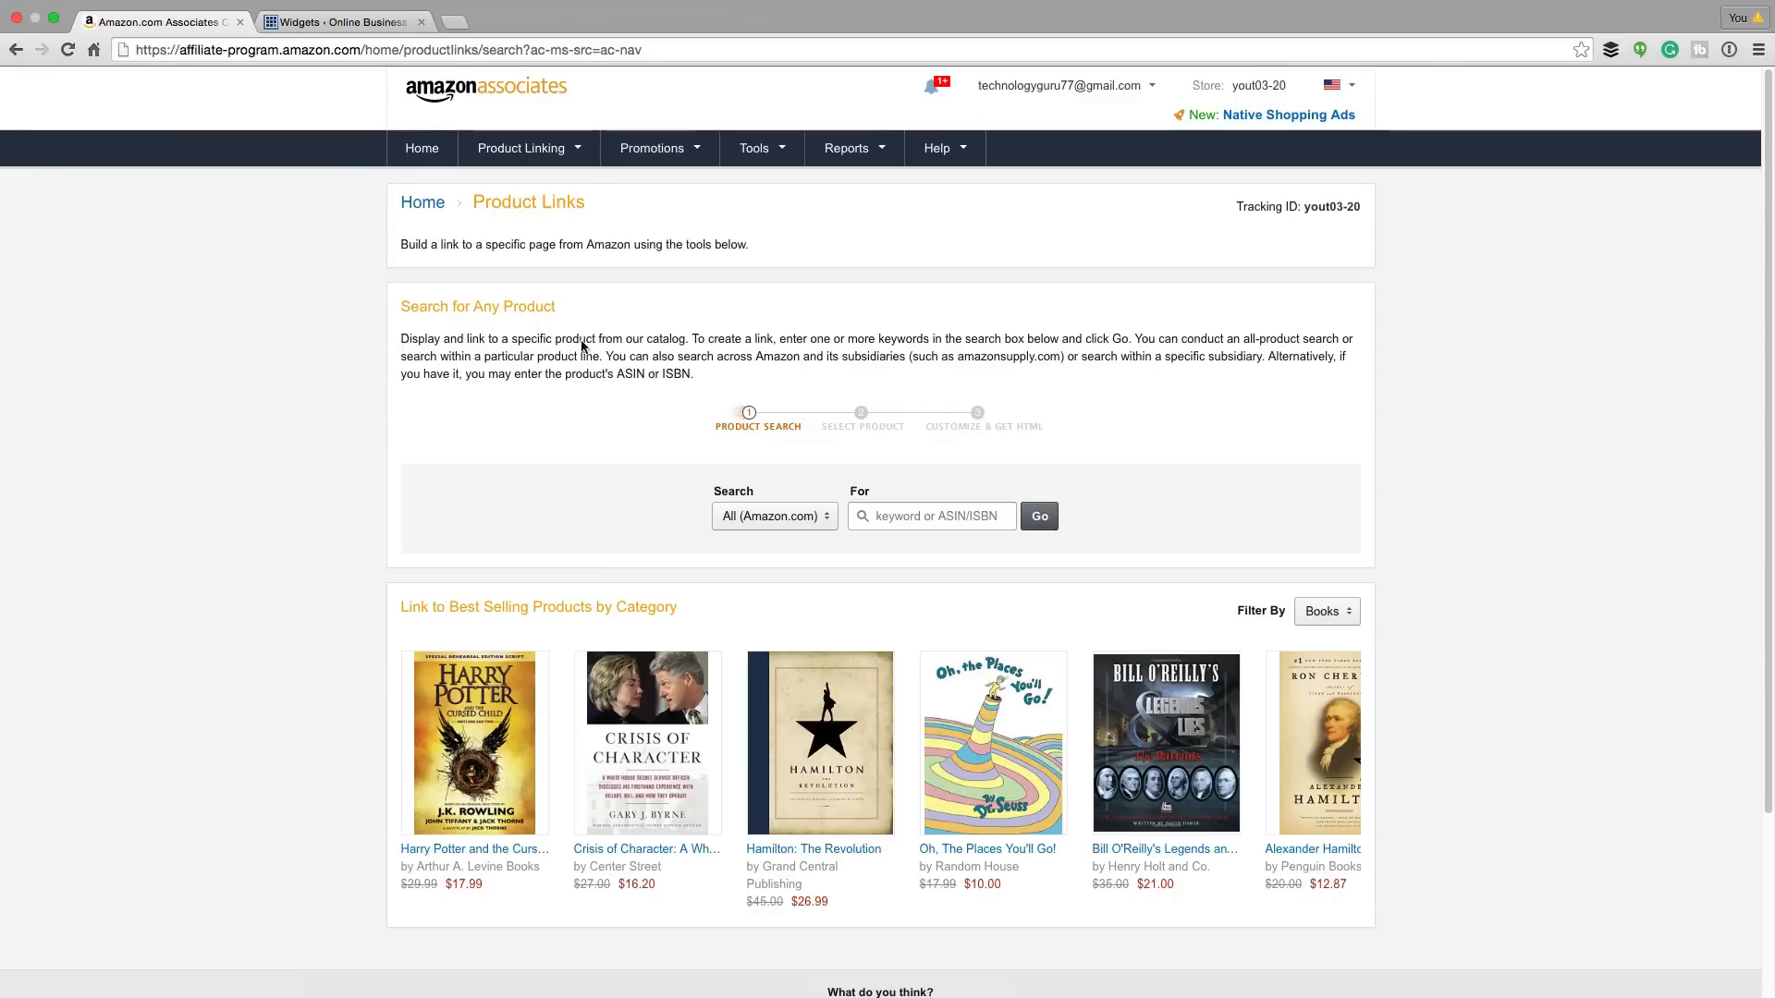
{"action": "mouse_move", "coordinate": [314, 303]}
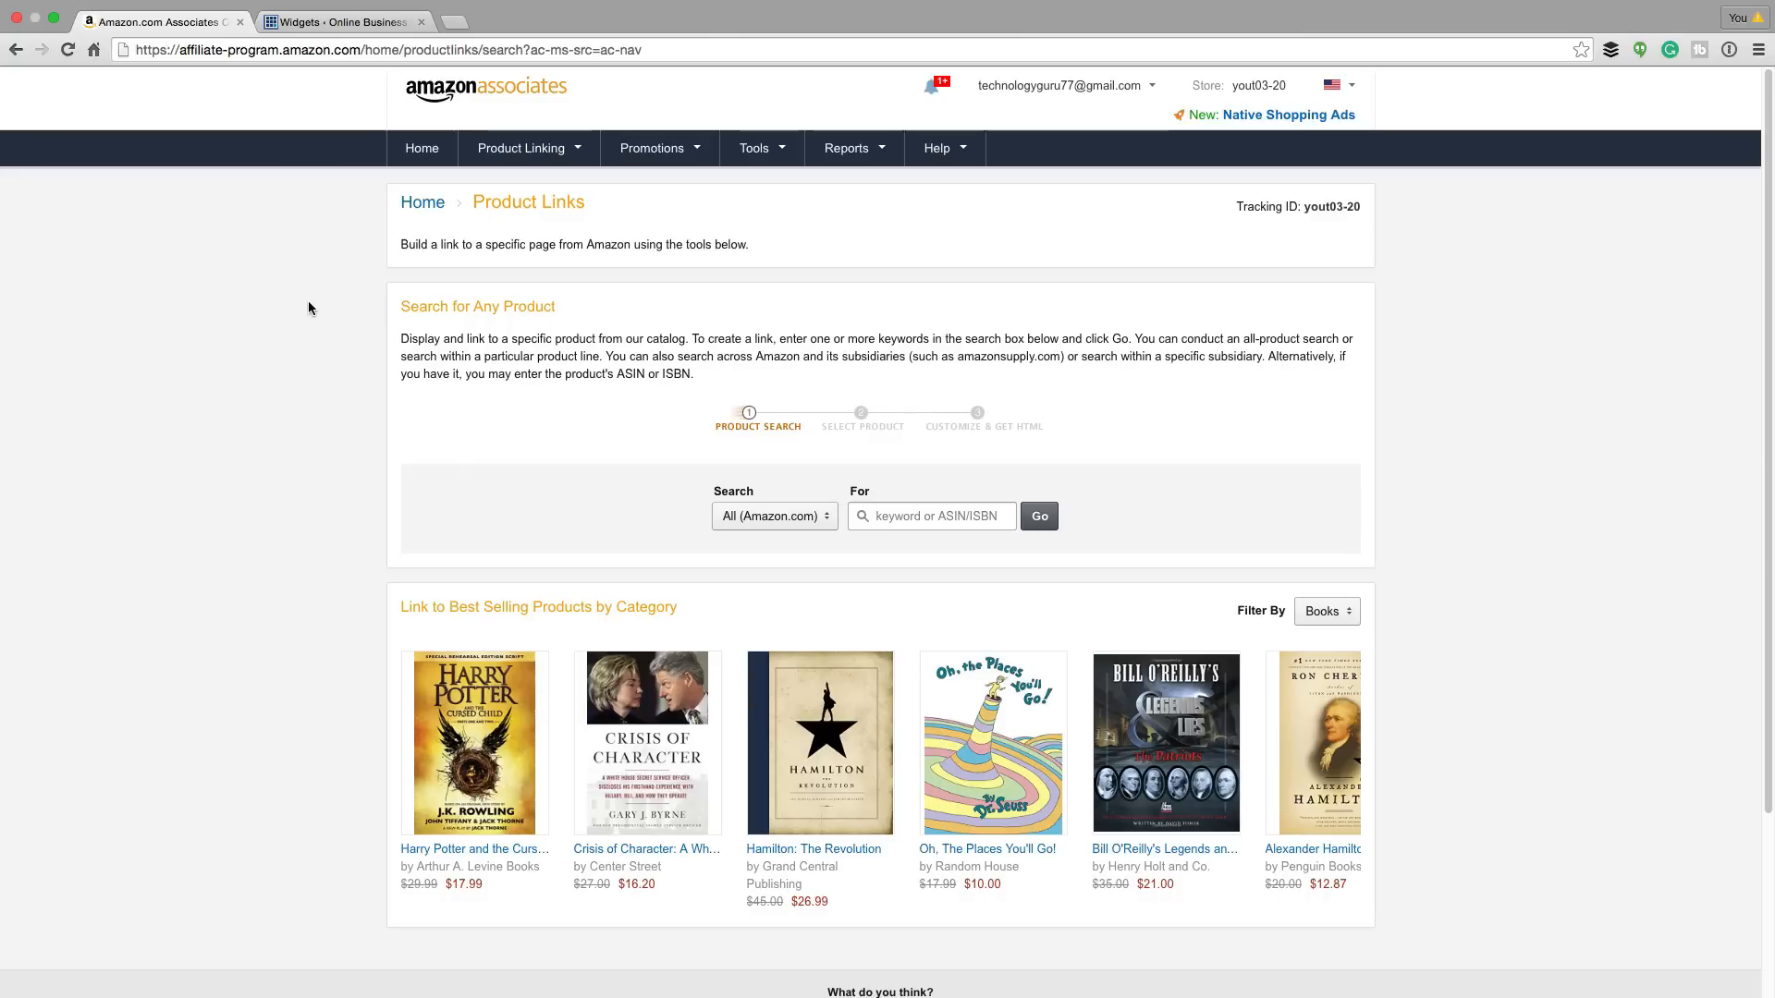
{"action": "mouse_move", "coordinate": [306, 314]}
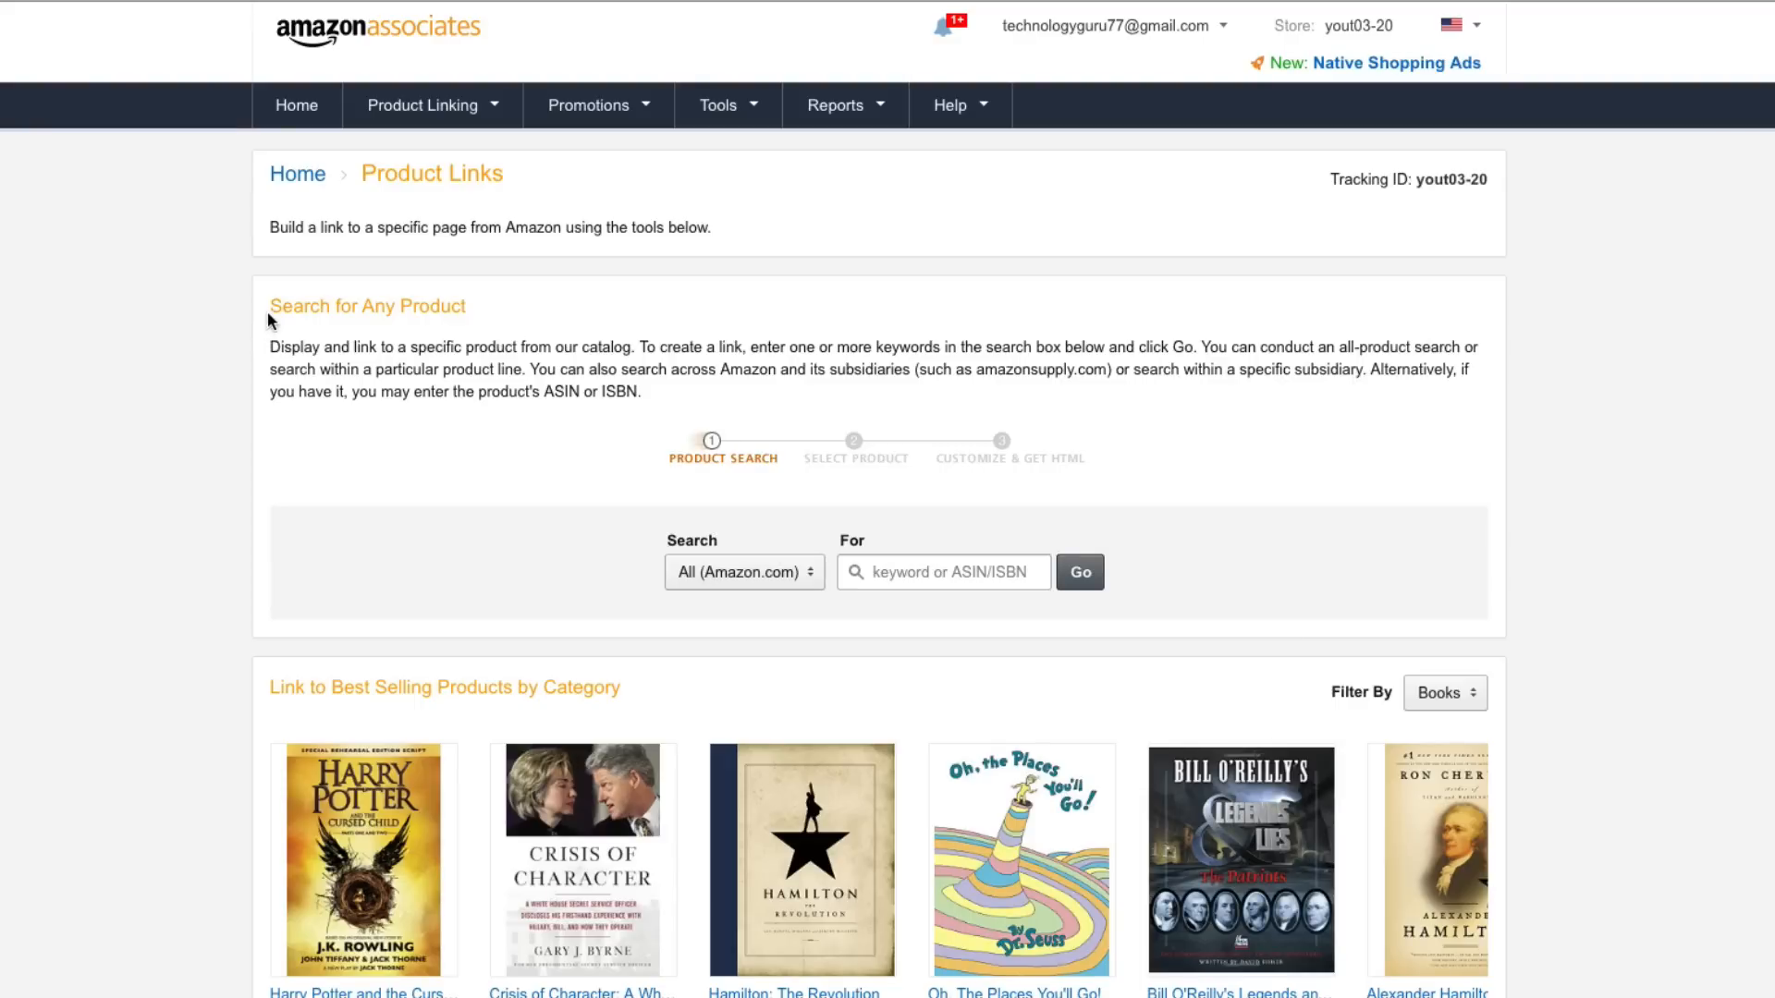
Step: Go to the Product Linking > Product Links search page in Amazon Associates
{"action": "left_click", "coordinate": [423, 105]}
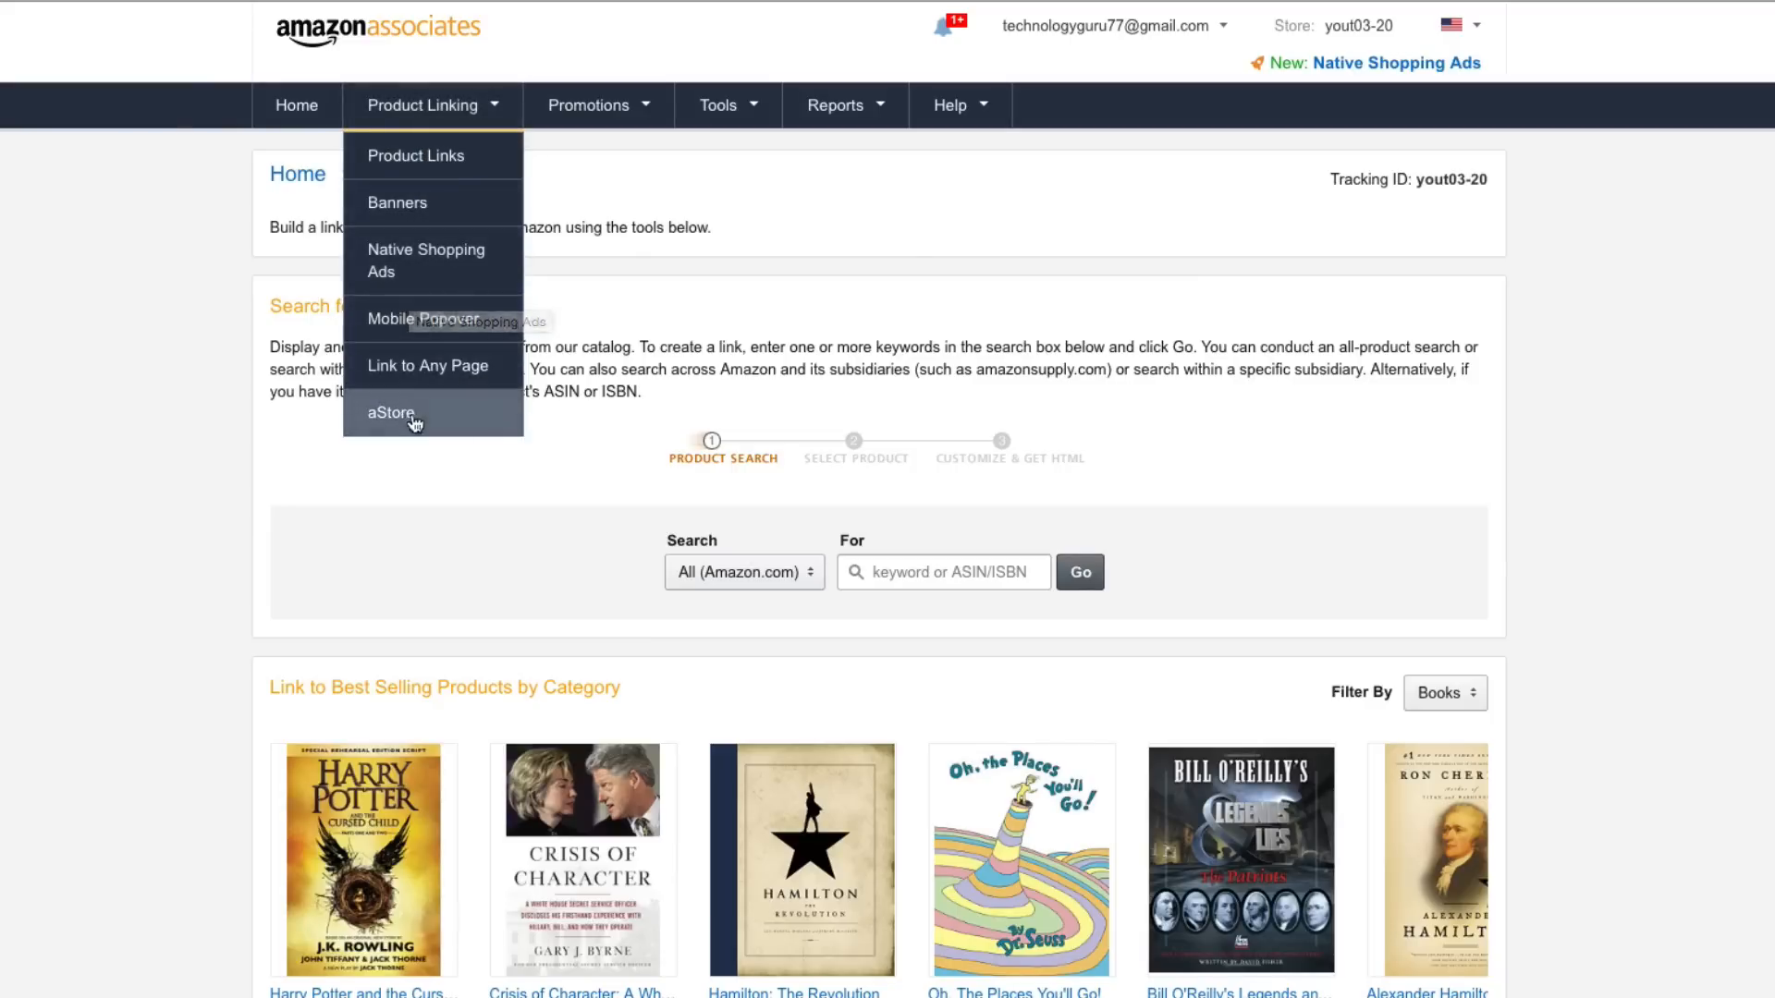
{"action": "mouse_move", "coordinate": [425, 261]}
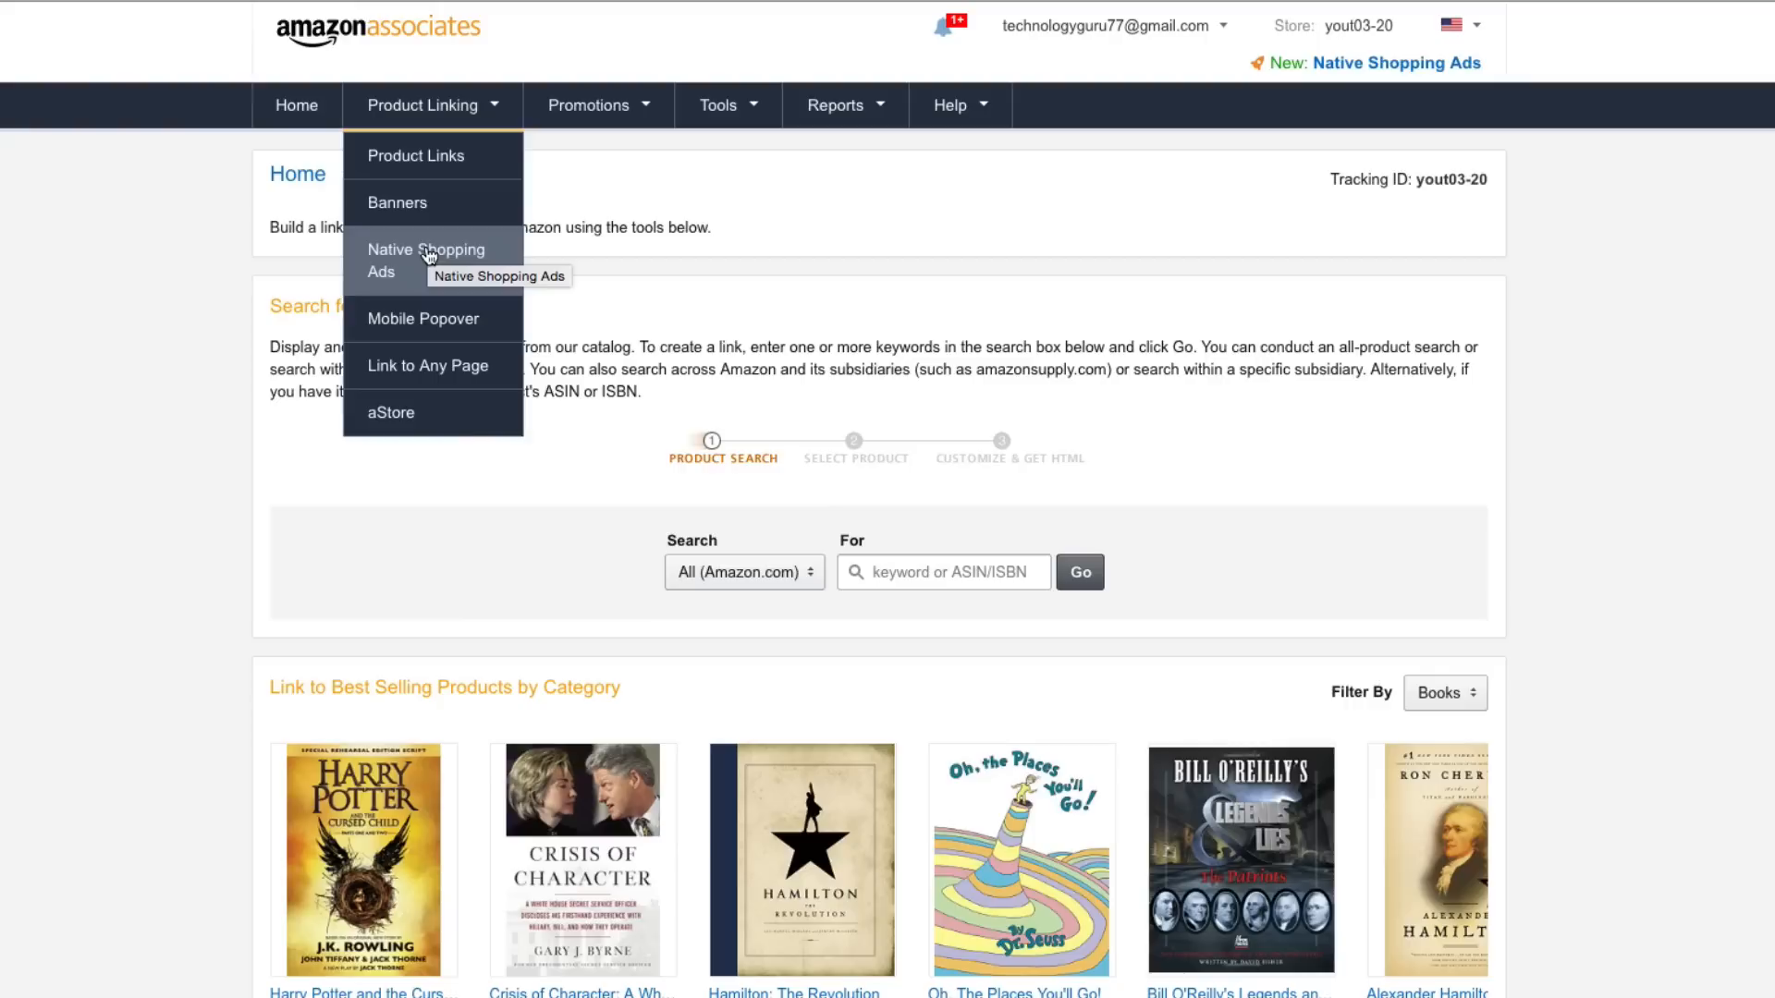
{"action": "mouse_move", "coordinate": [435, 244]}
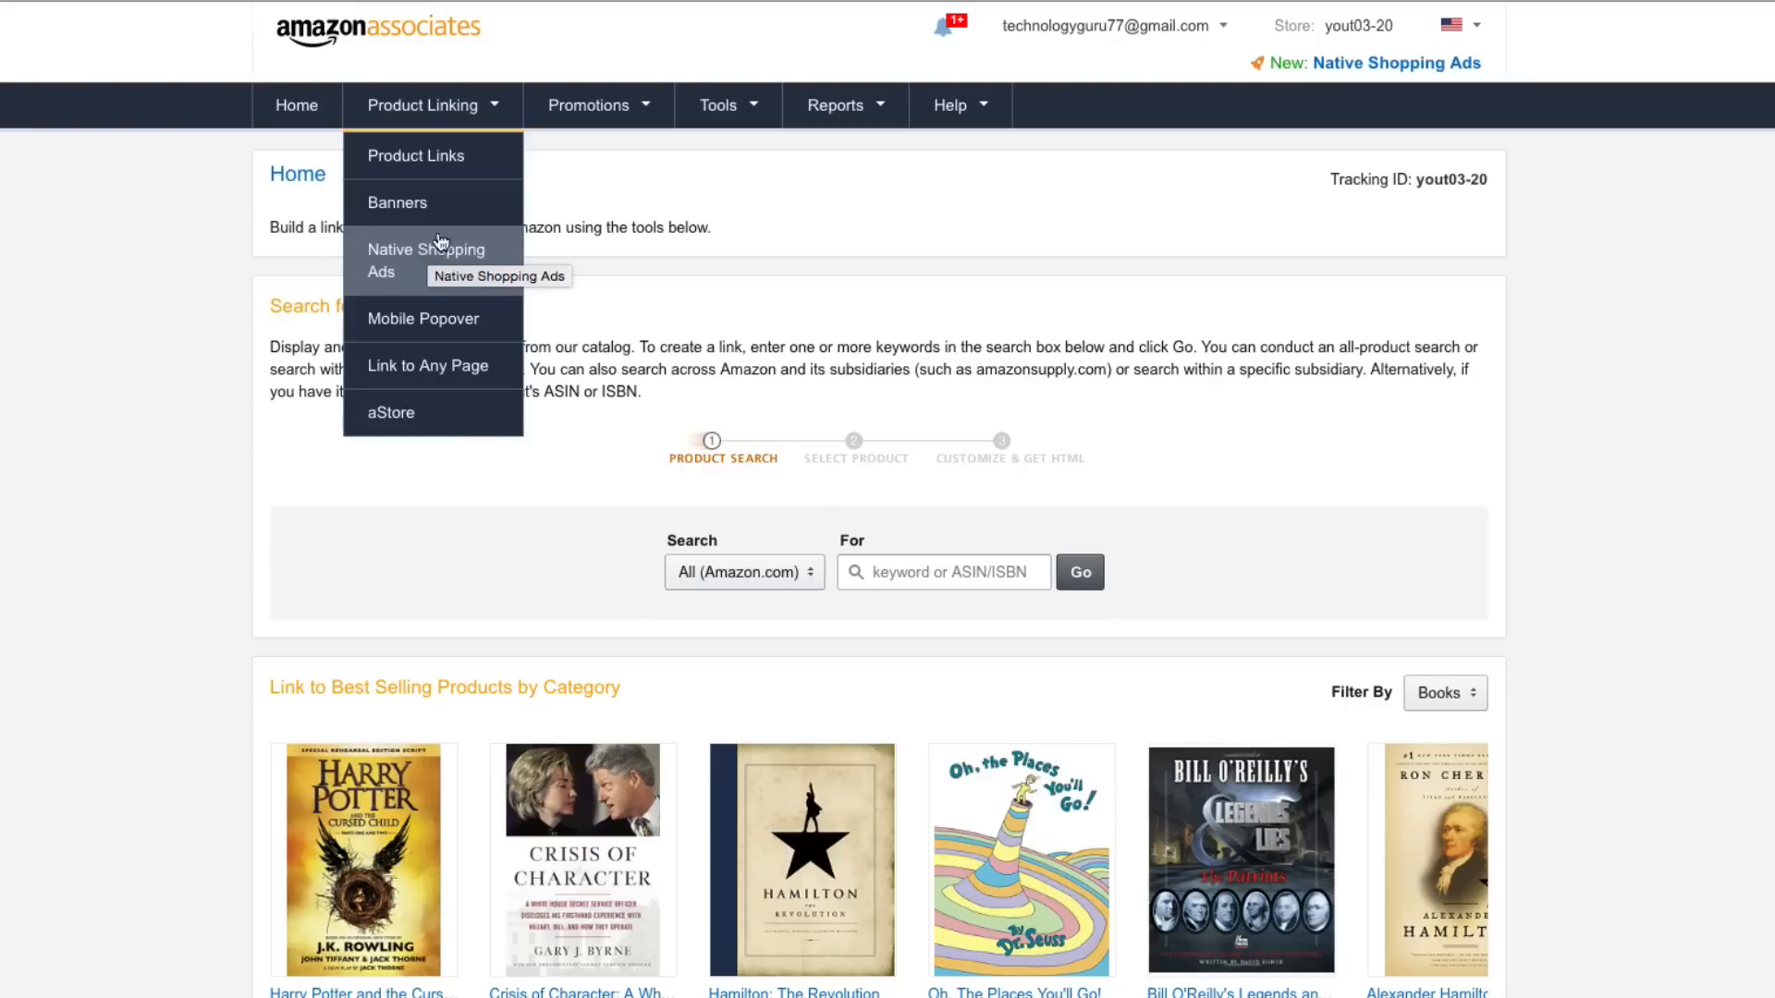
{"action": "mouse_move", "coordinate": [428, 172]}
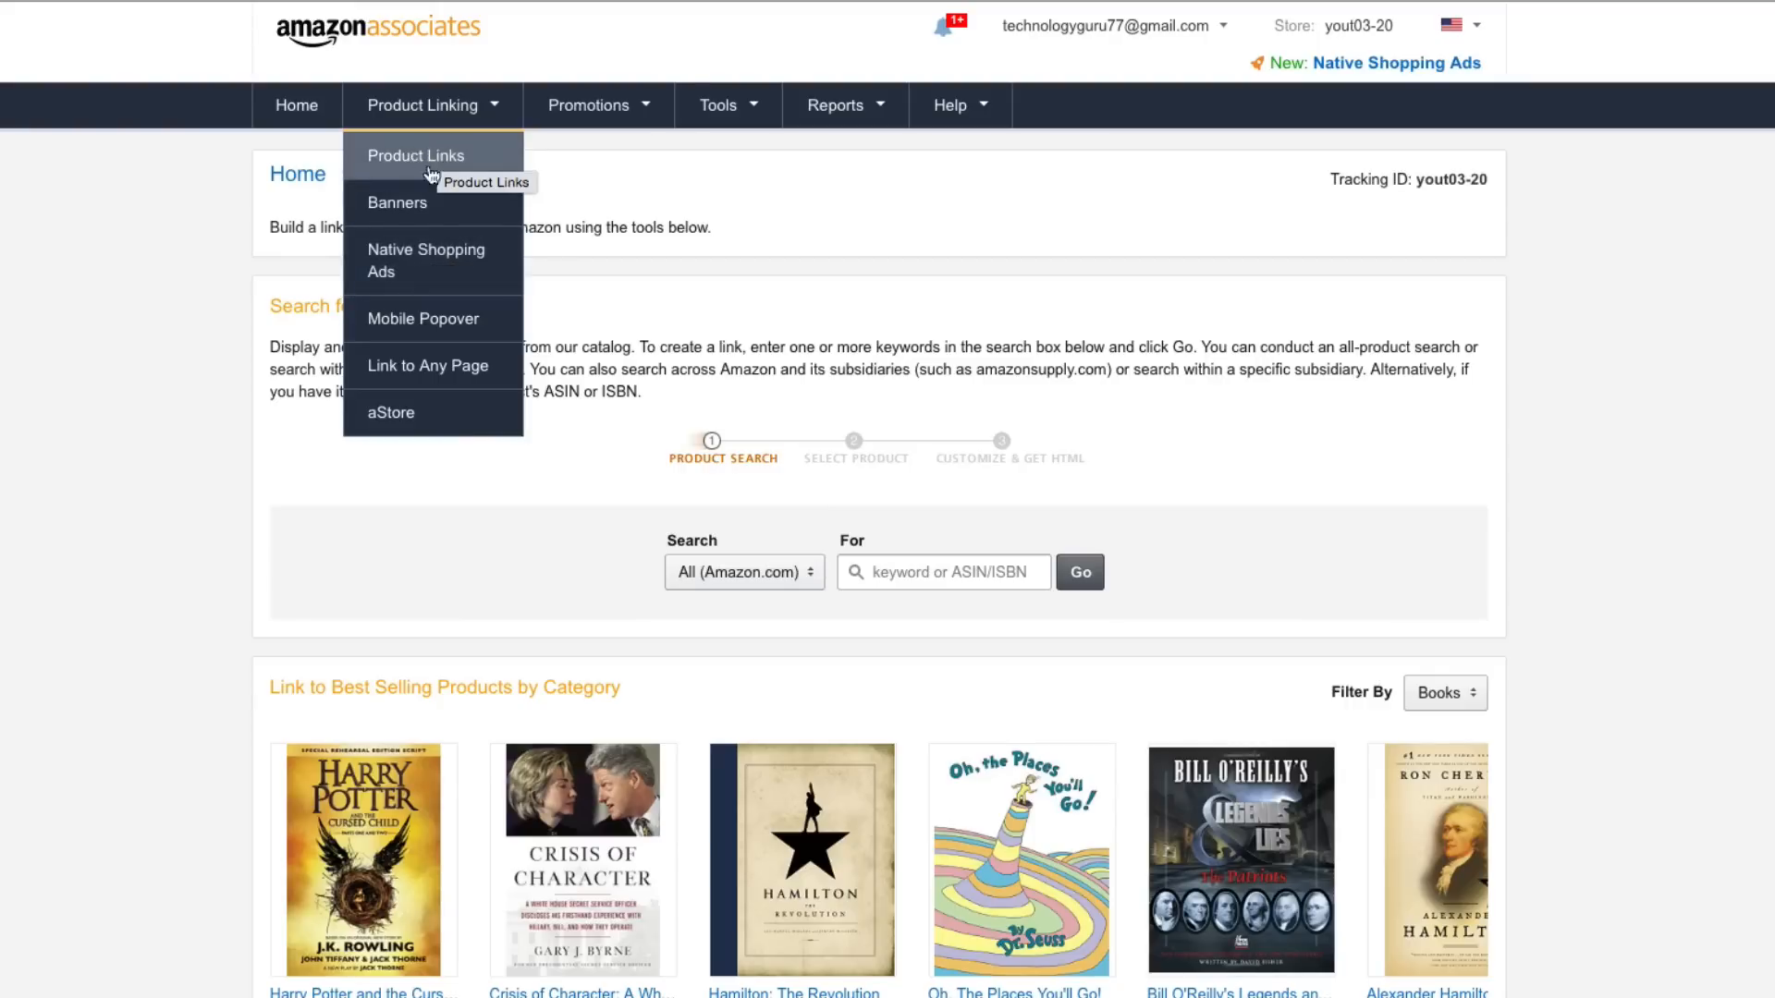
{"action": "left_click", "coordinate": [417, 155]}
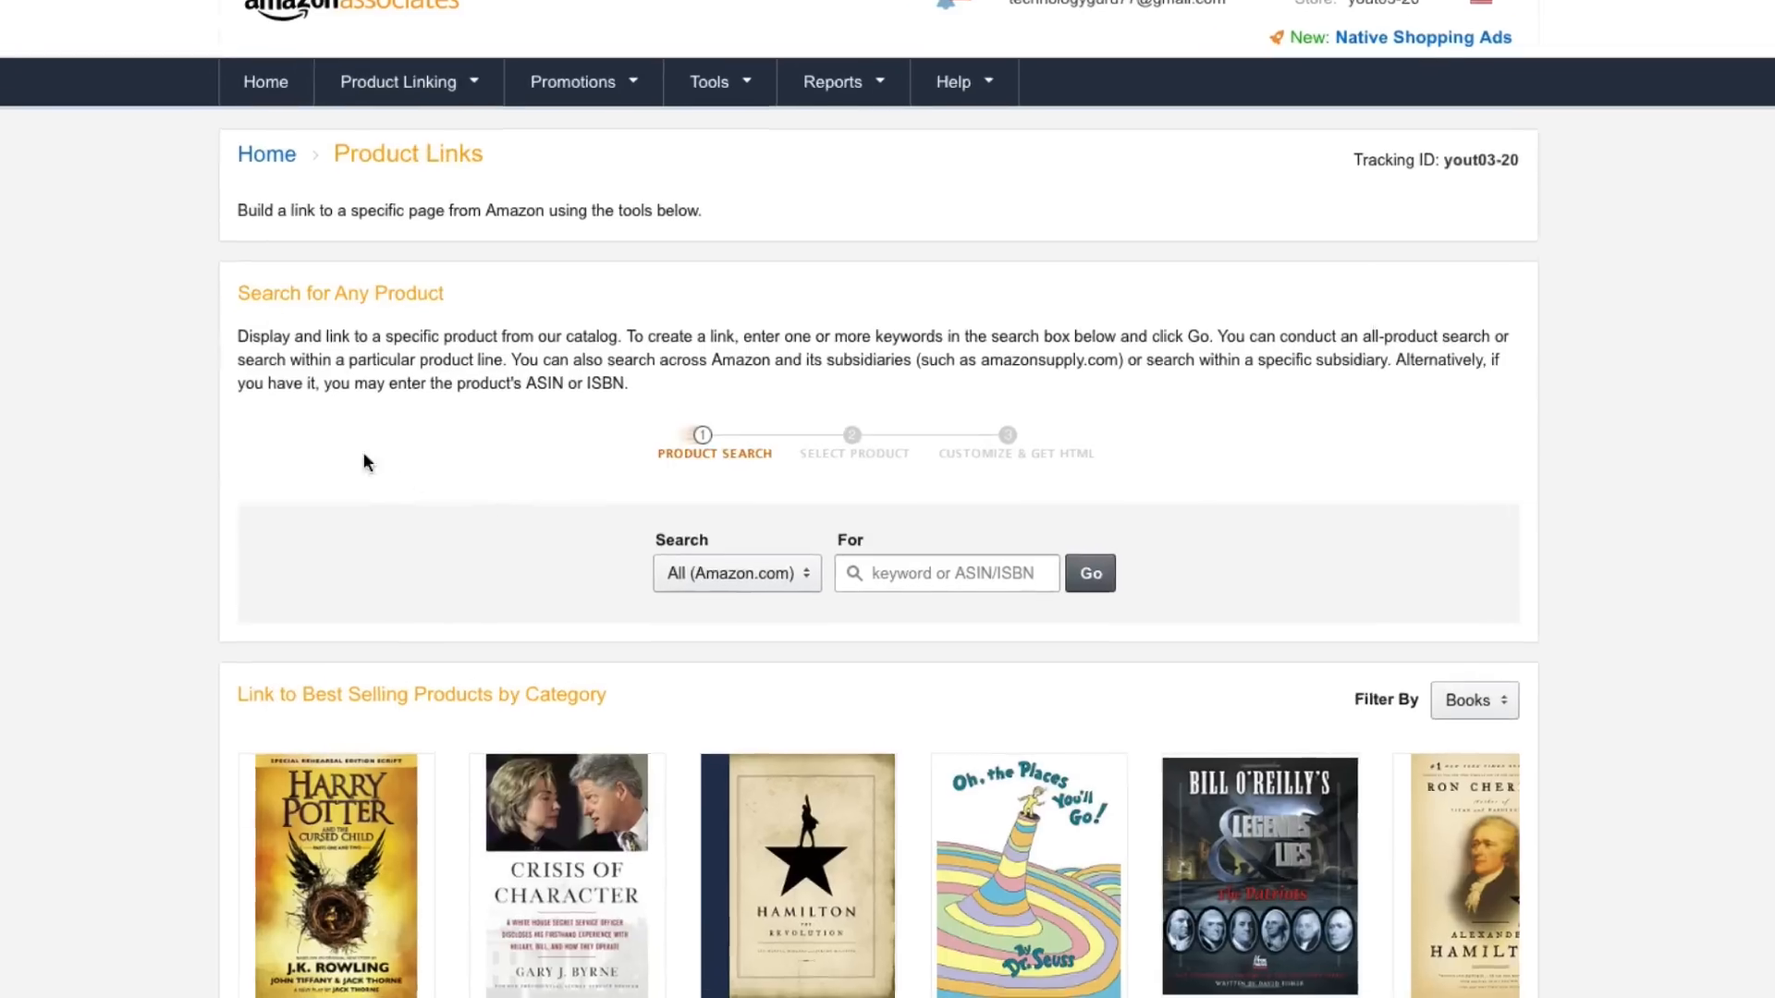
{"action": "scroll", "scroll_direction": "down", "scroll_amount": 3}
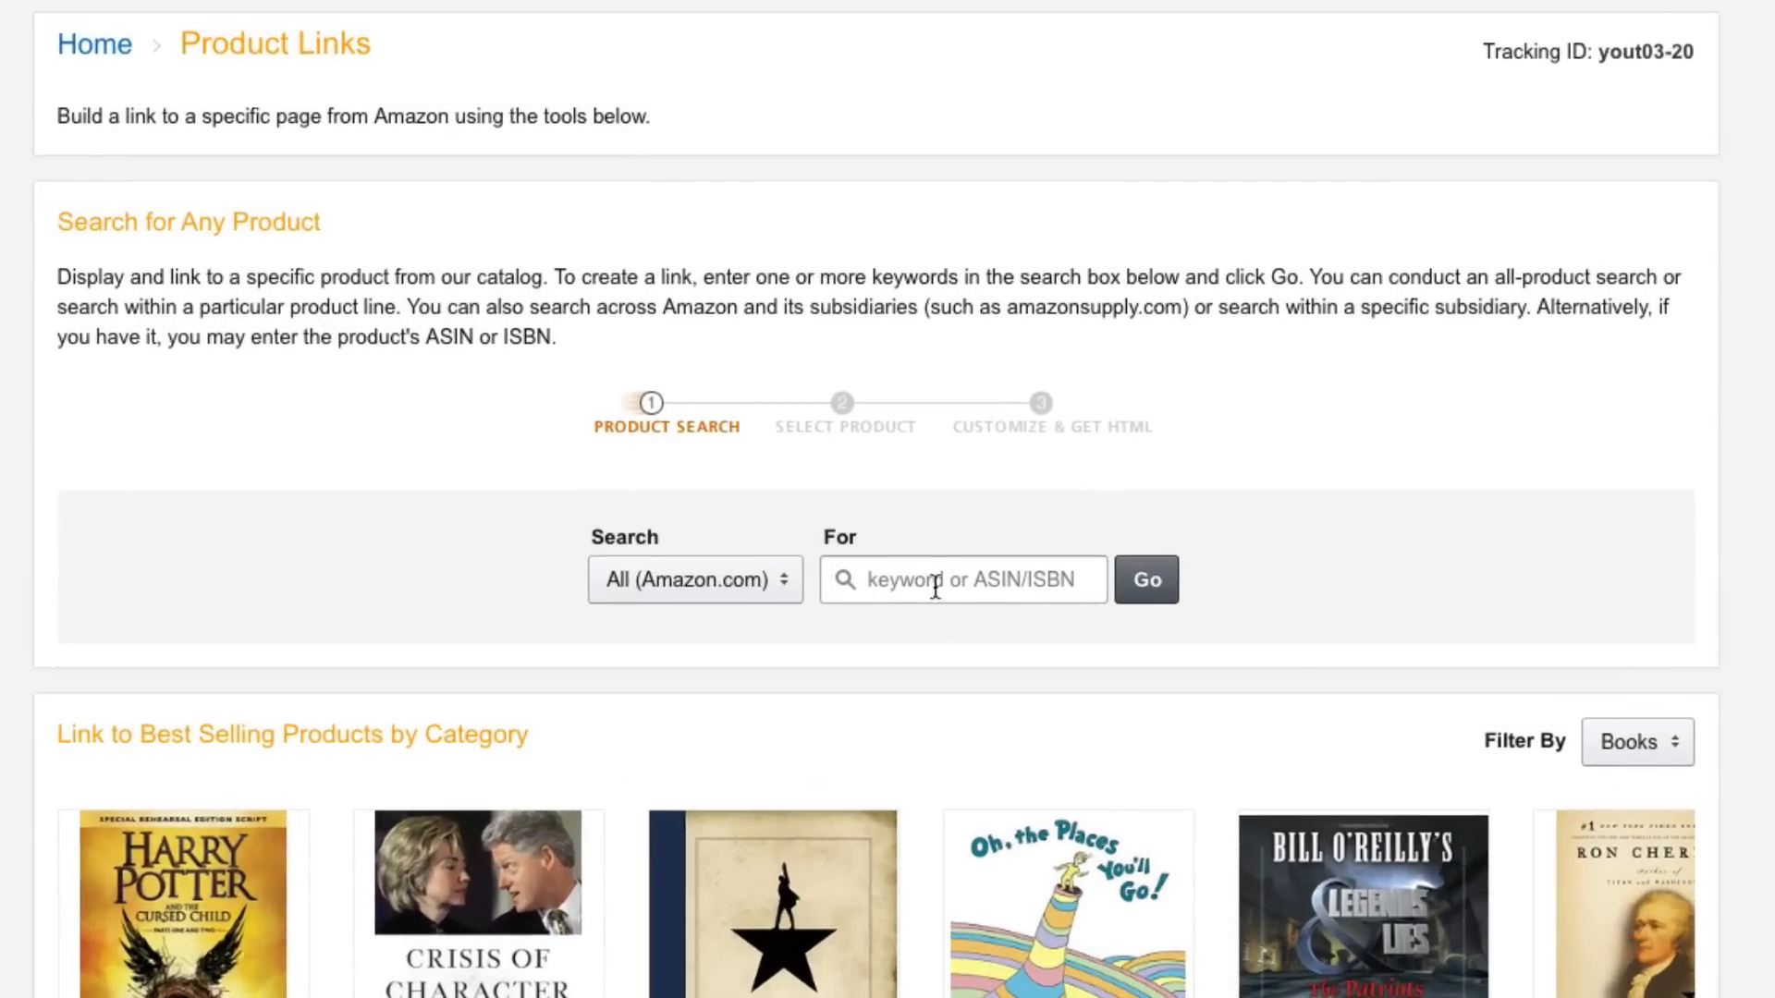
Step: Search products for 'seagate' and scroll through the Seagate drive results and prices
{"action": "left_click", "coordinate": [961, 580]}
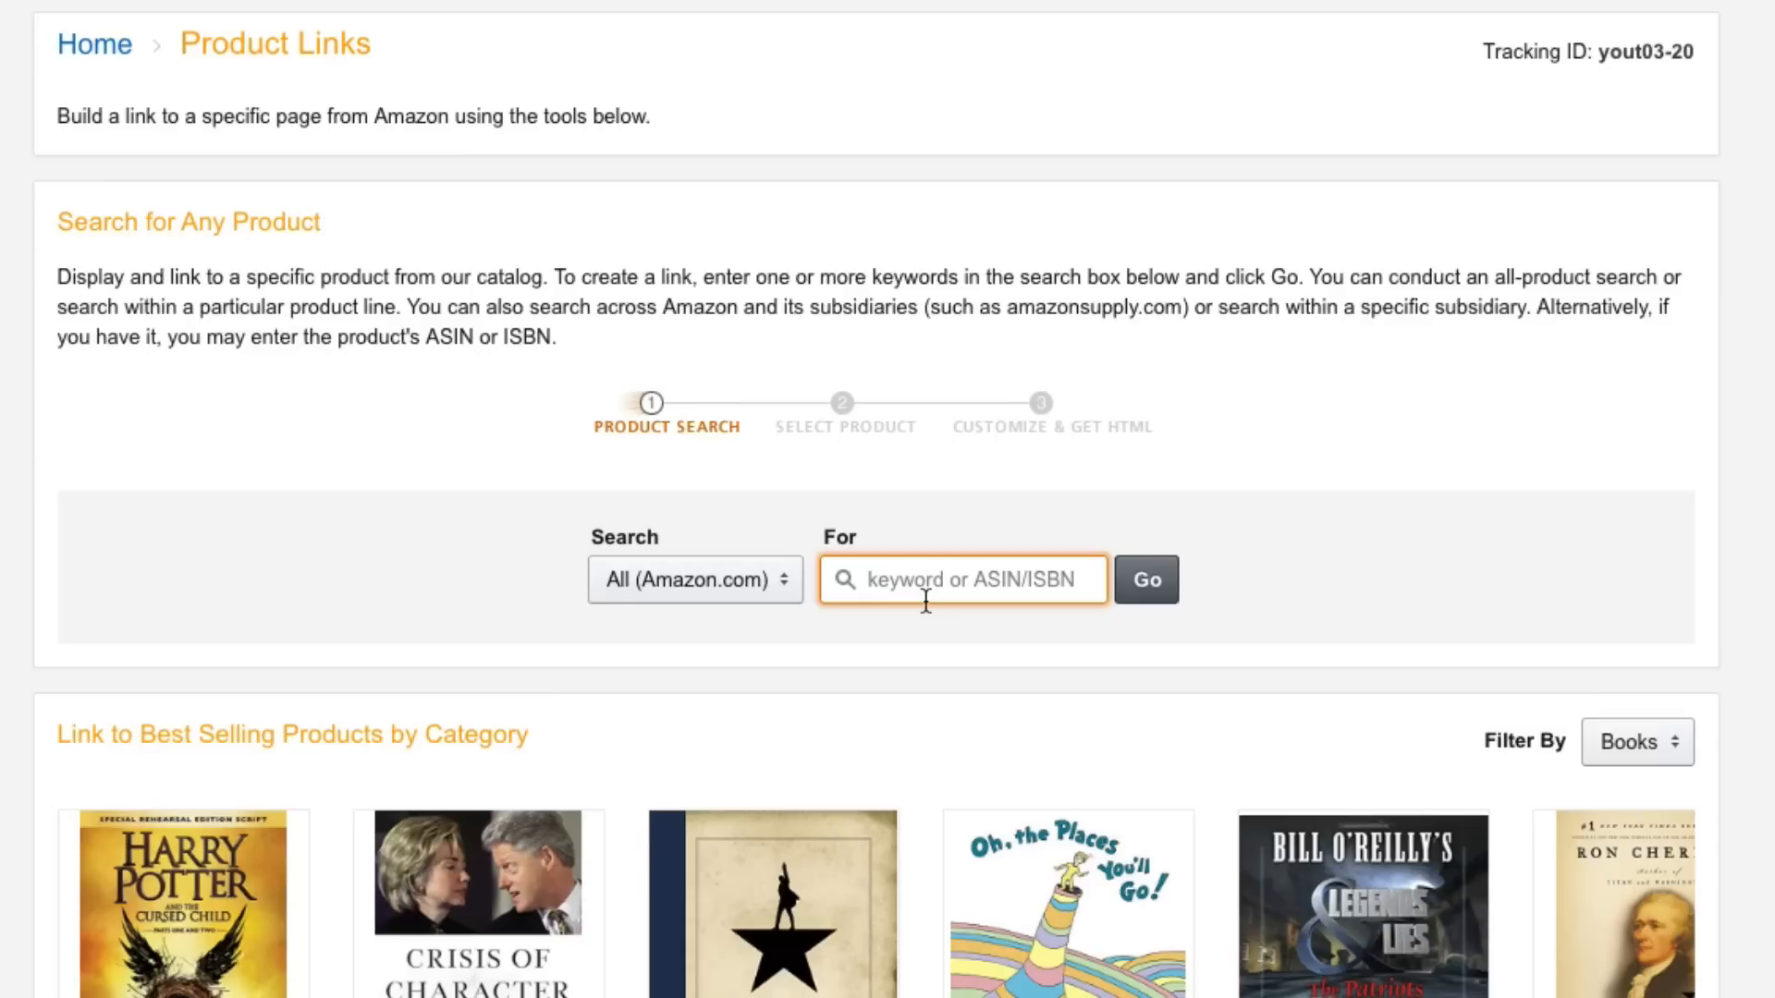
{"action": "type", "text": "se"}
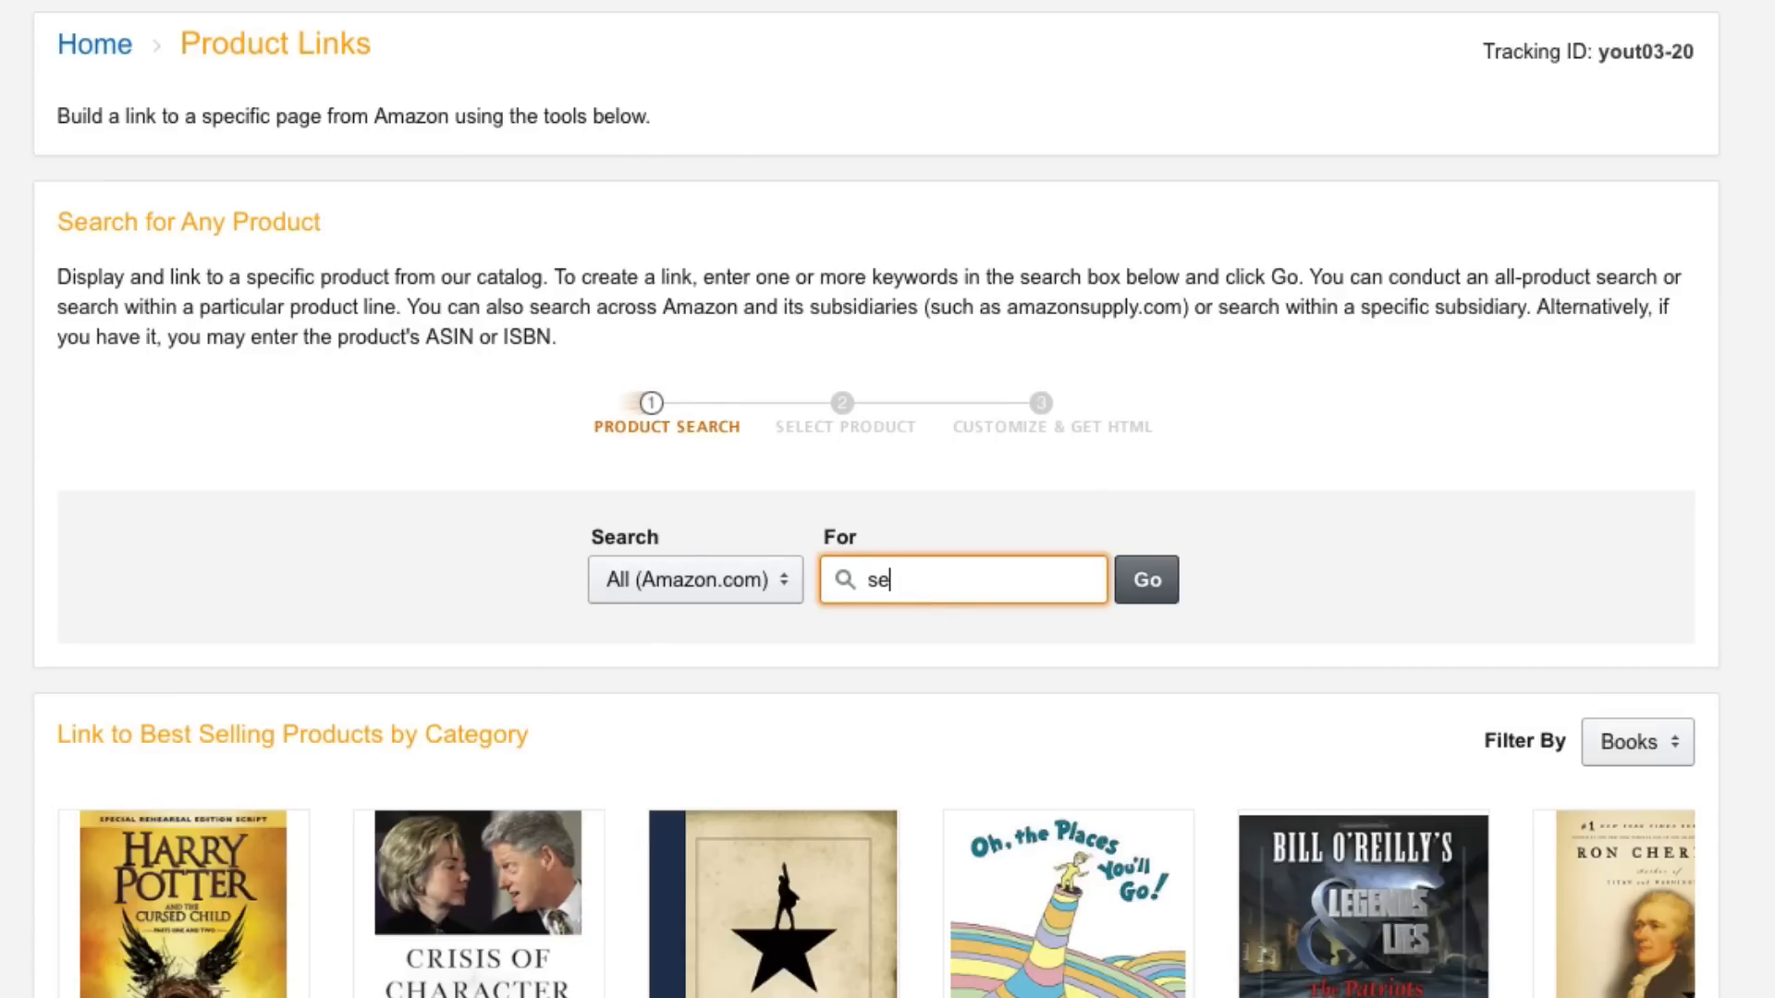
{"action": "left_click", "coordinate": [1144, 579]}
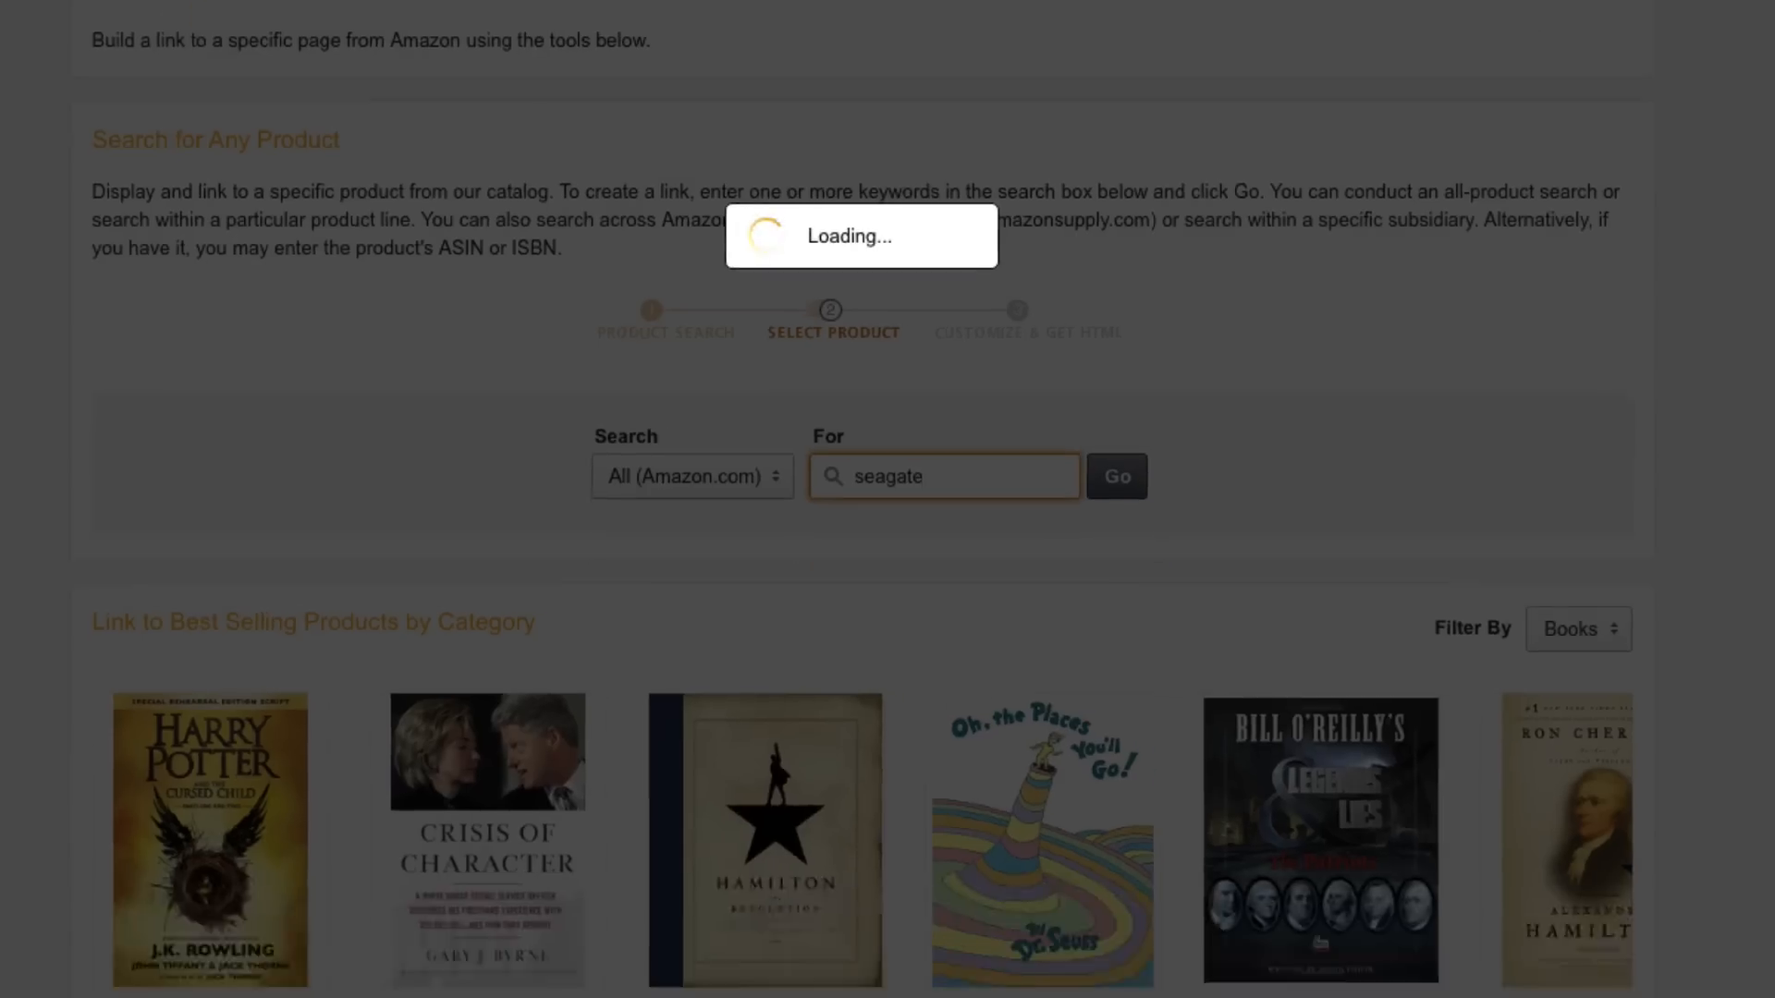
{"action": "left_click", "coordinate": [1115, 475]}
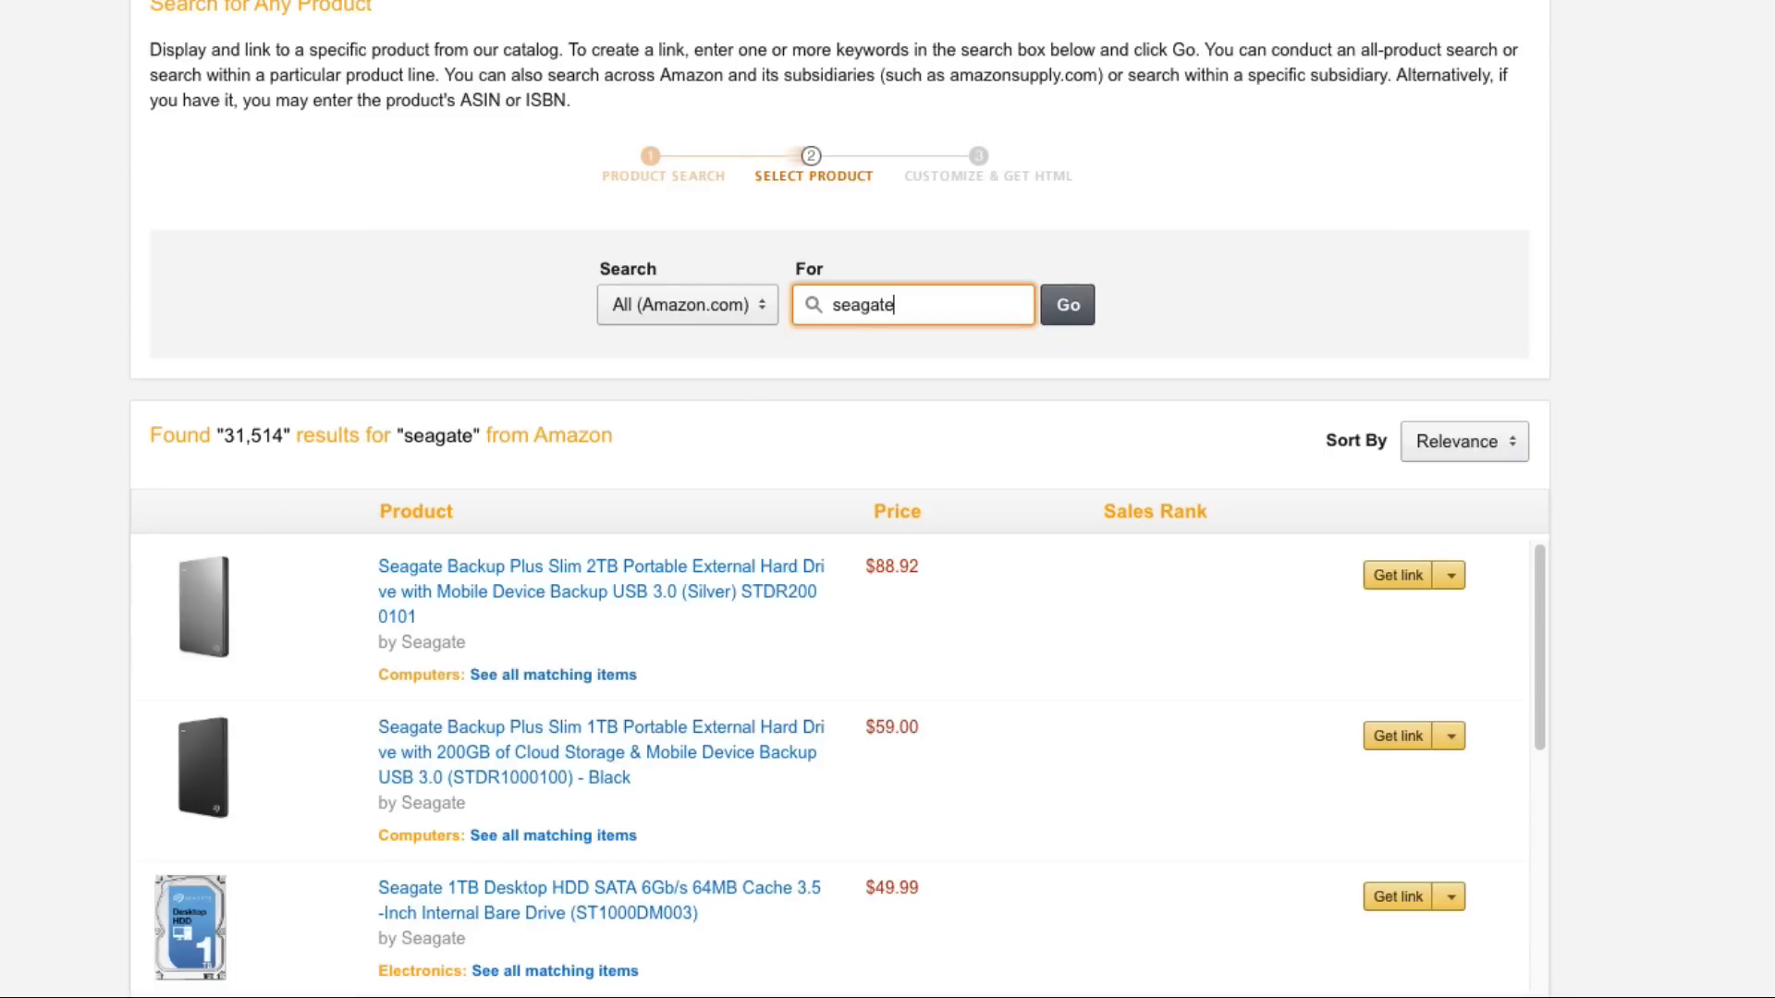
{"action": "scroll", "scroll_direction": "down", "scroll_amount": 3}
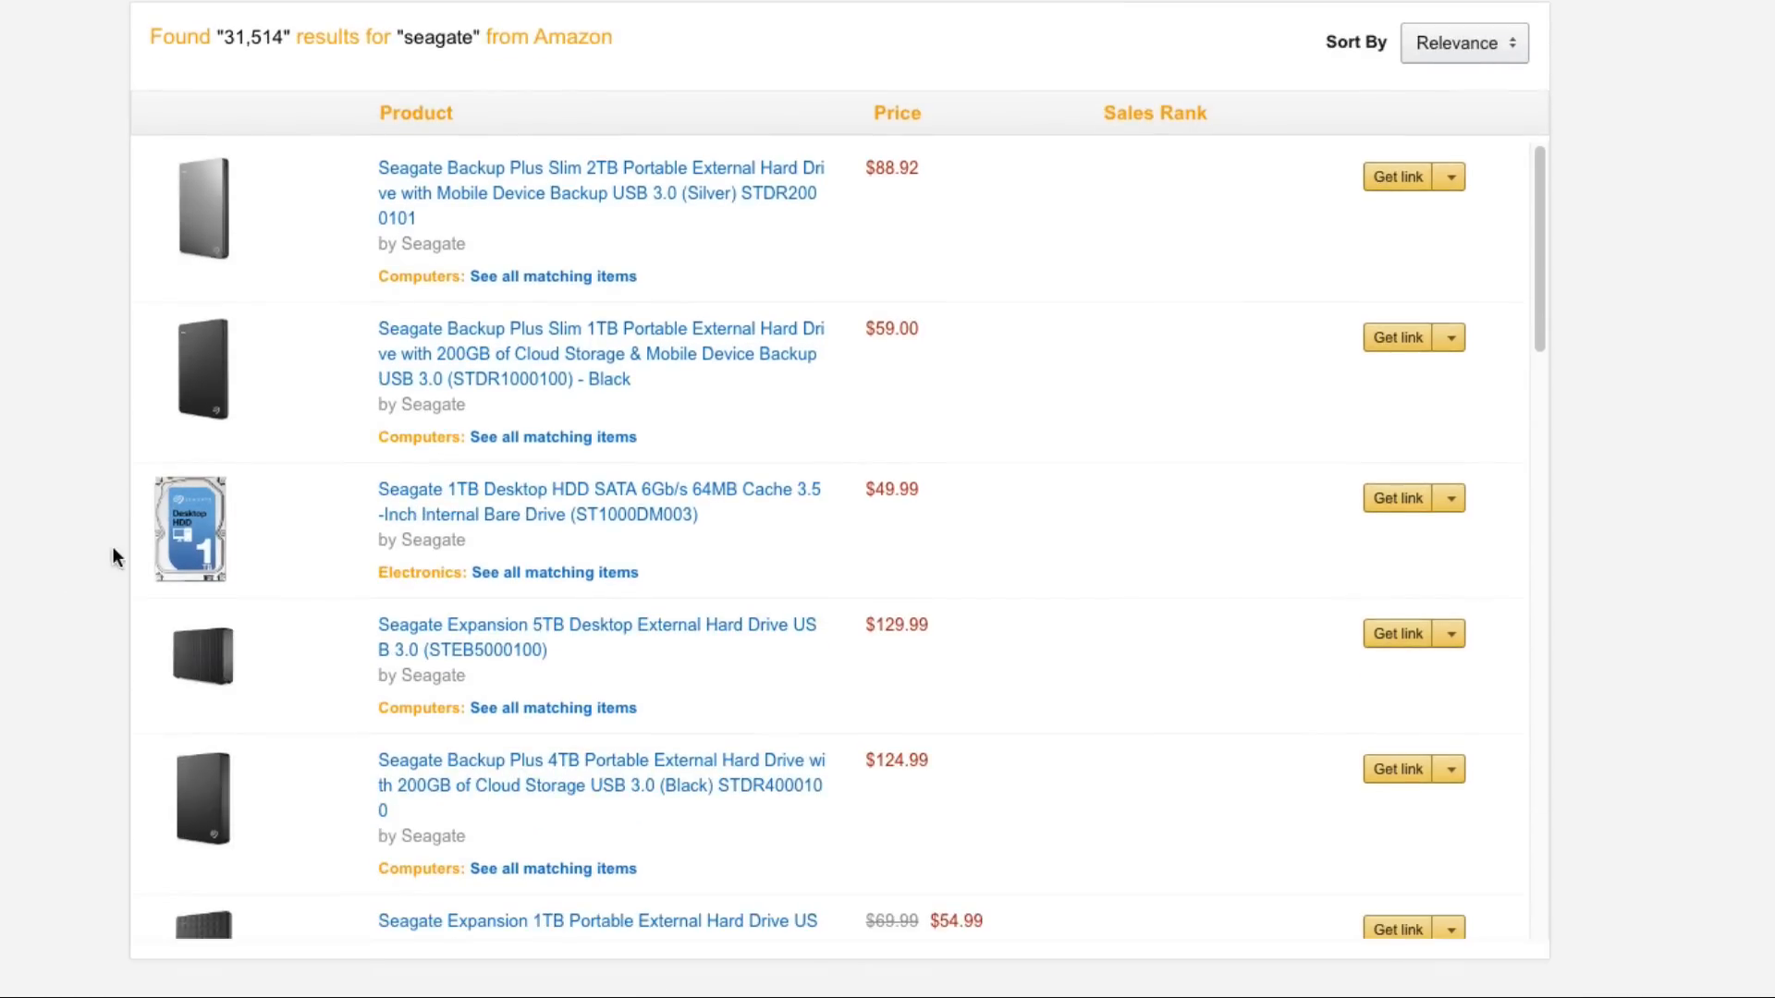
{"action": "scroll", "scroll_direction": "down", "scroll_amount": 3}
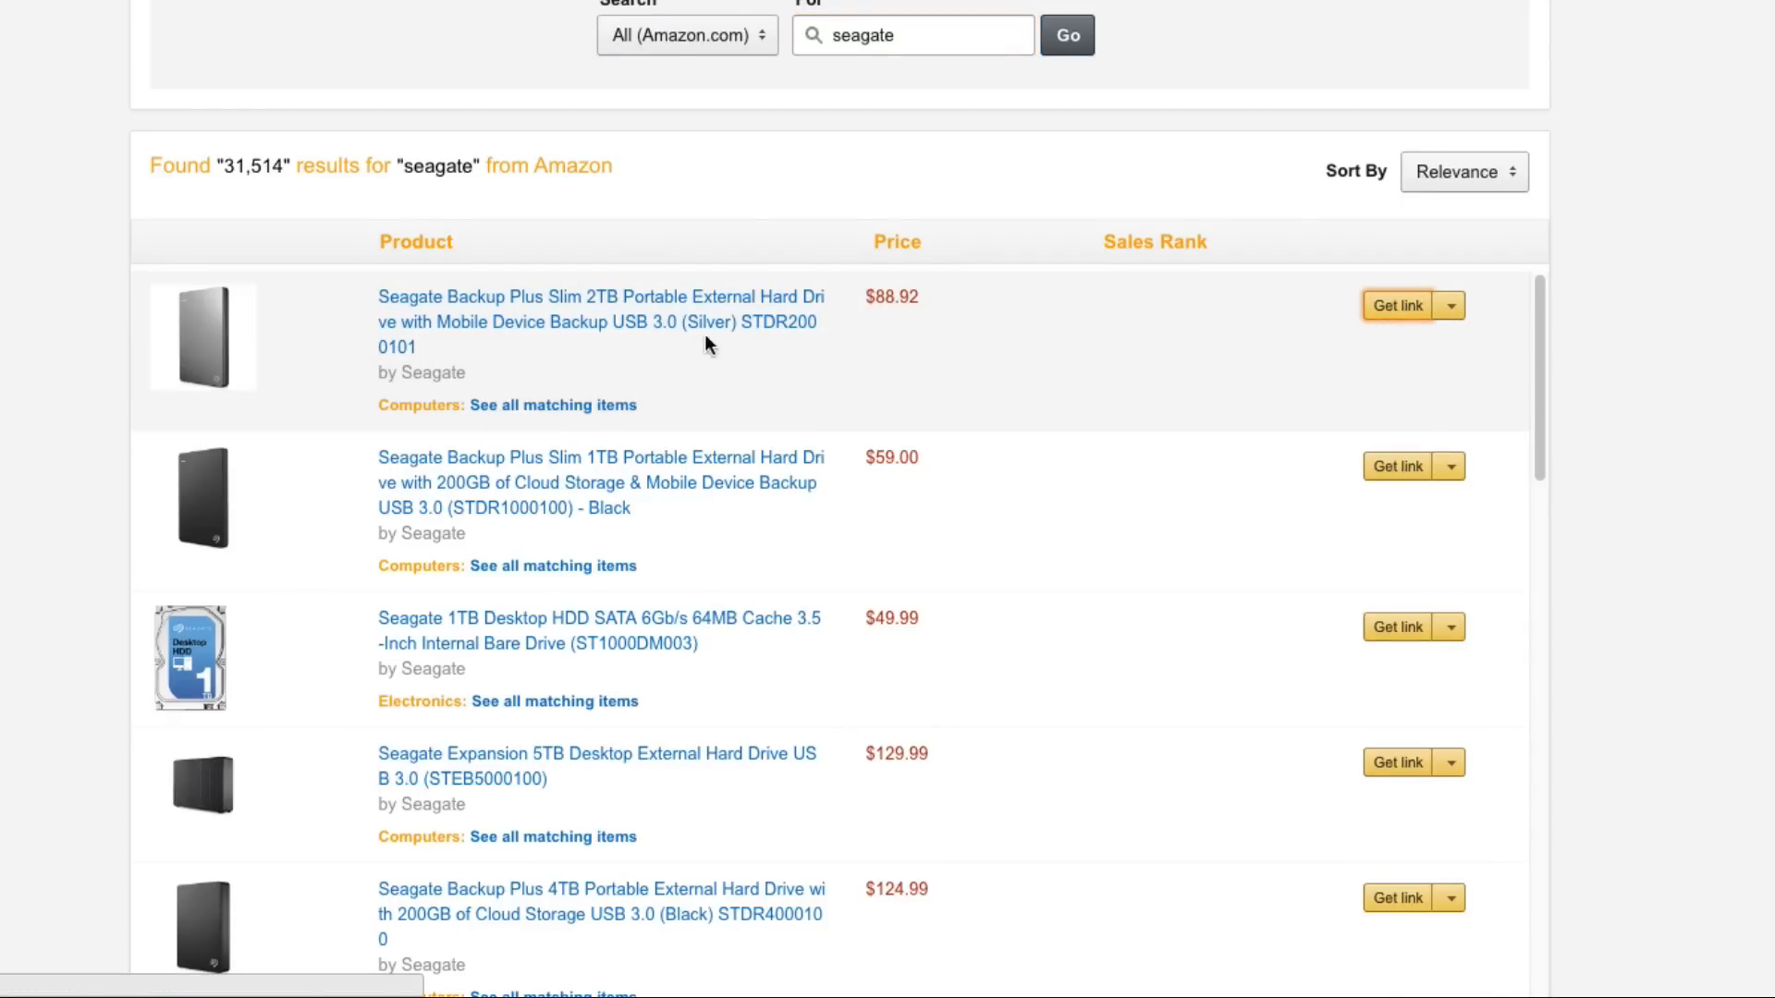
Step: Build a link for the Seagate Backup Plus Slim 2TB and copy its preview link address
{"action": "left_click", "coordinate": [1397, 304]}
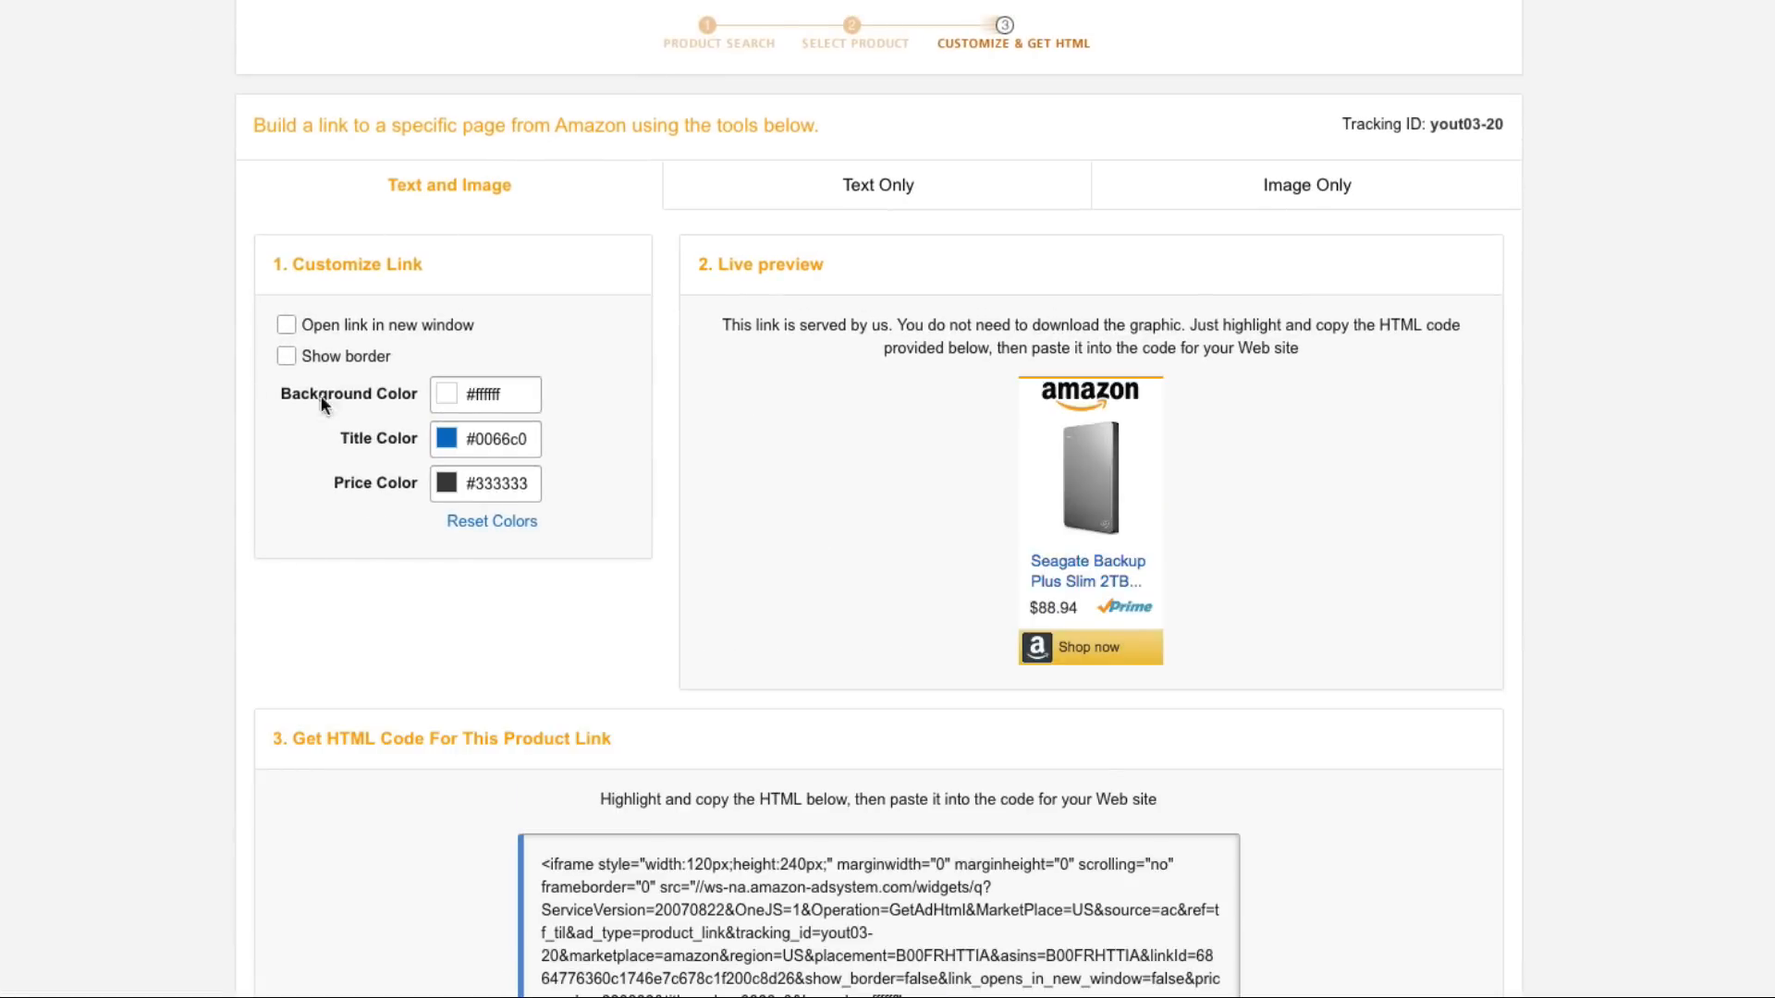
{"action": "scroll", "scroll_direction": "down", "scroll_amount": 3}
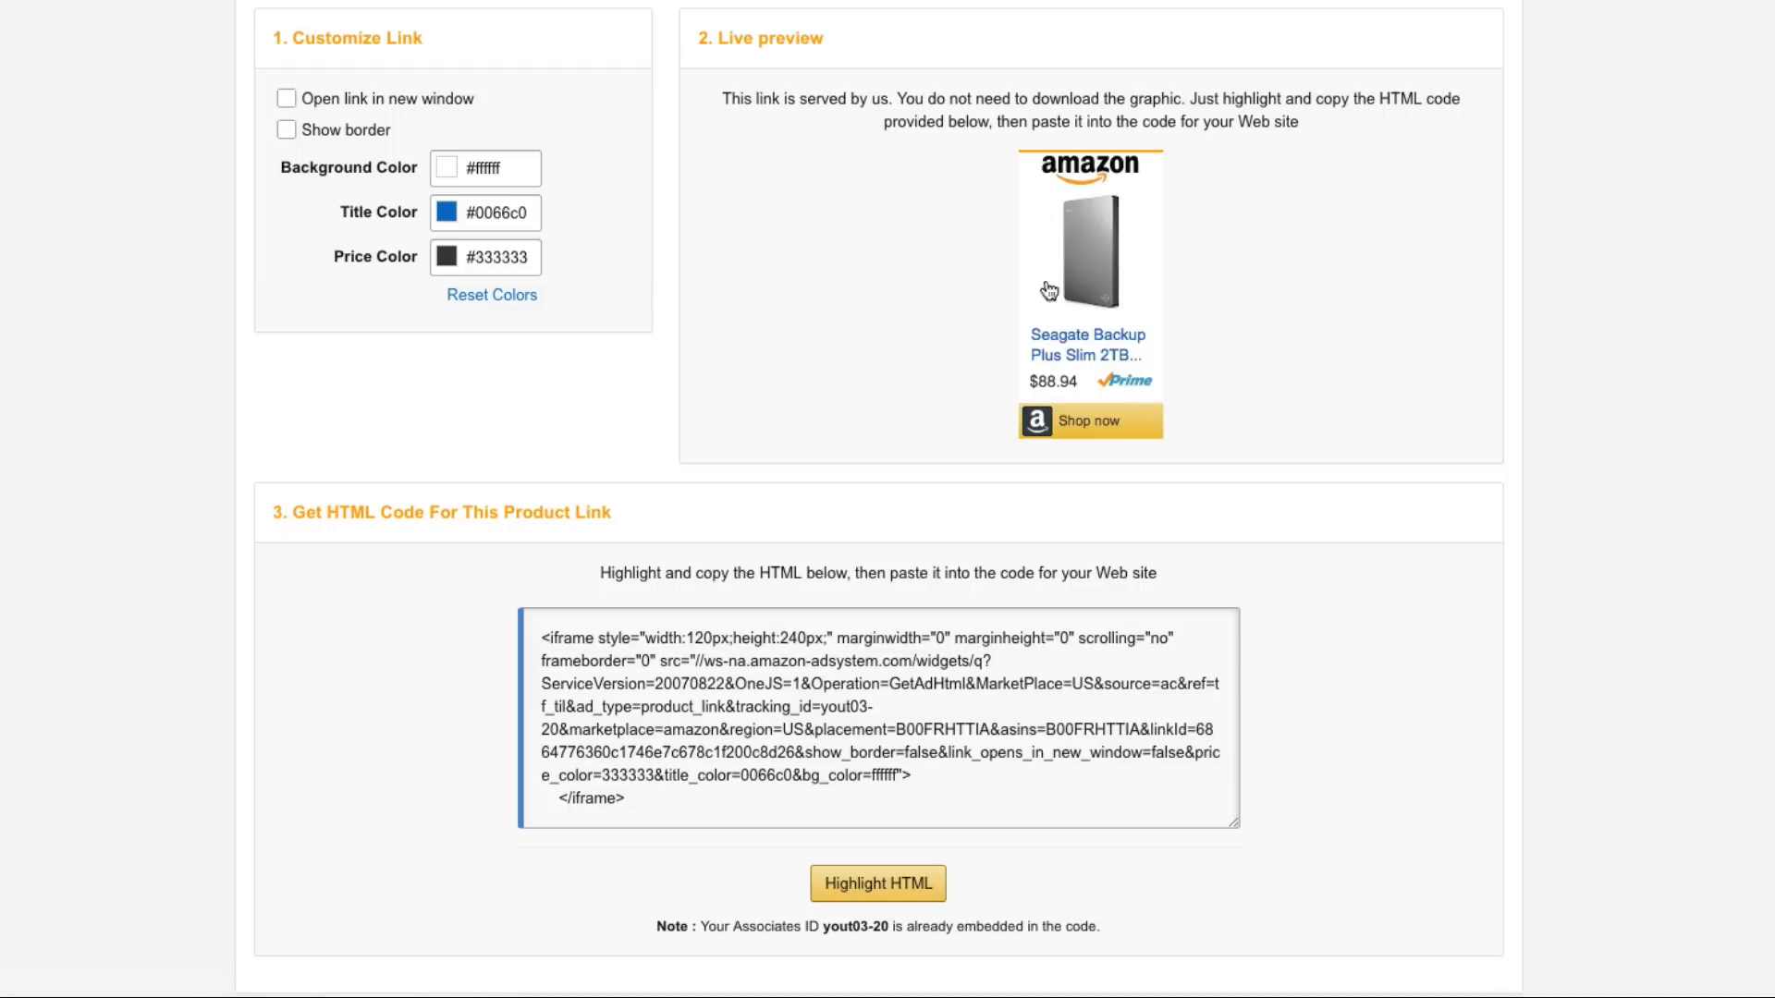
{"action": "mouse_move", "coordinate": [728, 68]}
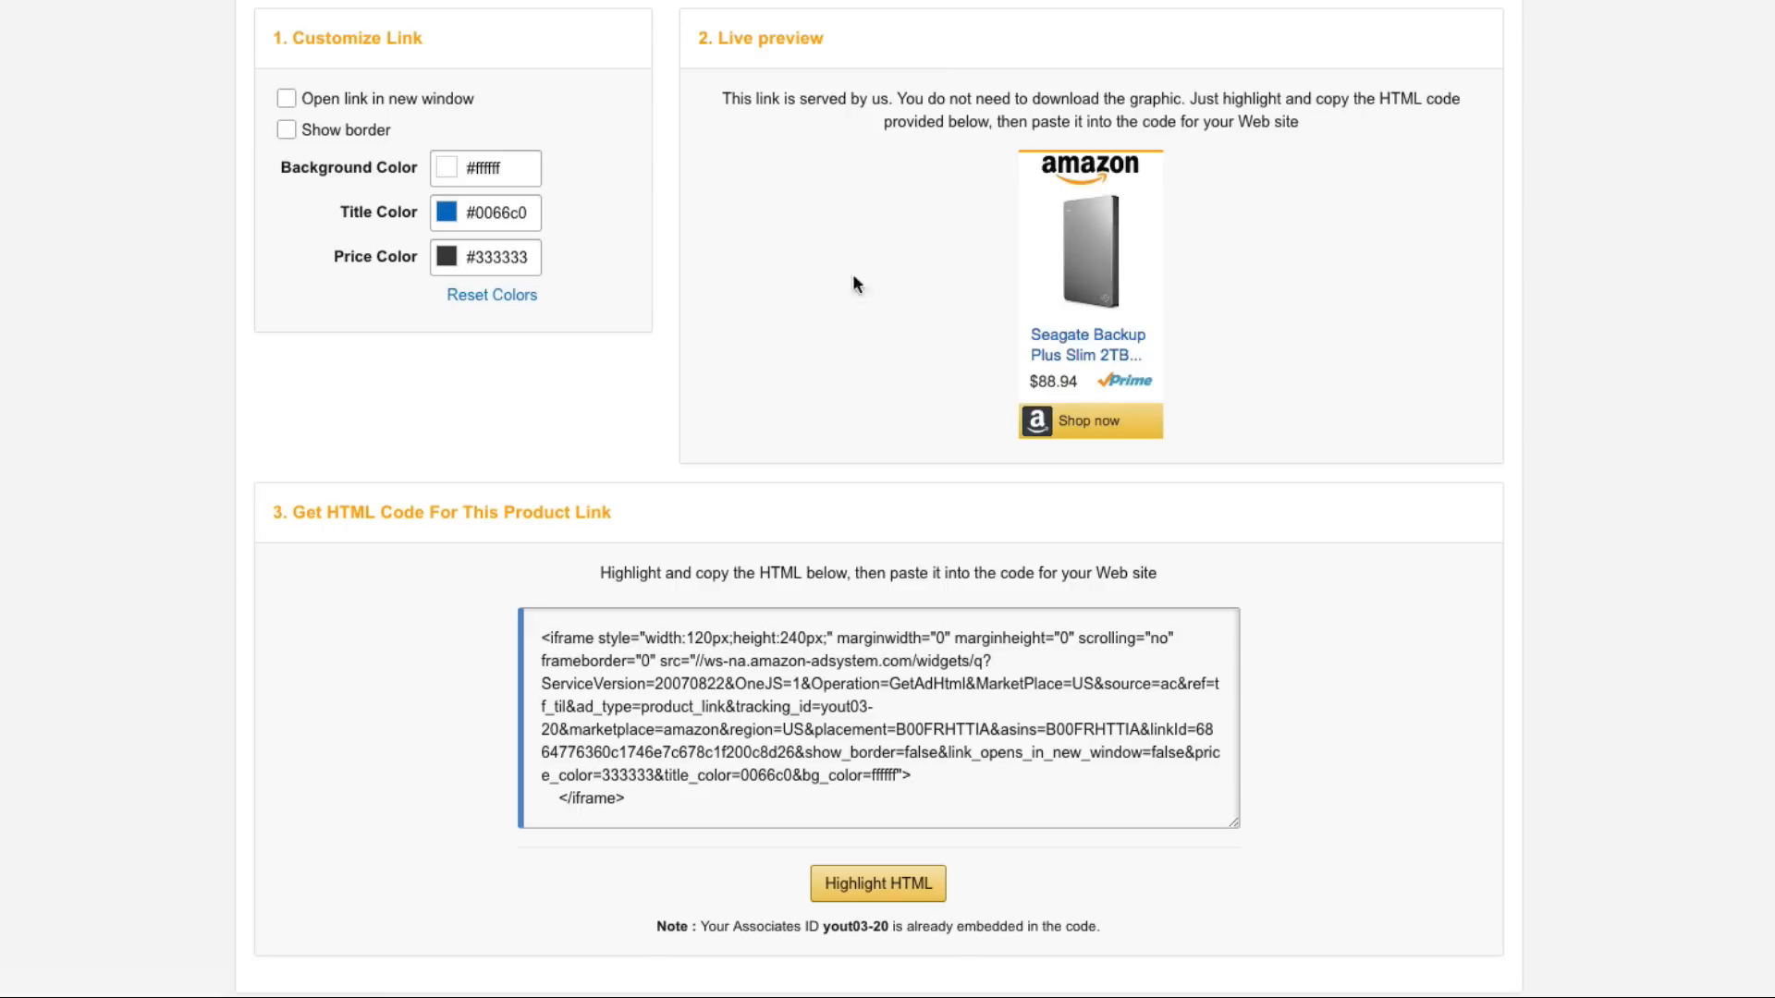
{"action": "mouse_move", "coordinate": [990, 311]}
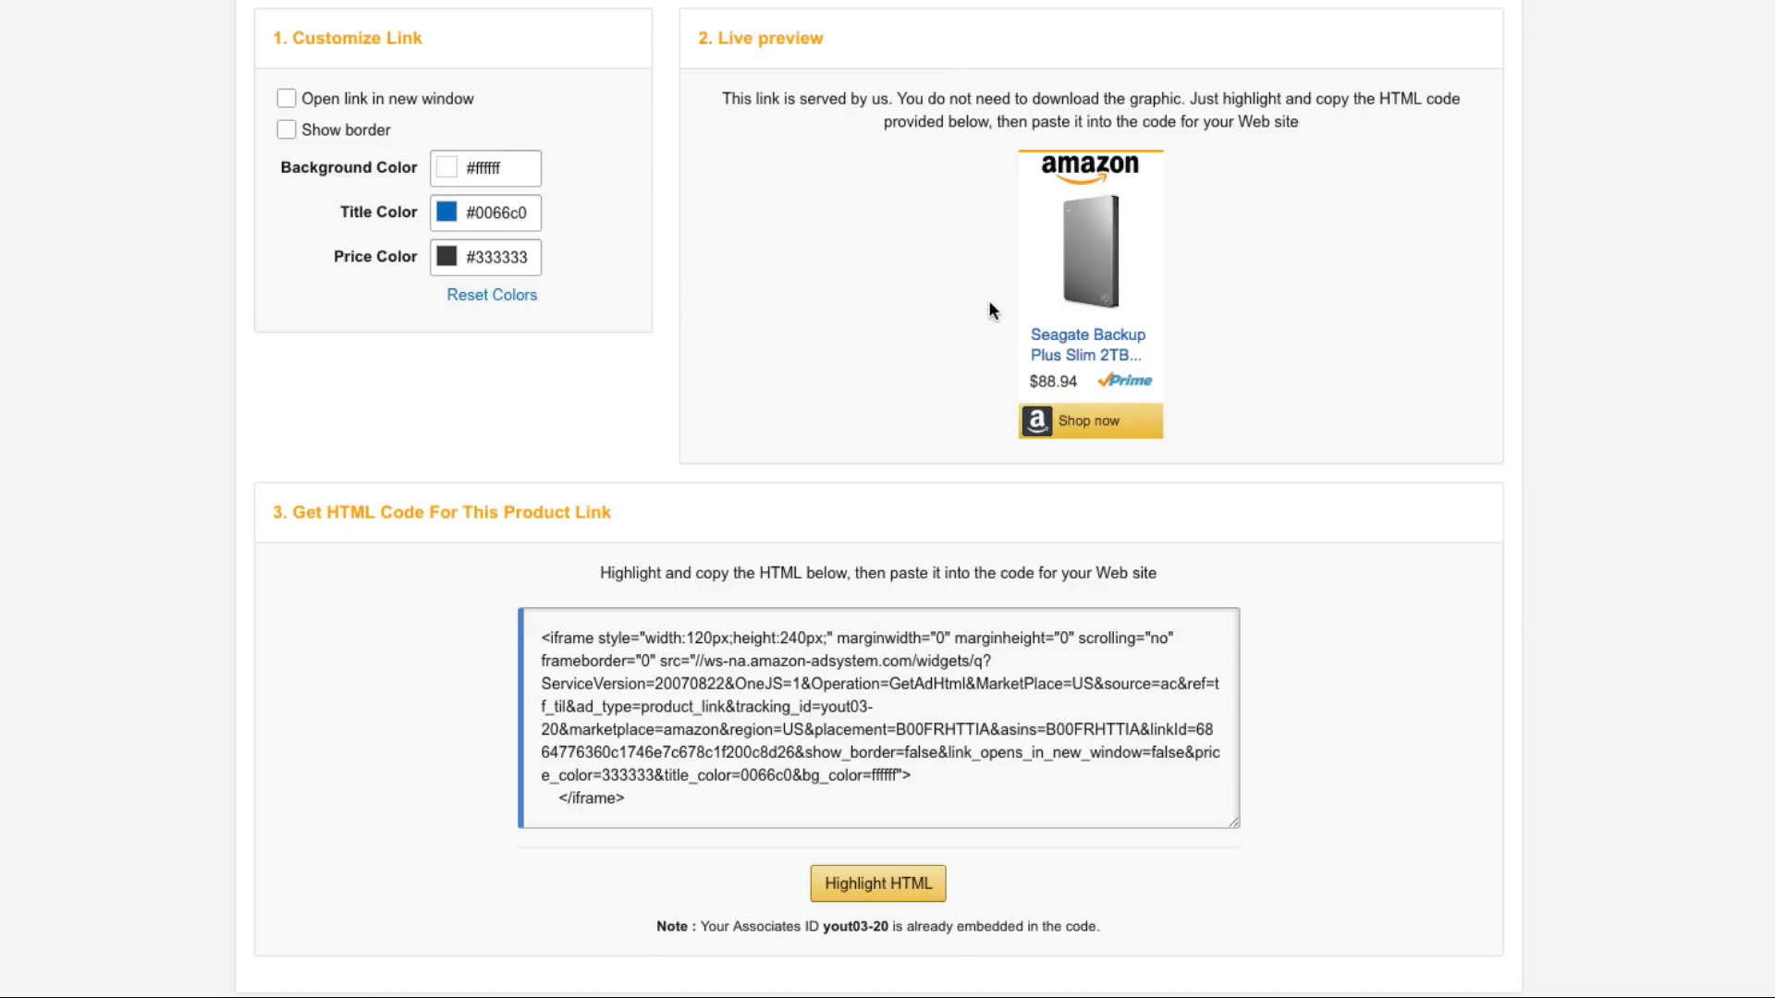
{"action": "mouse_move", "coordinate": [785, 171]}
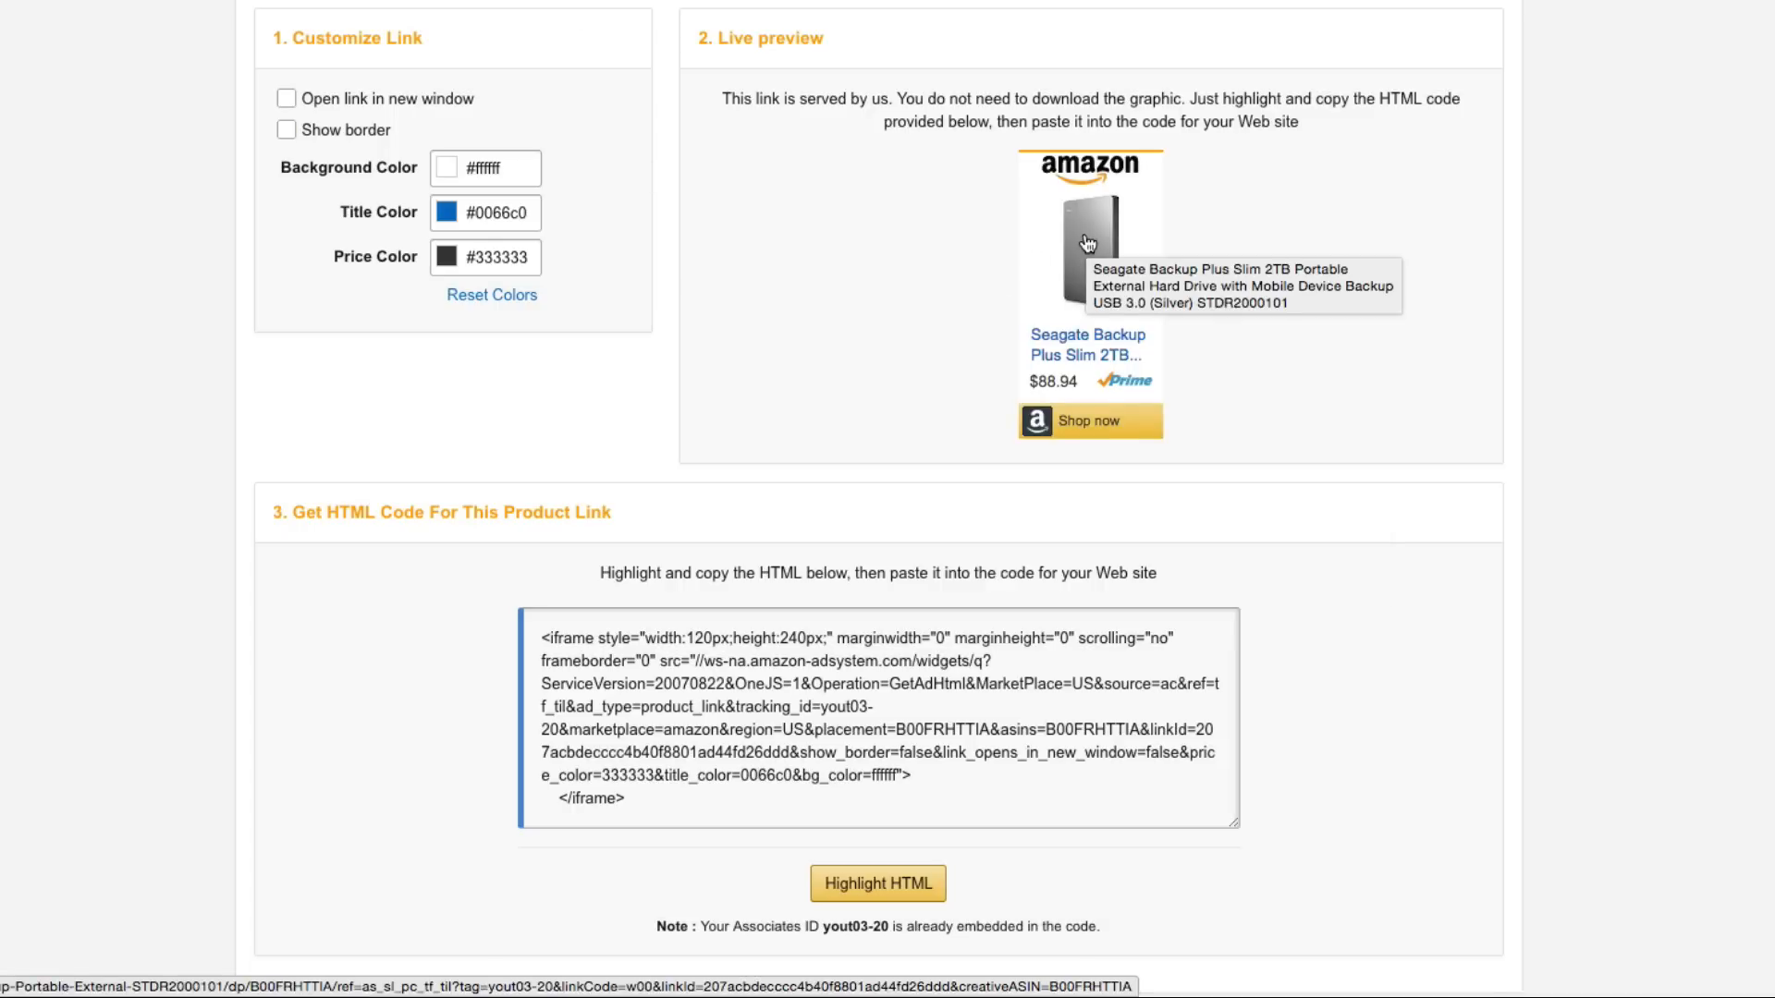
{"action": "right_click", "coordinate": [1084, 242]}
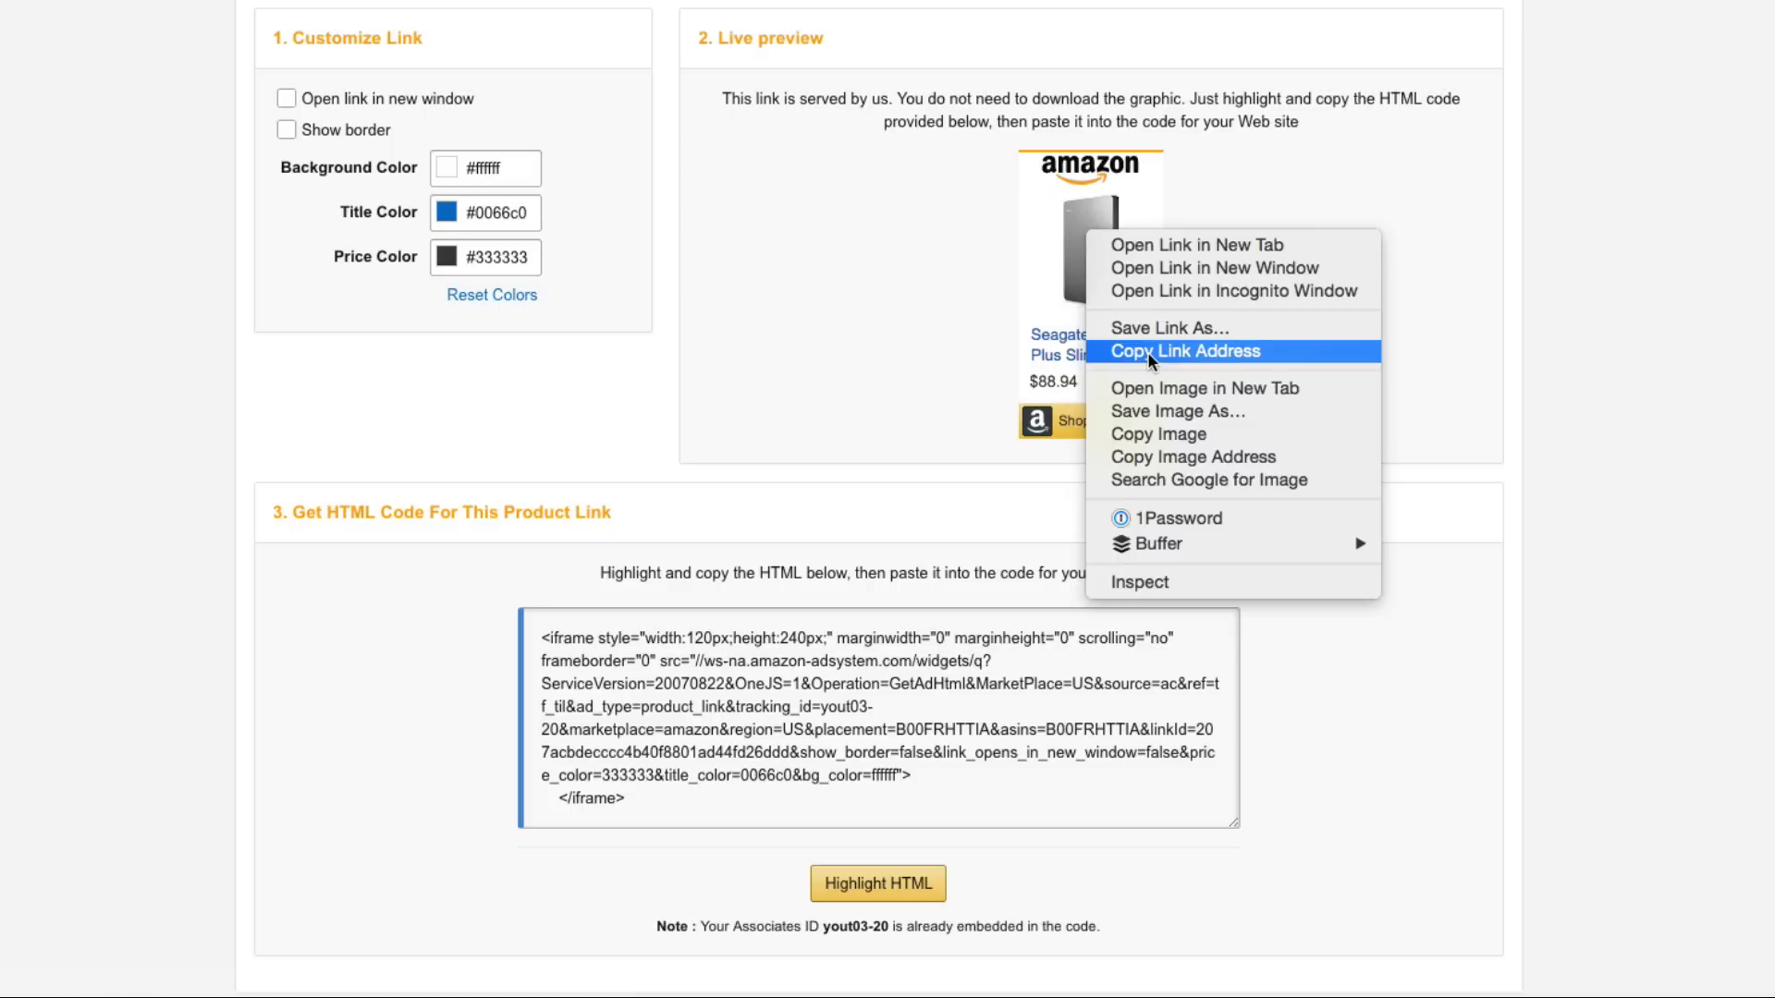
{"action": "left_click", "coordinate": [1185, 351]}
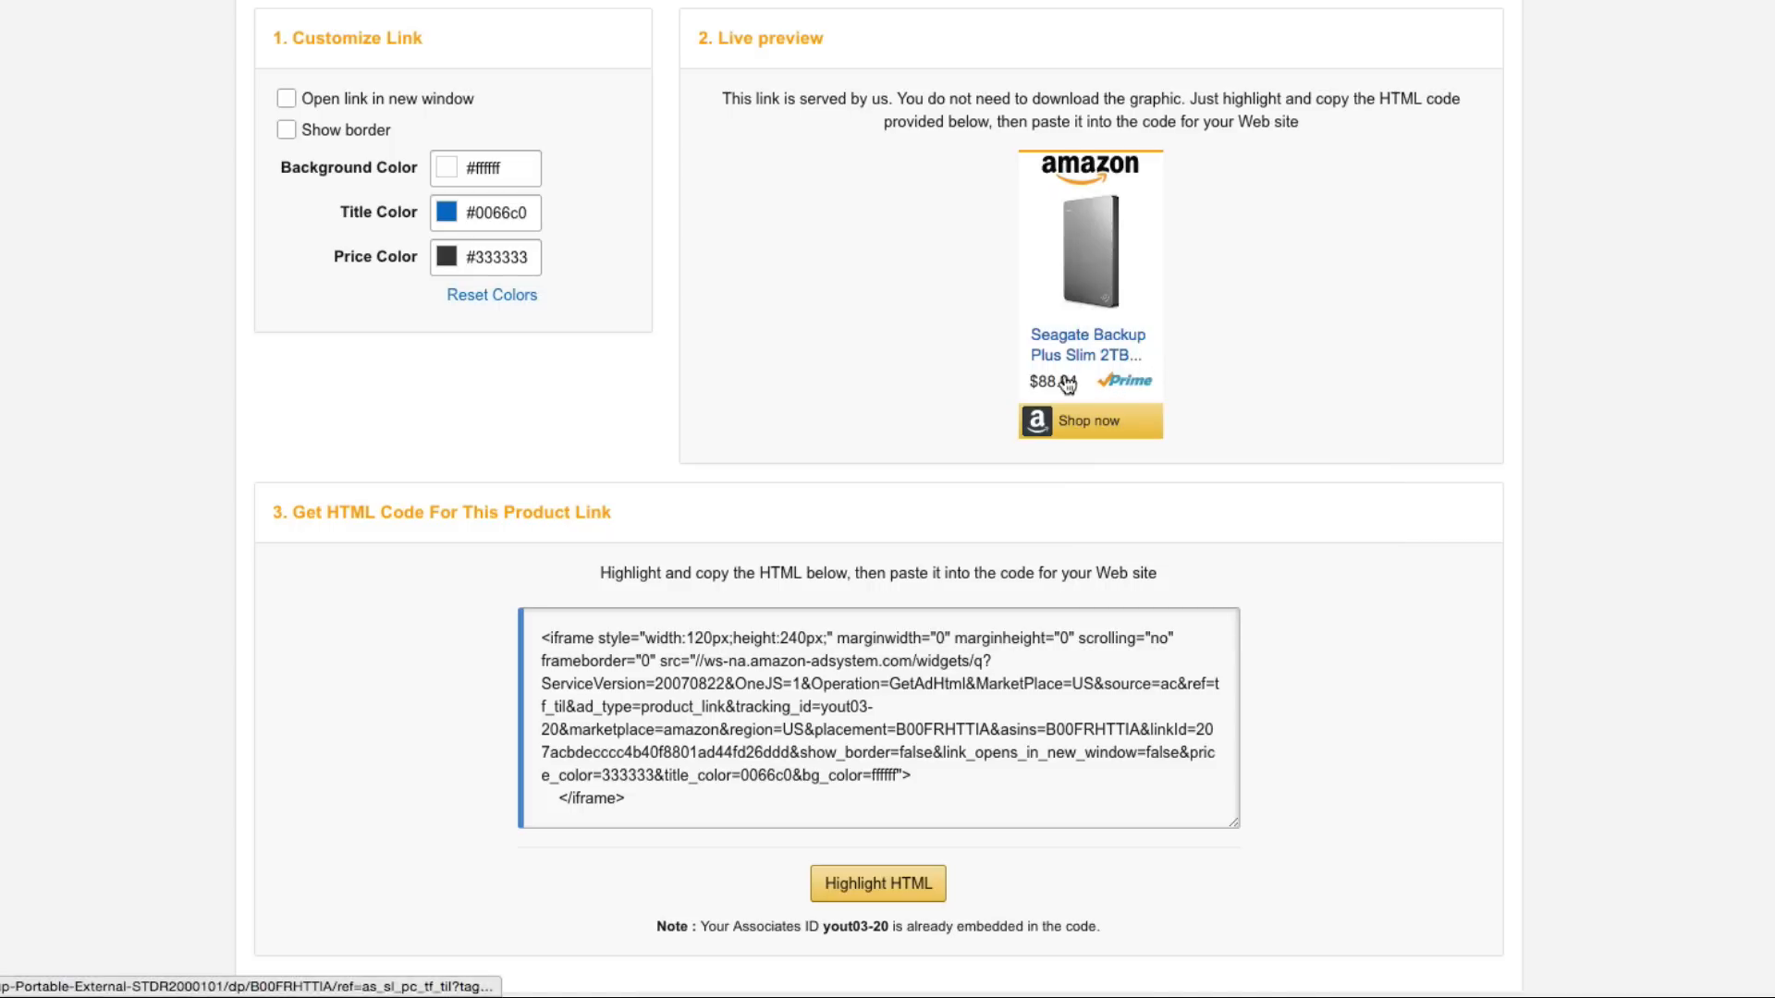
{"action": "mouse_move", "coordinate": [993, 357]}
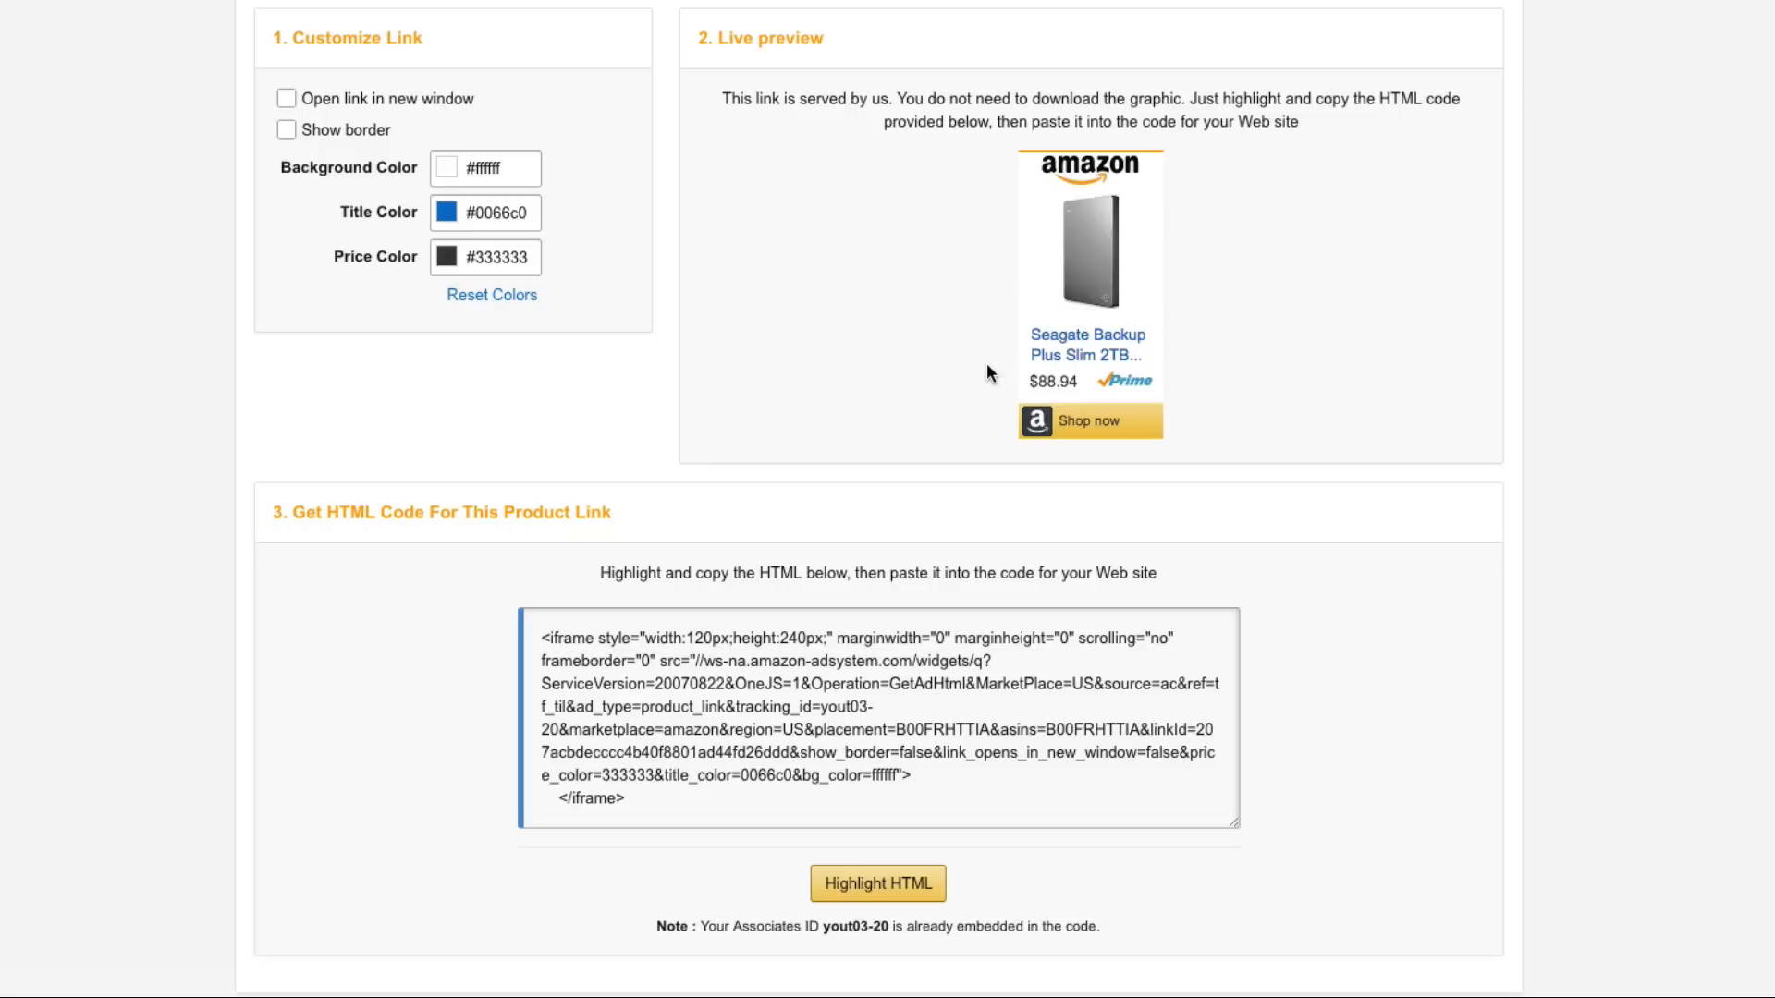
{"action": "mouse_move", "coordinate": [1096, 285]}
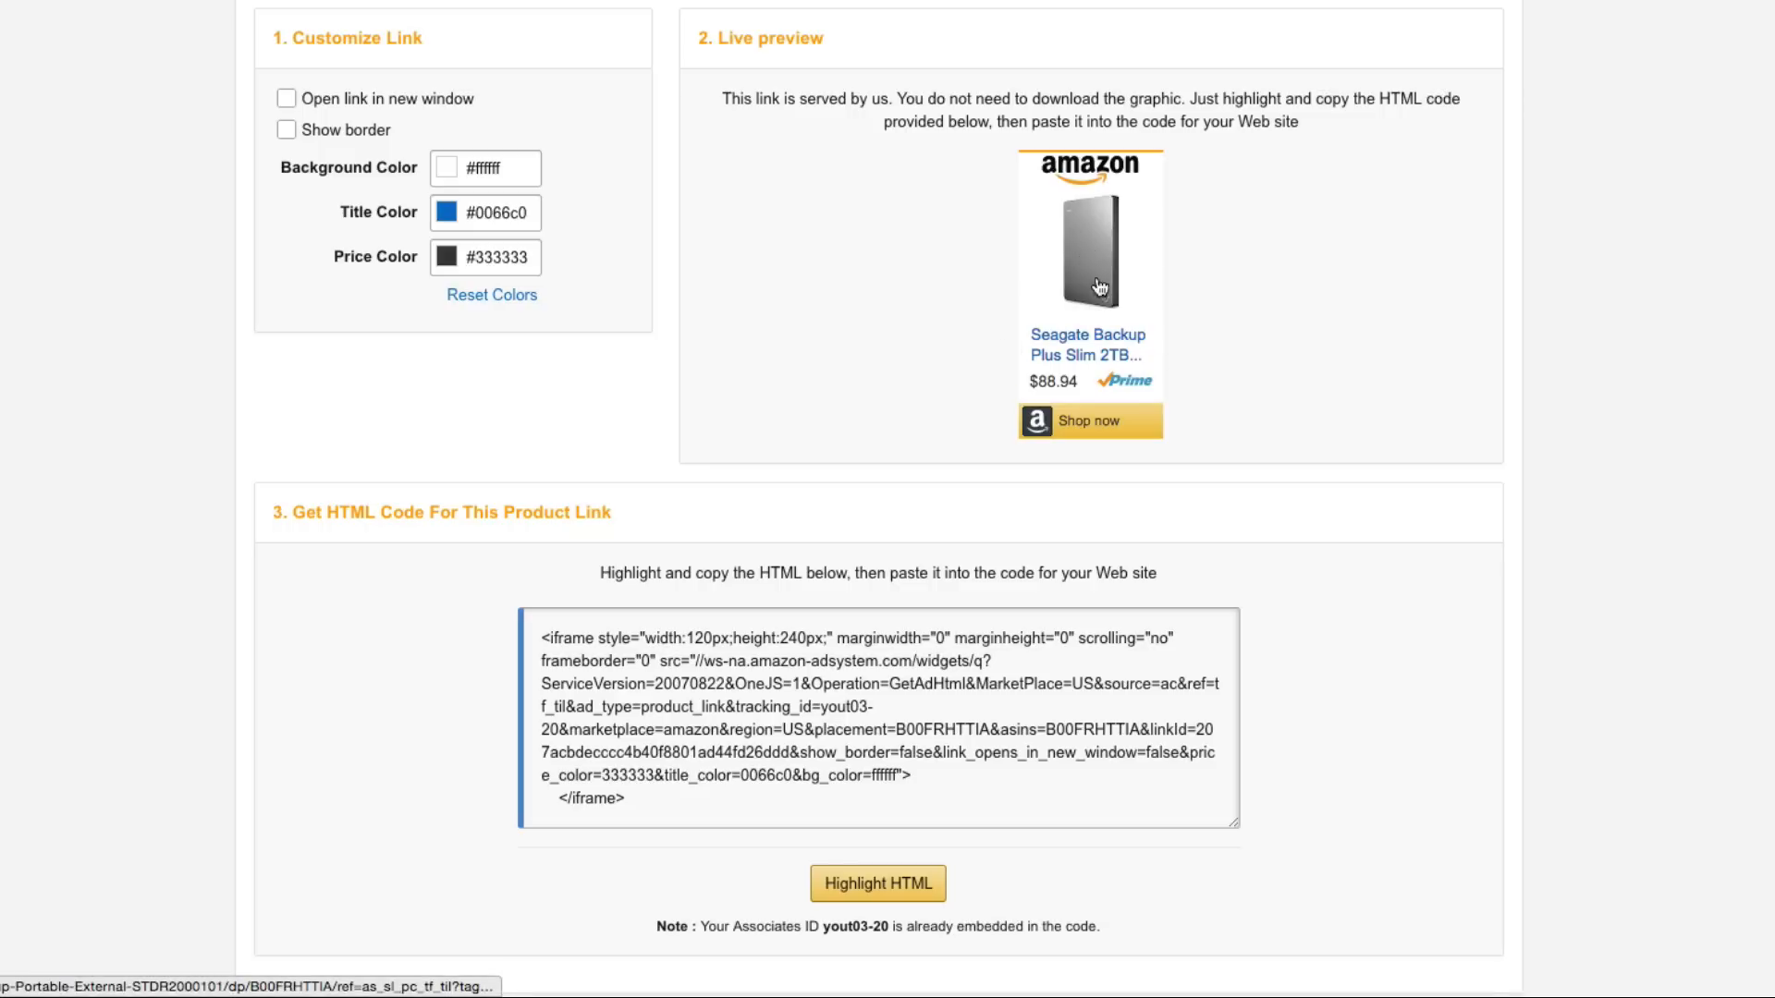
{"action": "mouse_move", "coordinate": [986, 257]}
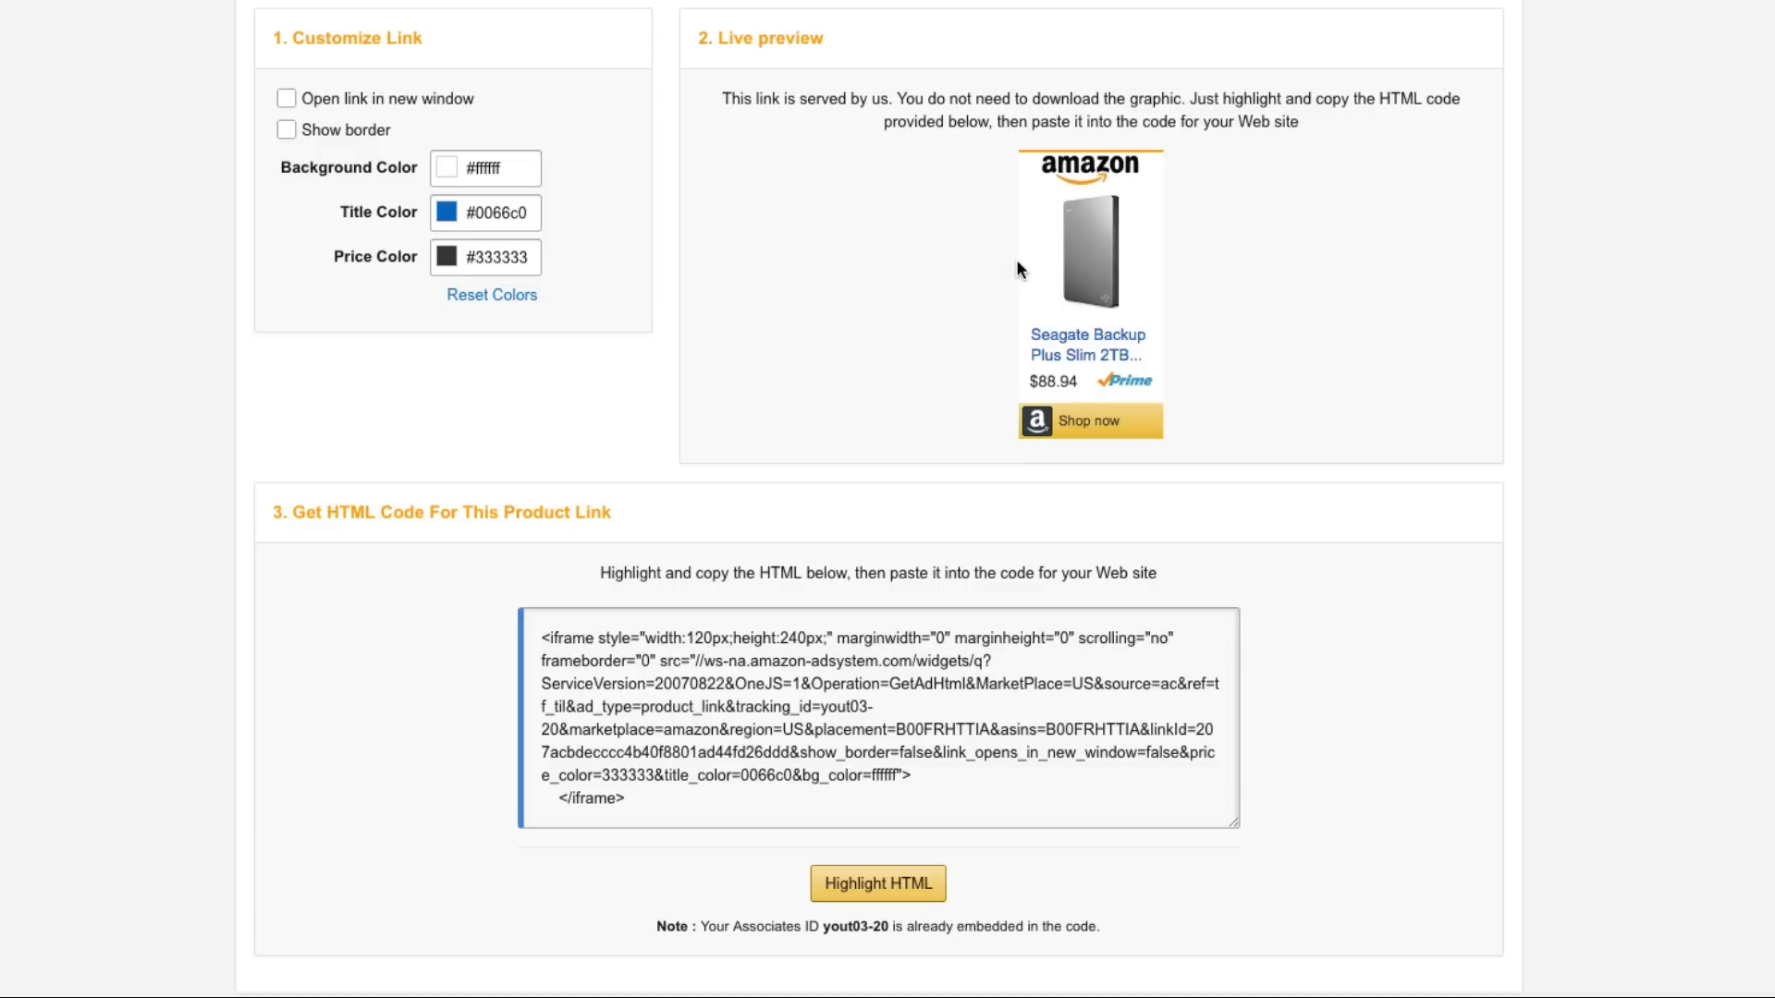
{"action": "mouse_move", "coordinate": [1135, 175]}
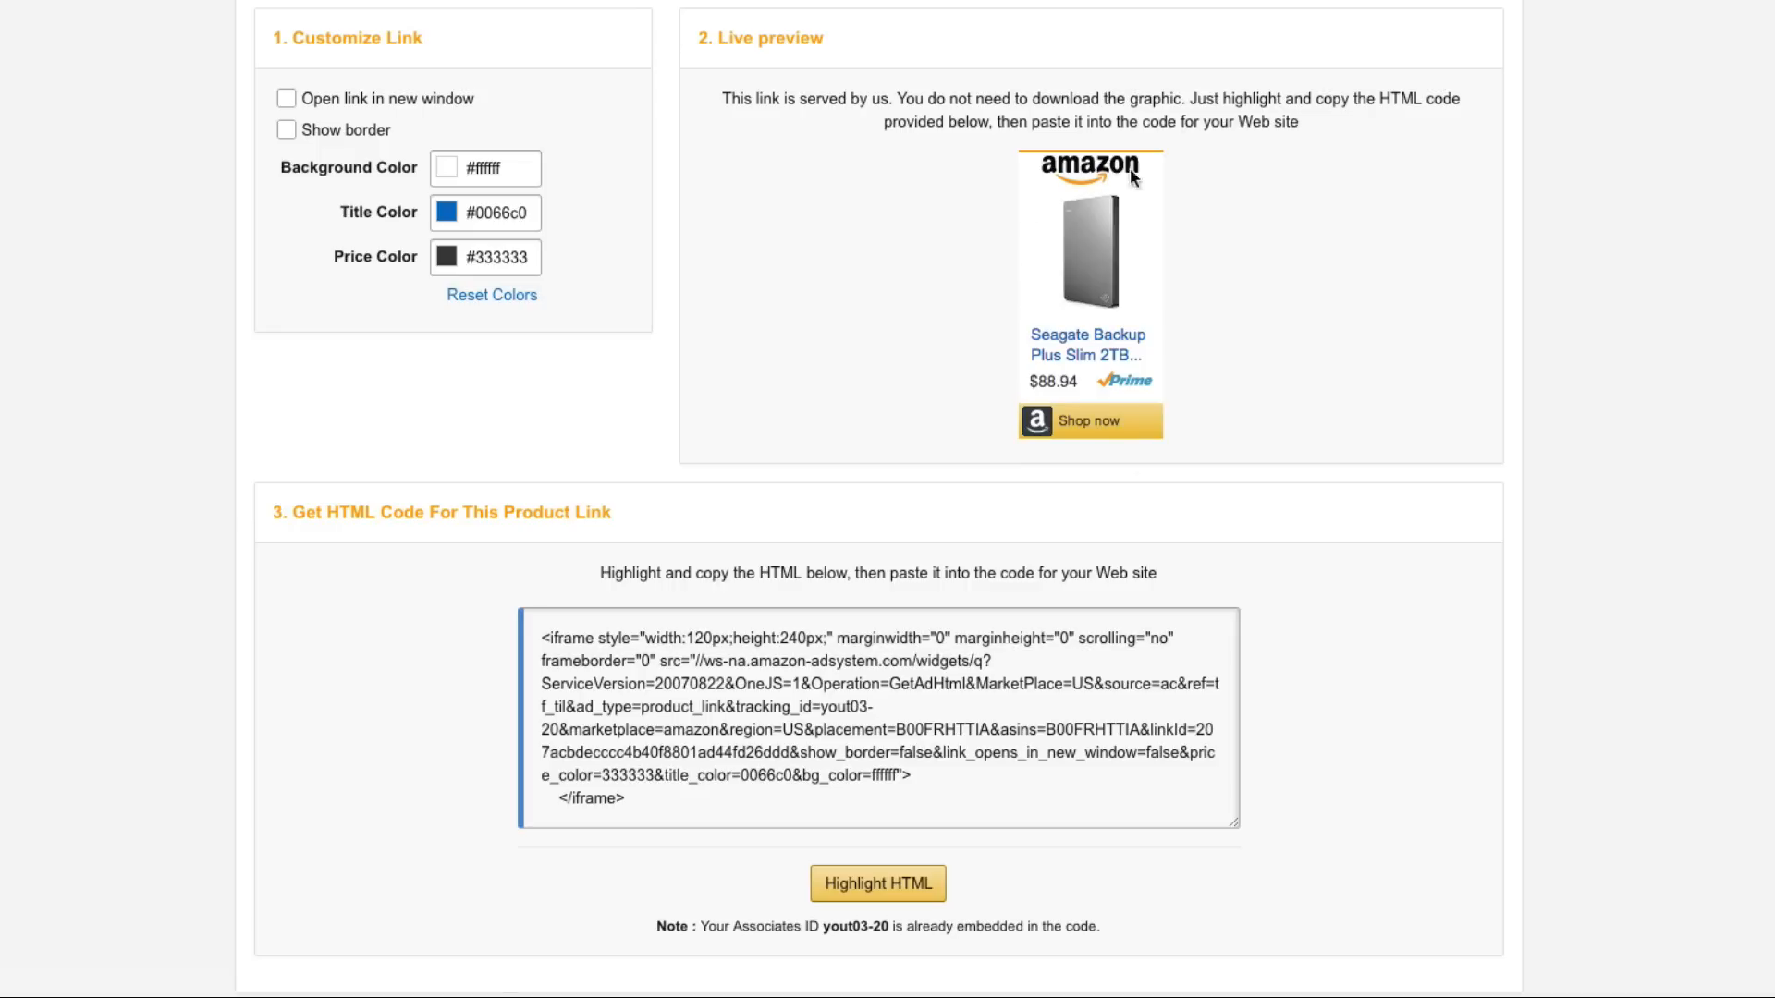
{"action": "mouse_move", "coordinate": [934, 286]}
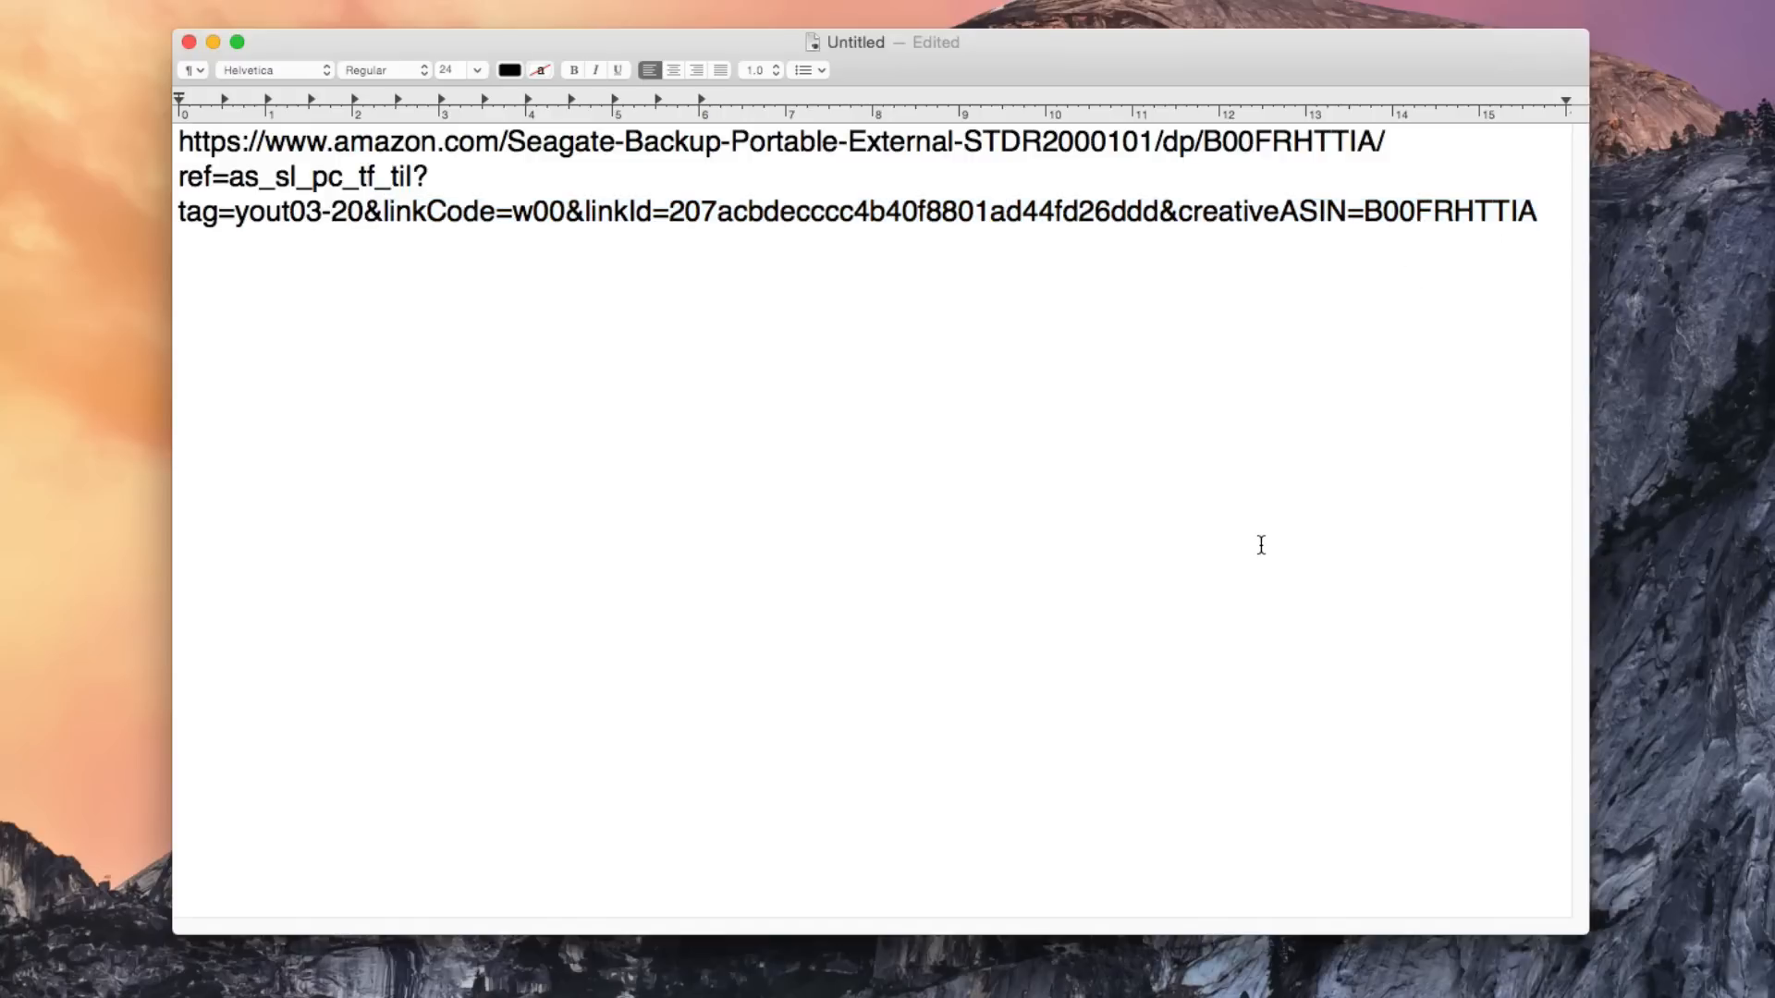
{"action": "mouse_move", "coordinate": [1260, 539]}
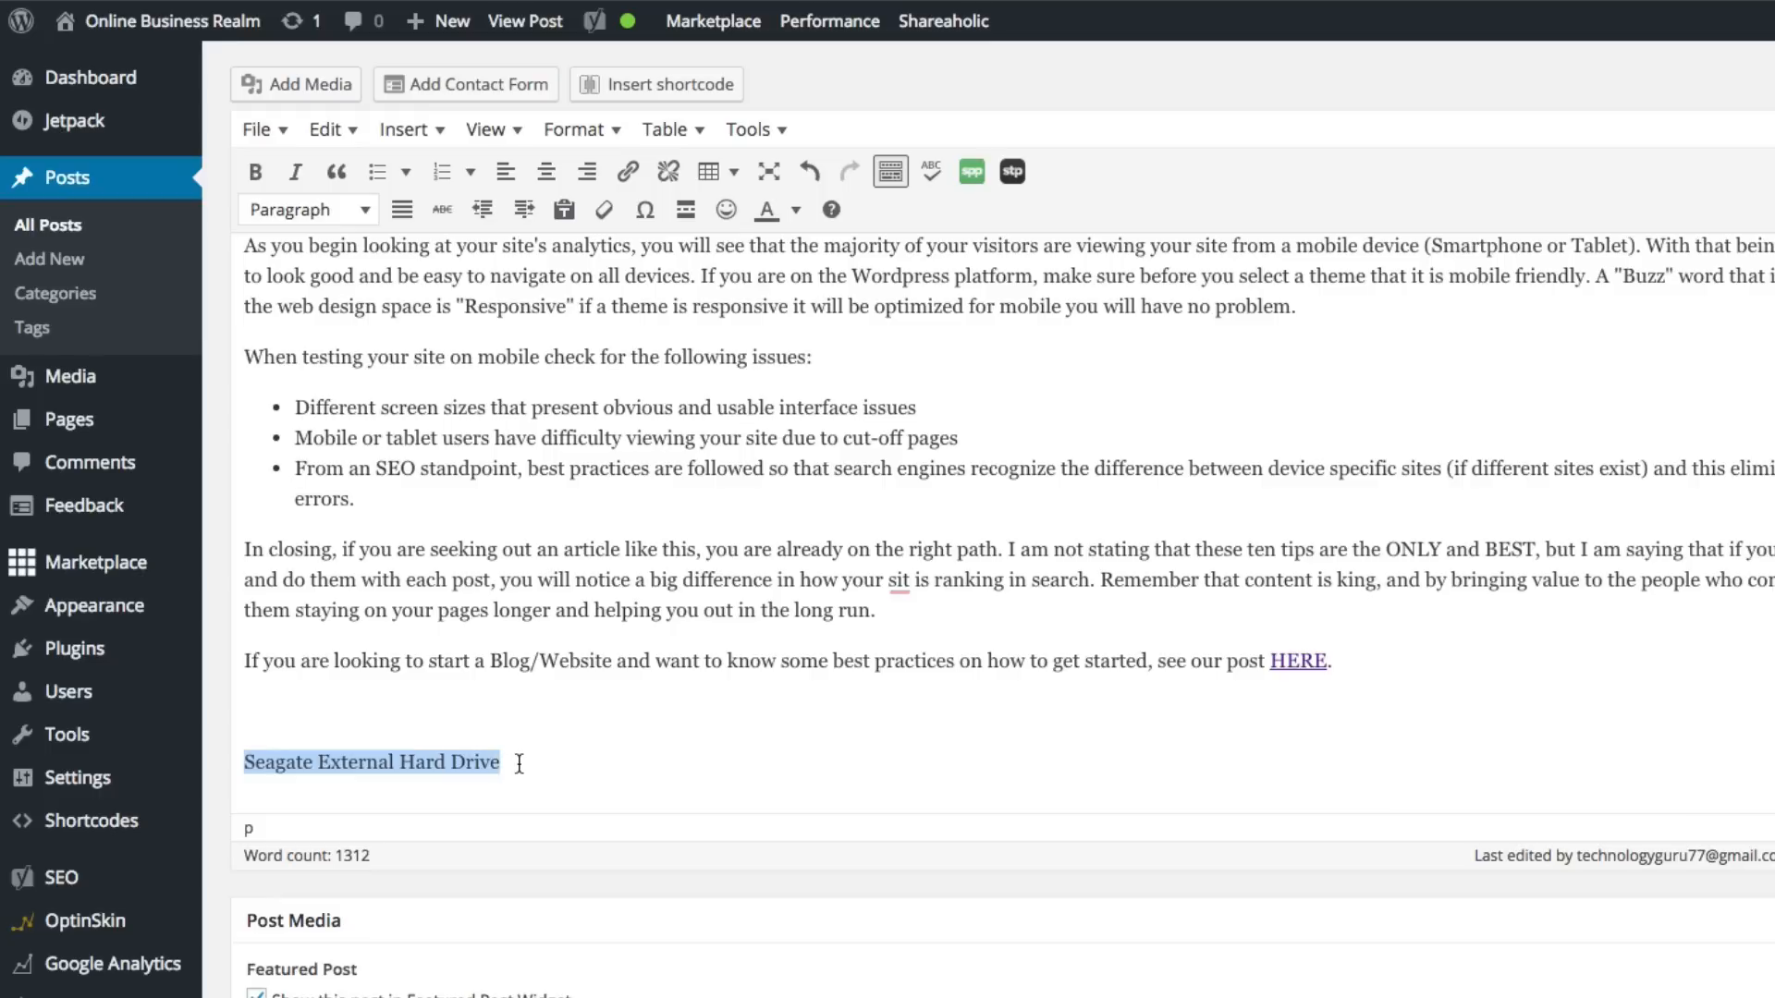
{"action": "mouse_move", "coordinate": [337, 755]}
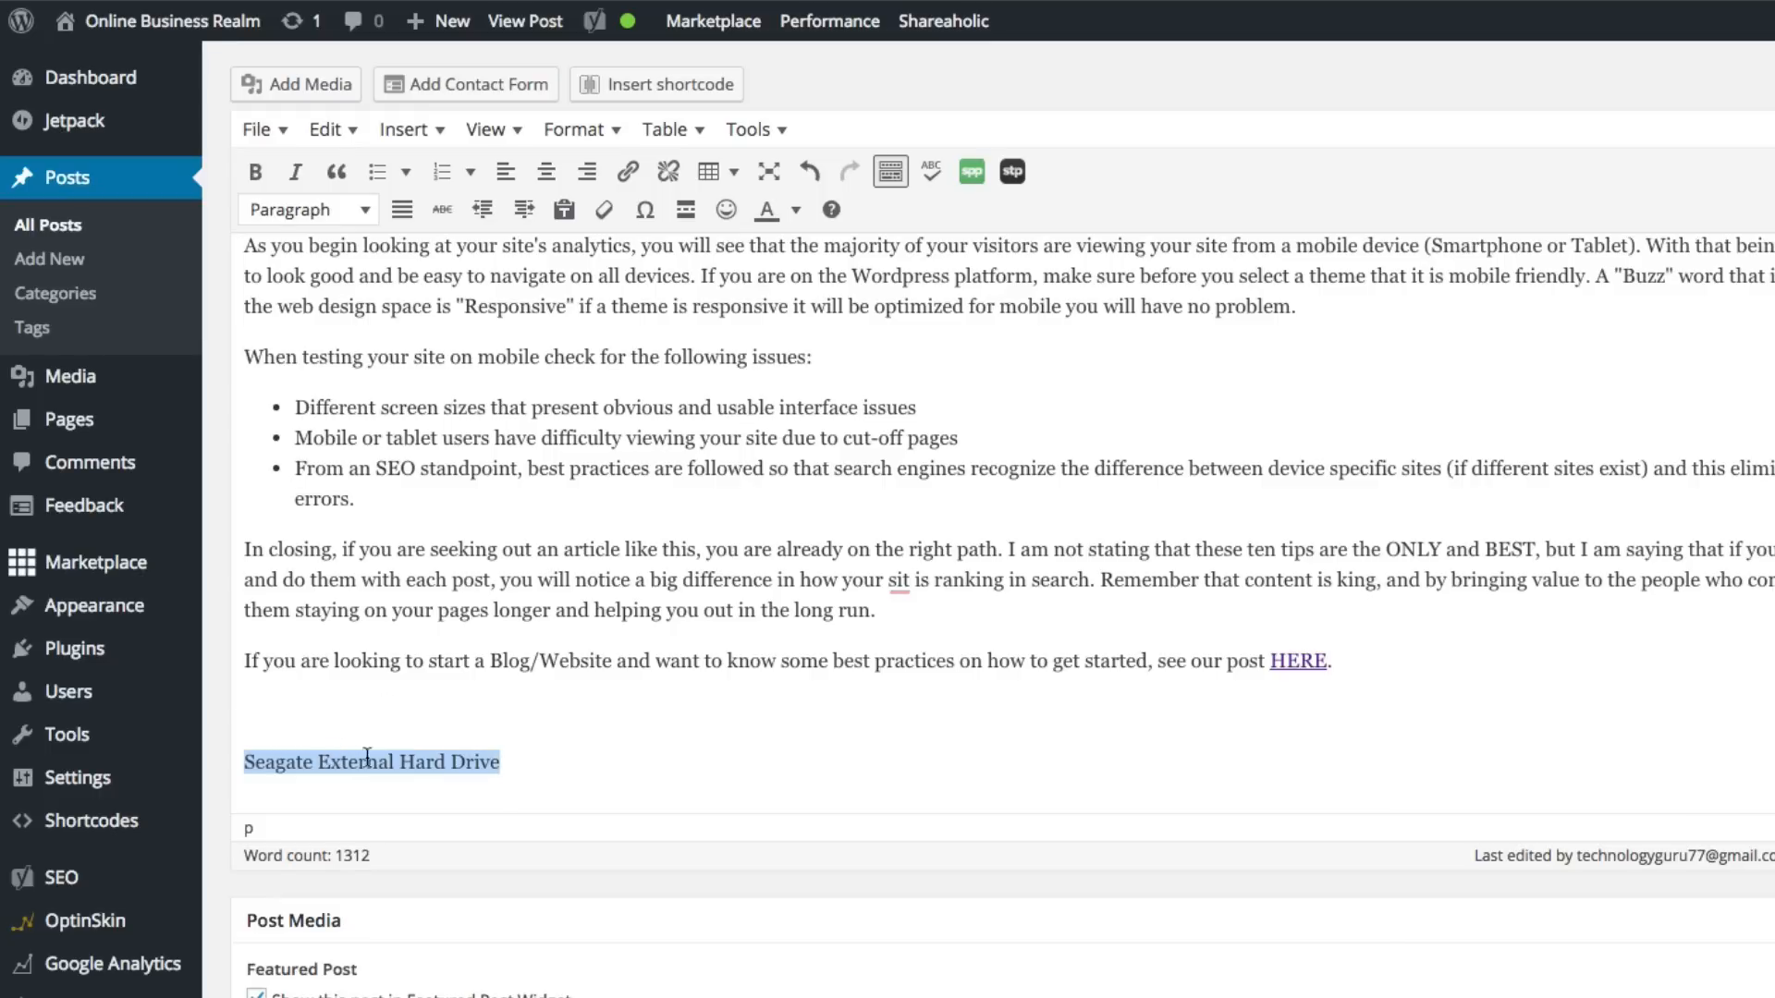
Step: Link 'Seagate External Hard Drive' to the pasted Amazon affiliate URL, then verify the link
{"action": "left_click", "coordinate": [627, 171]}
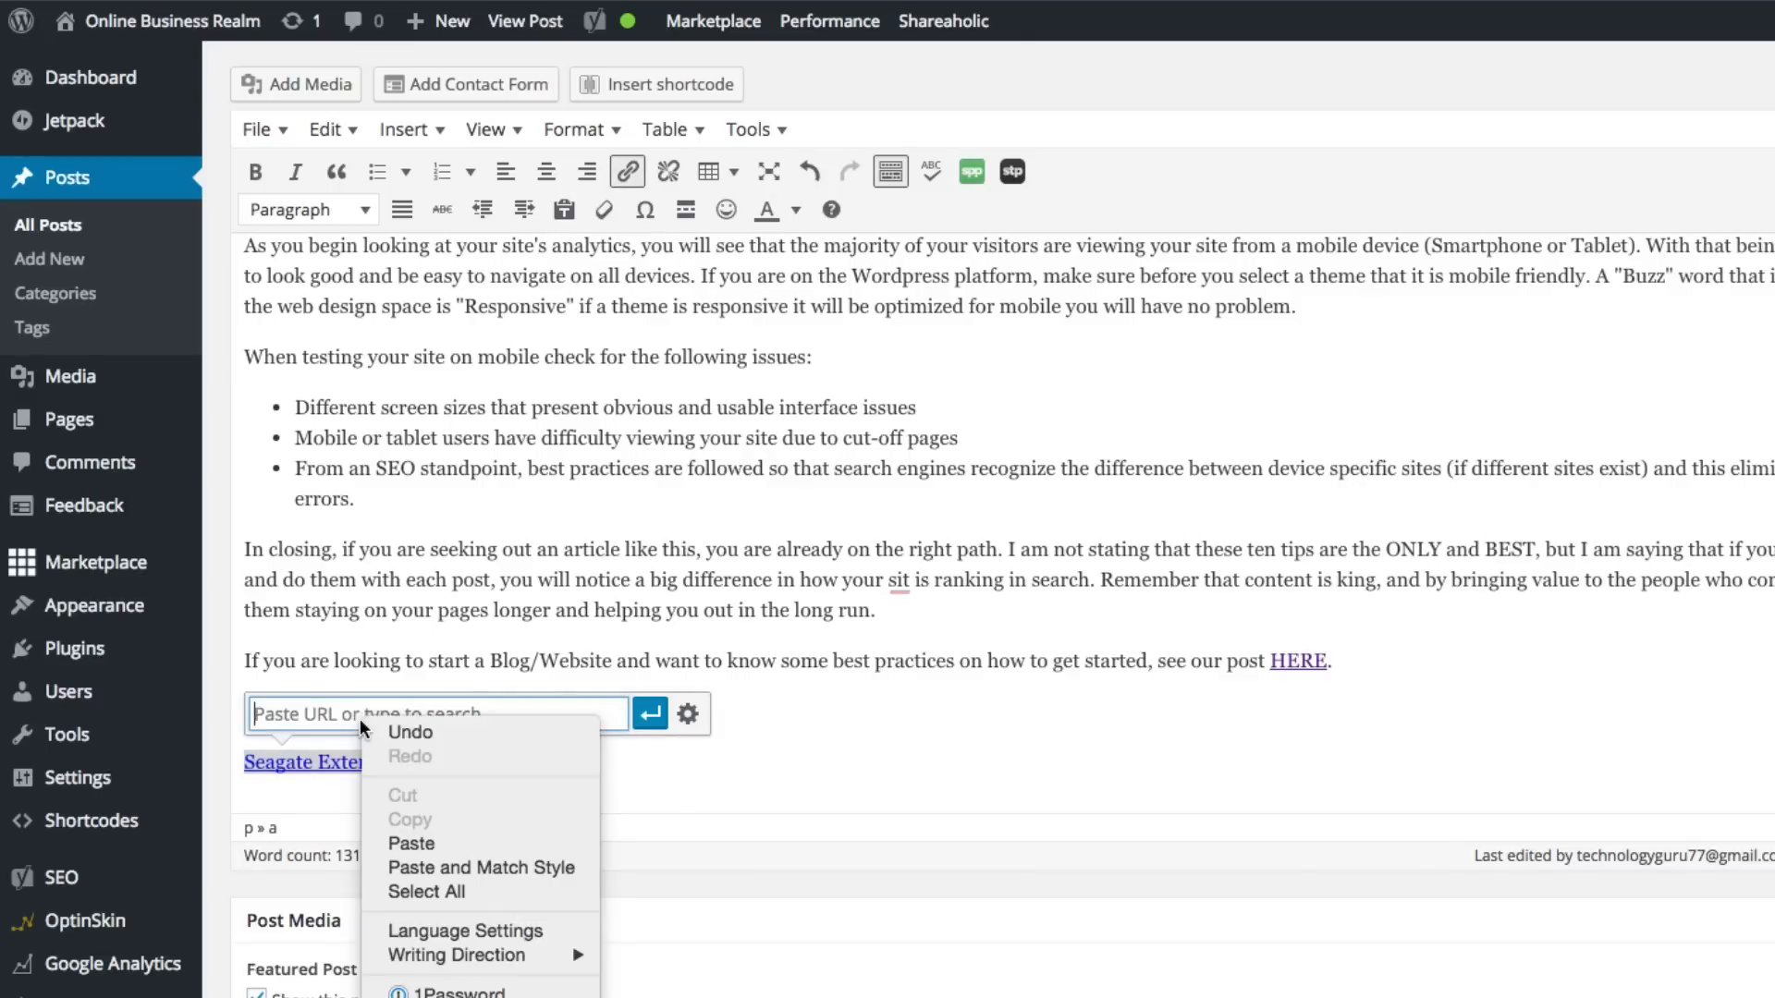
{"action": "left_click", "coordinate": [410, 843]}
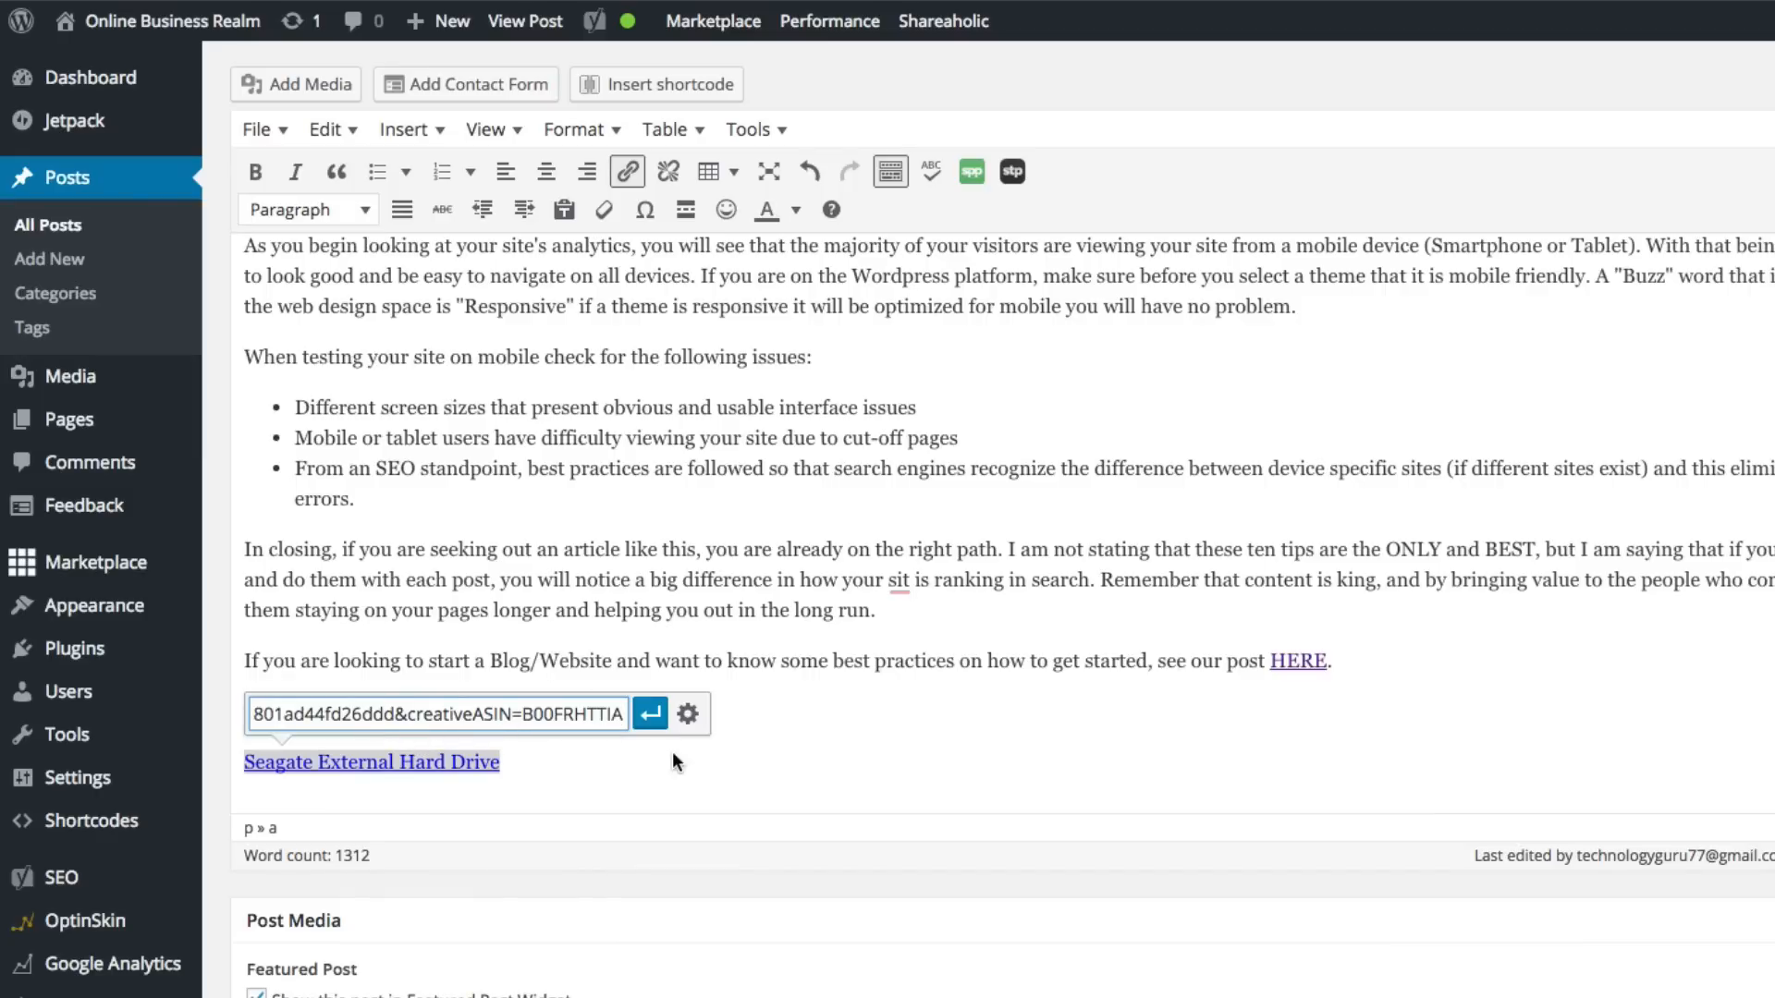
{"action": "left_click", "coordinate": [649, 714]}
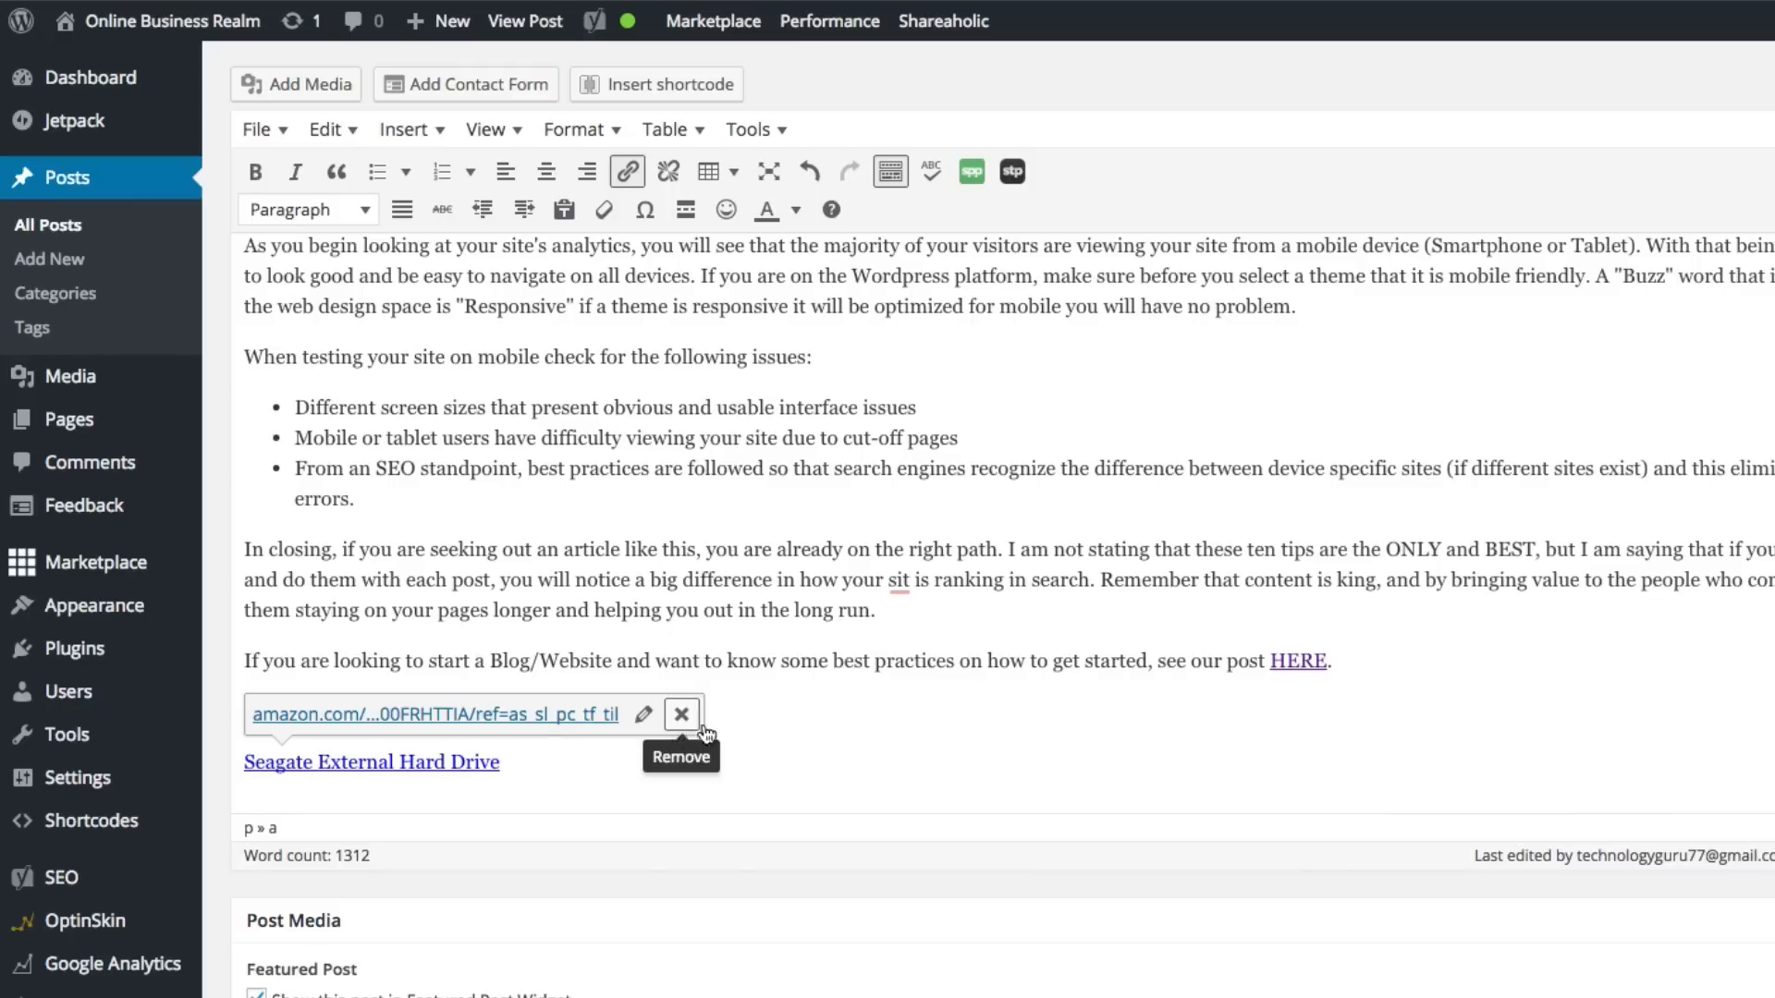
{"action": "left_click", "coordinate": [680, 715]}
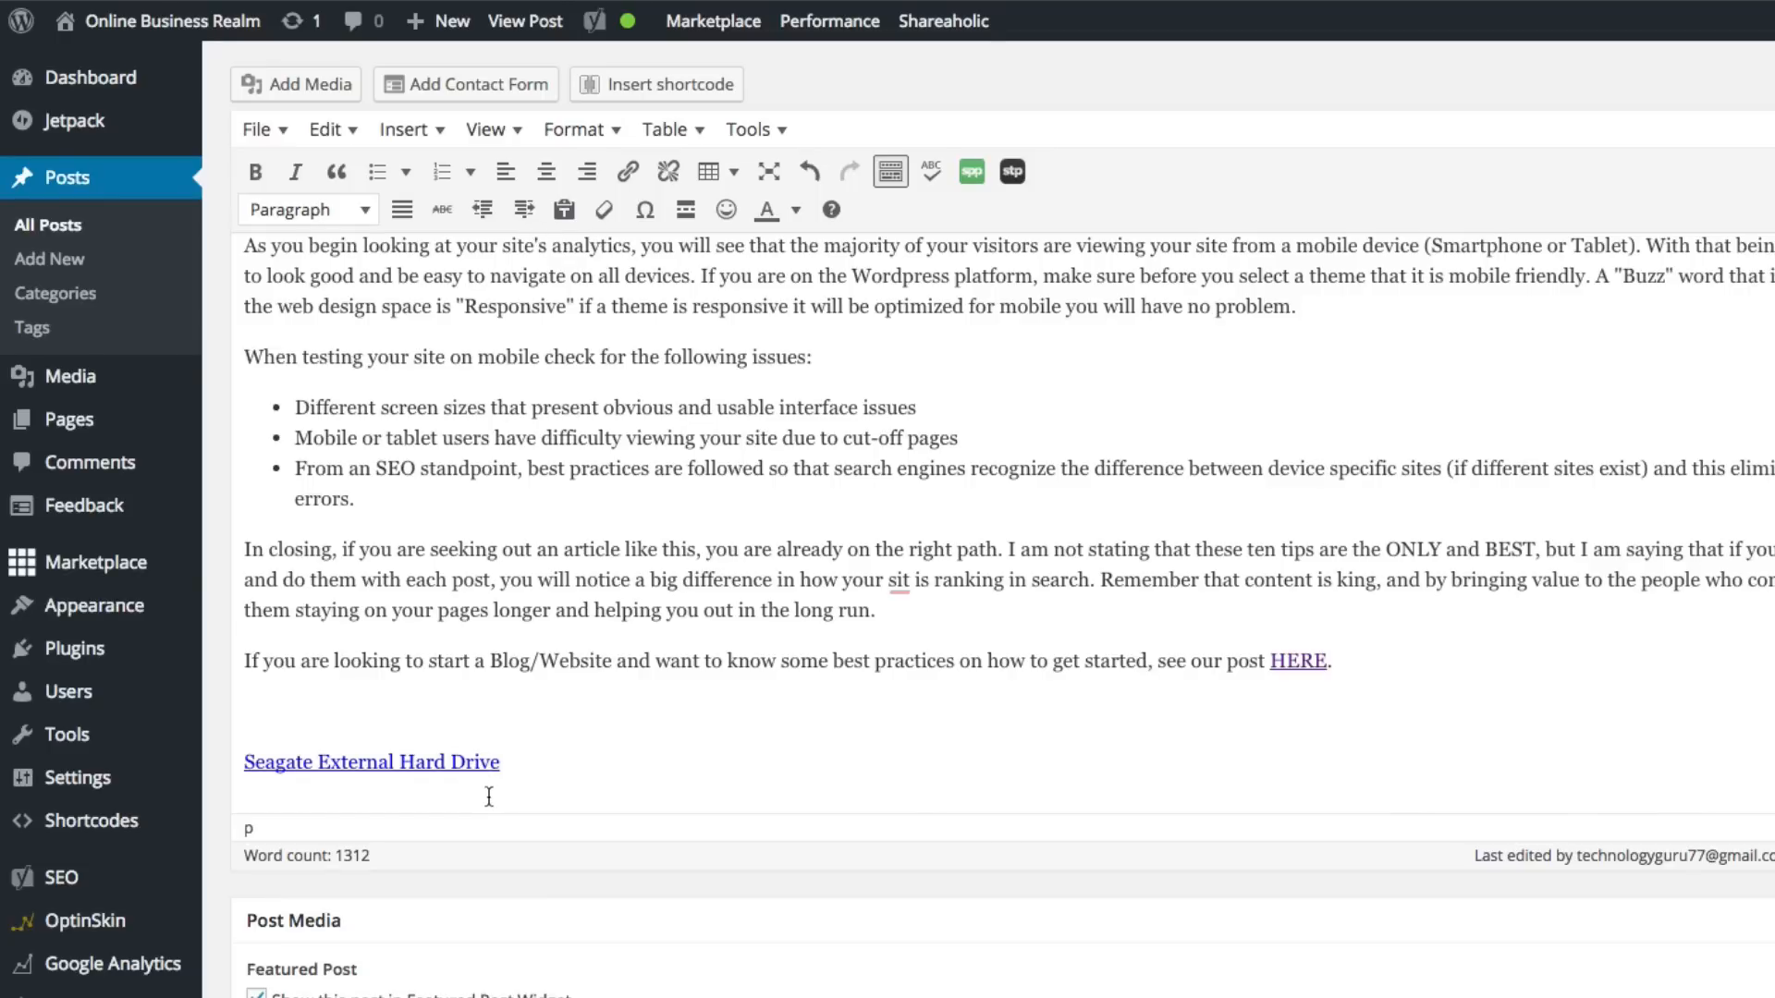
{"action": "left_click", "coordinate": [372, 761]}
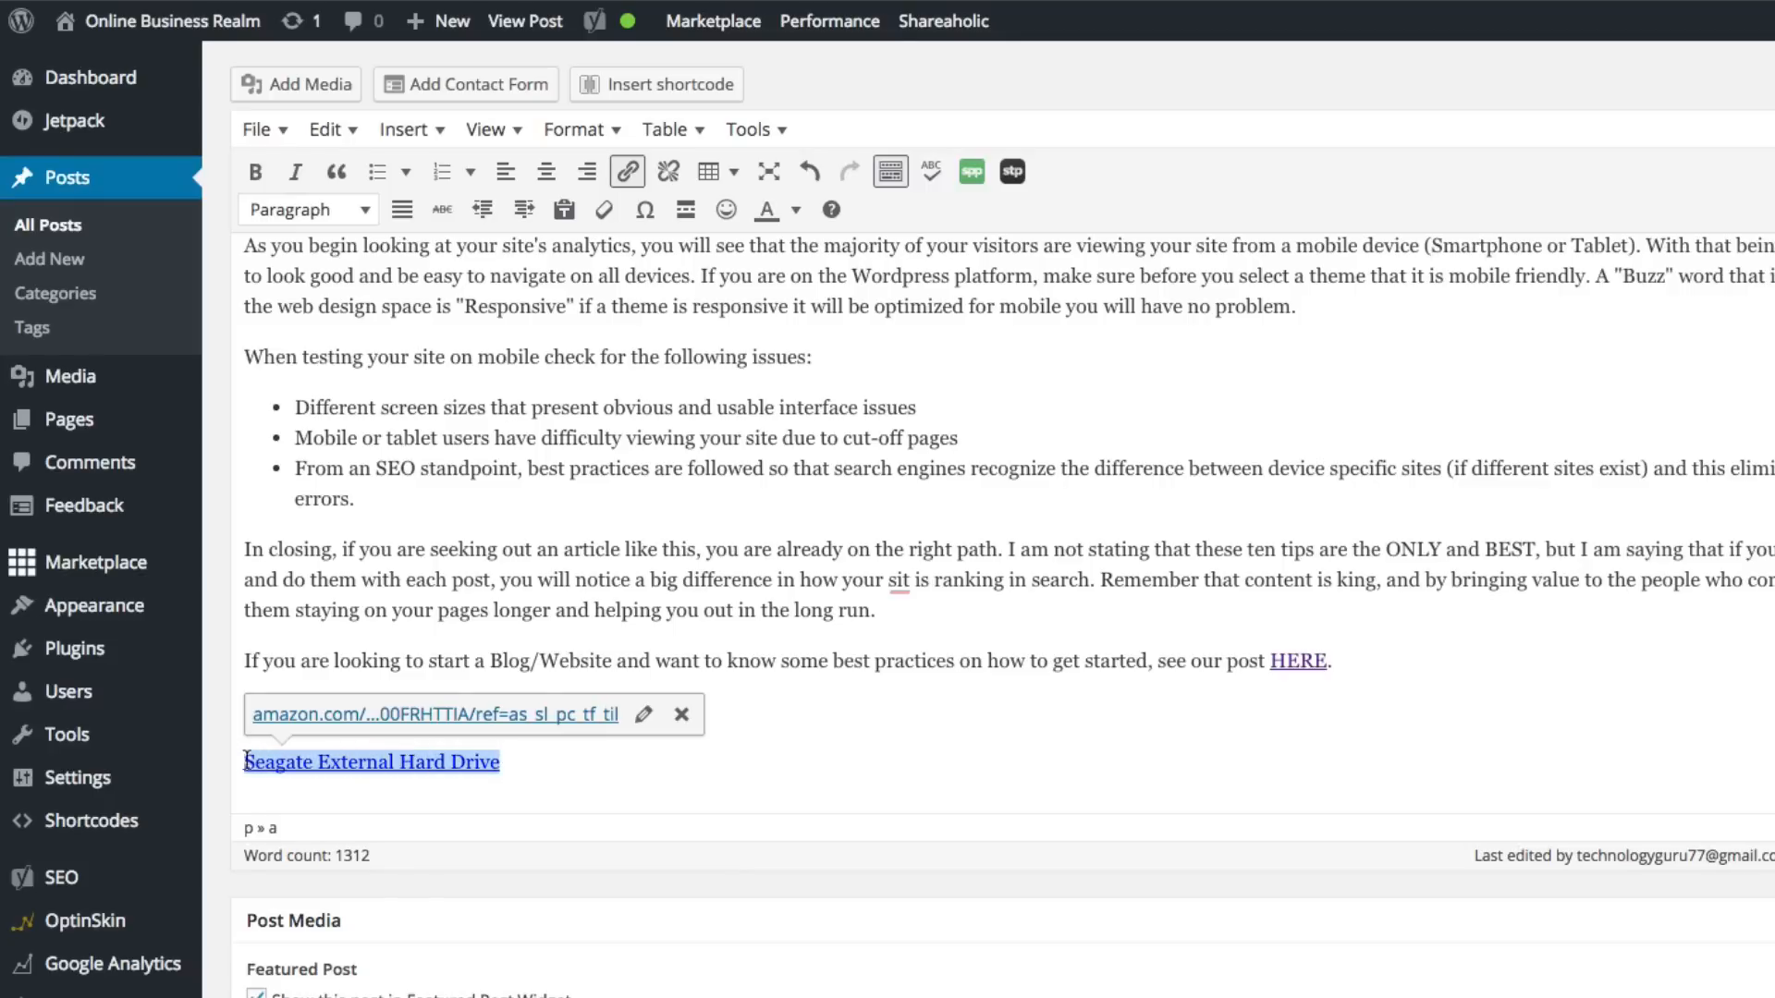
{"action": "left_click", "coordinate": [833, 758]}
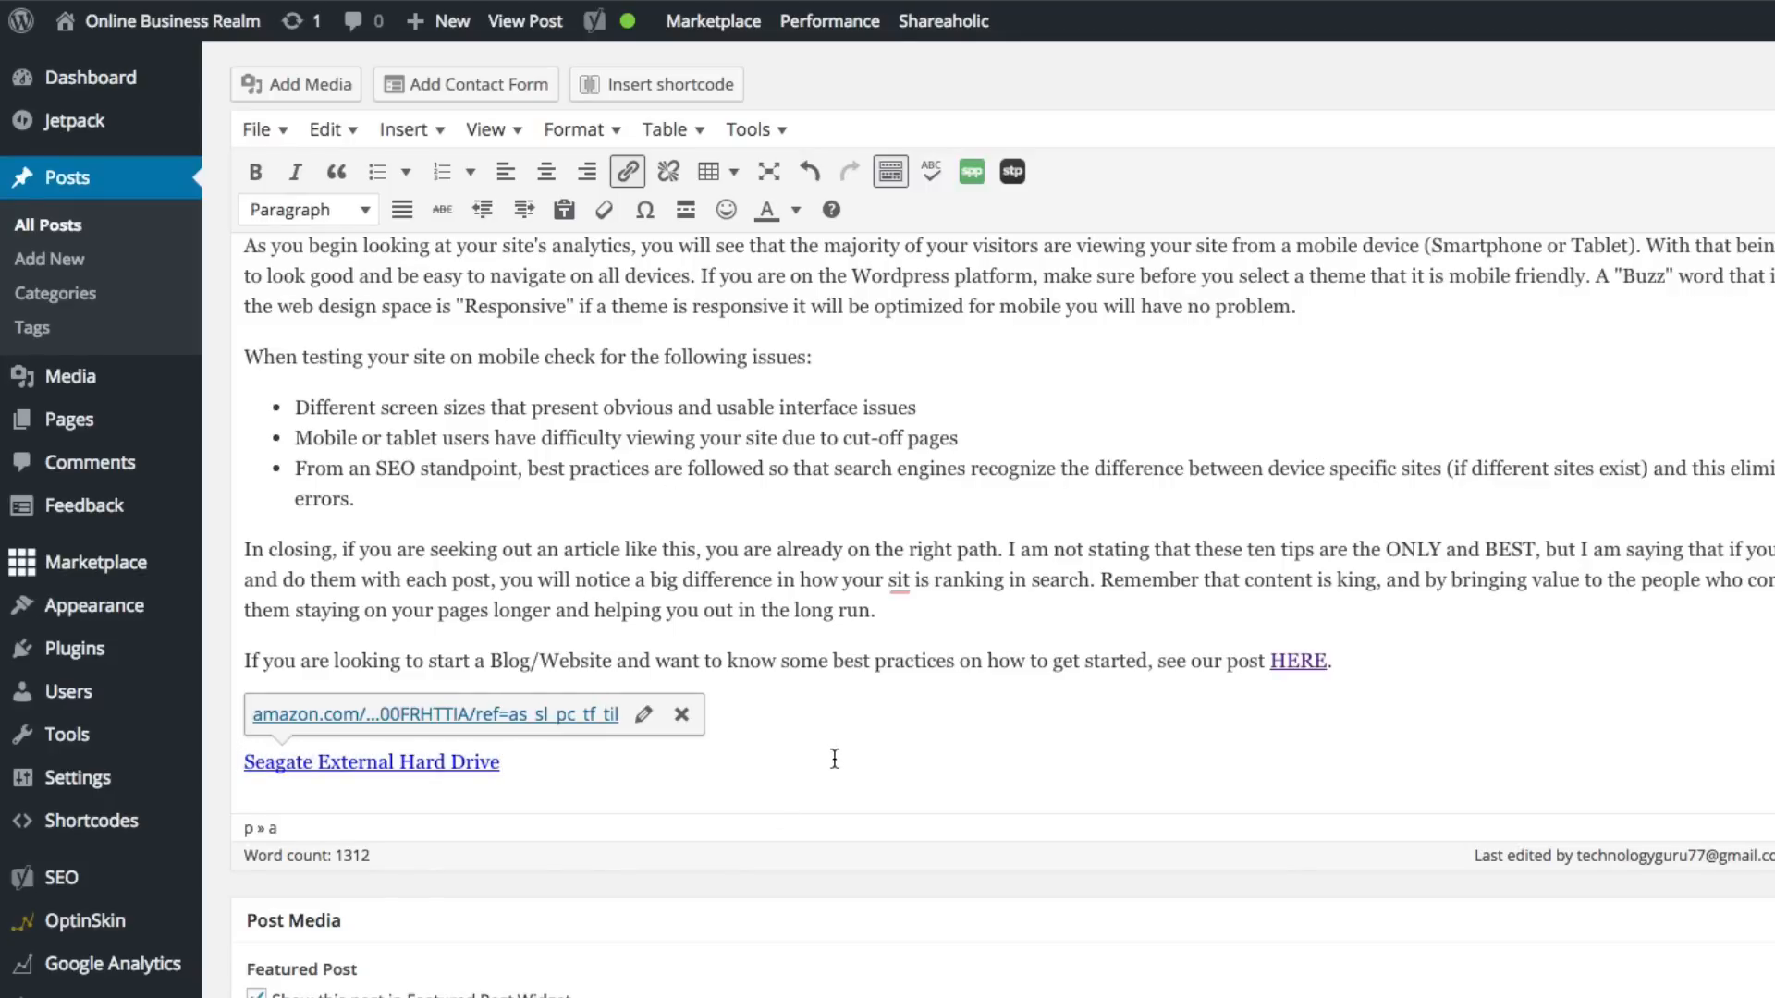
{"action": "mouse_move", "coordinate": [836, 768]}
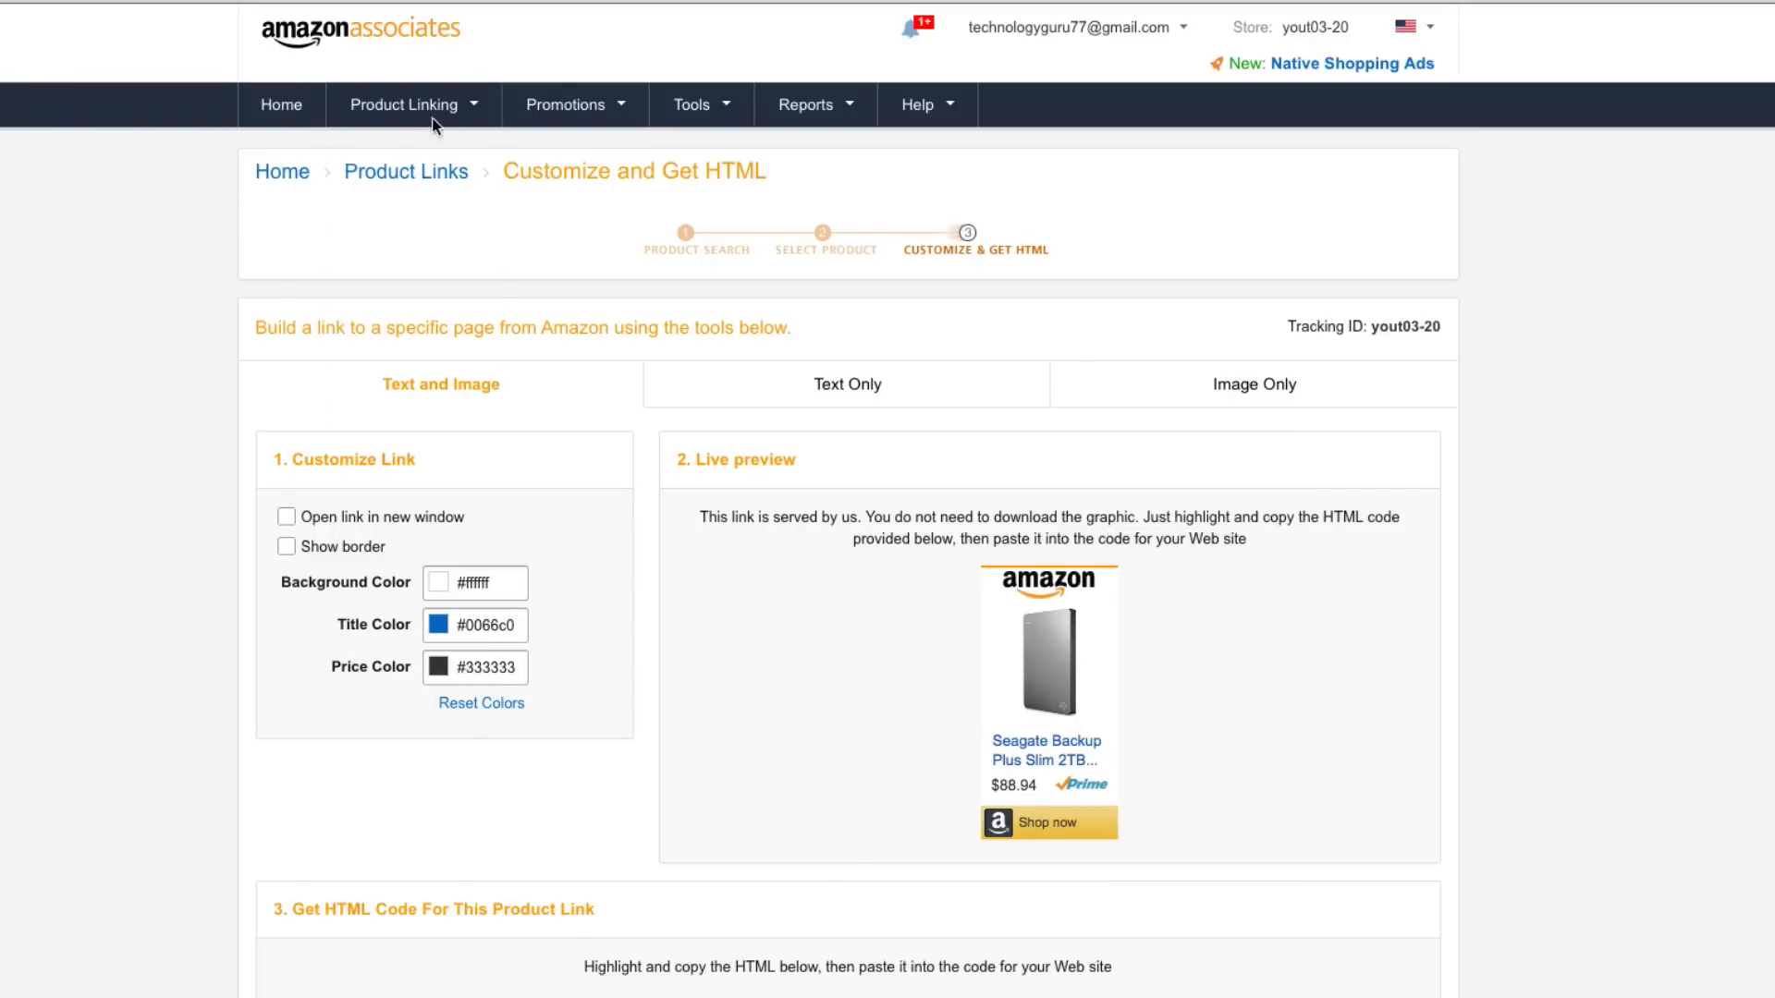
Step: Open Product Linking > Banners and scroll to Rotating Banner Campaigns by Category
{"action": "left_click", "coordinate": [405, 104]}
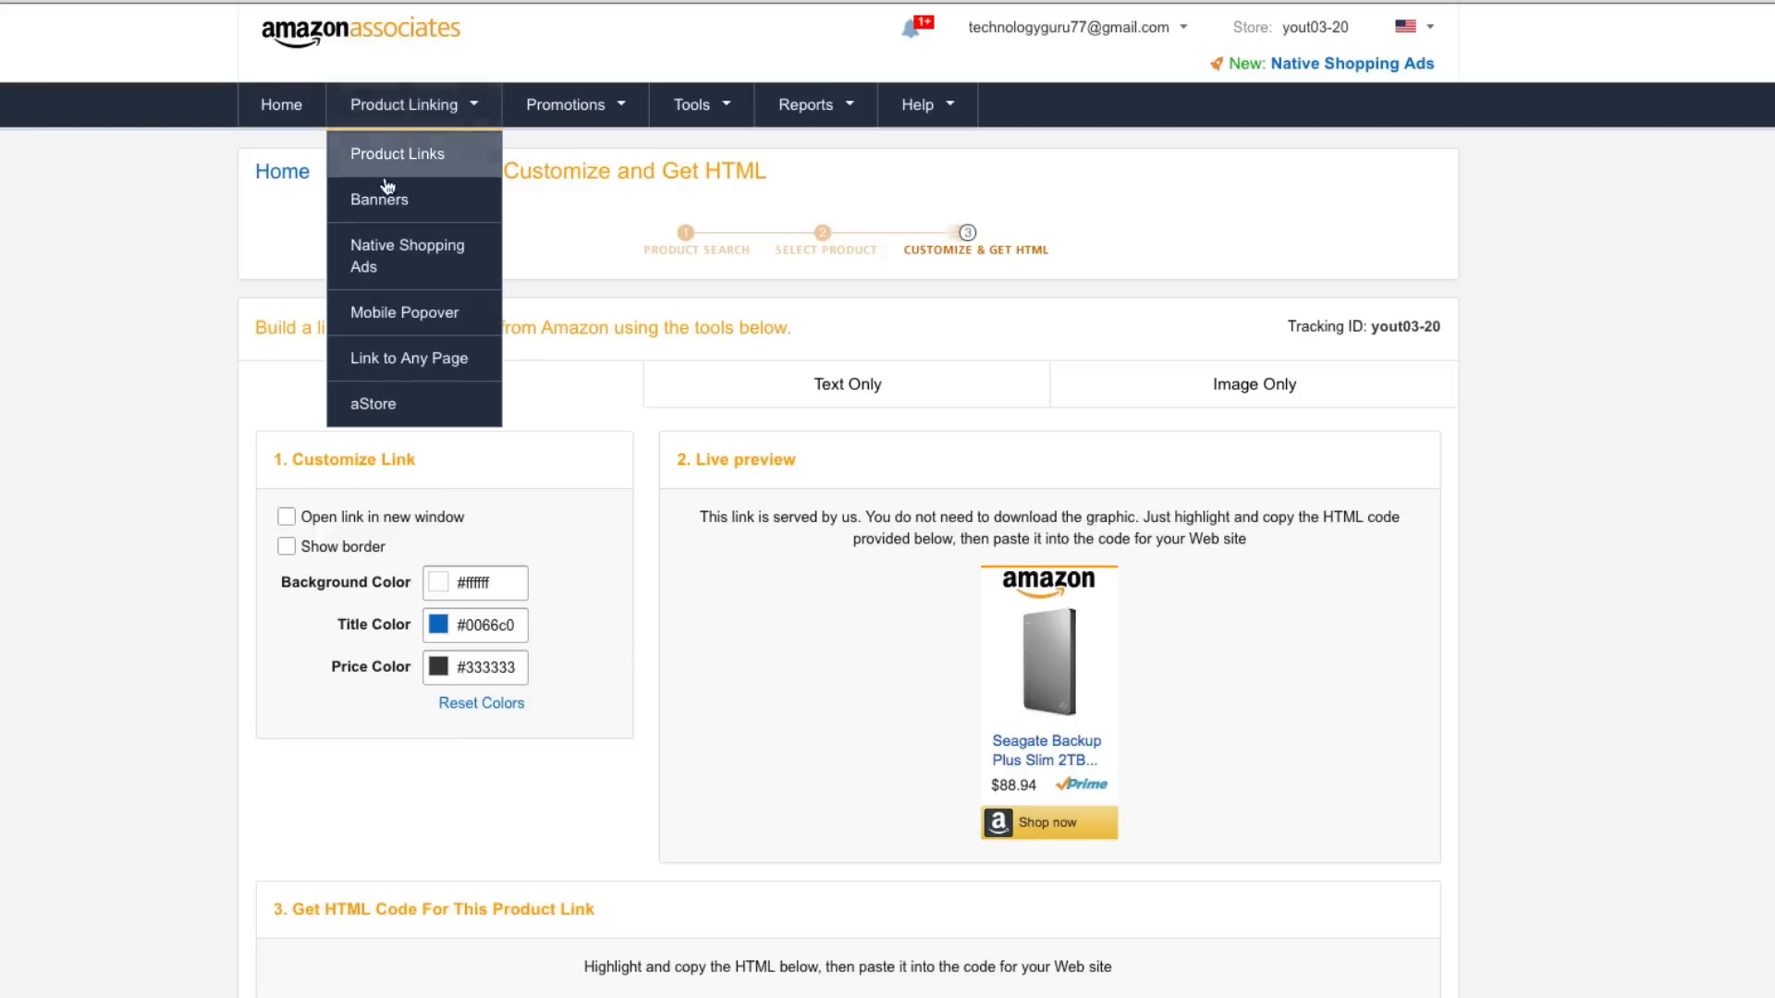
{"action": "mouse_move", "coordinate": [414, 200]}
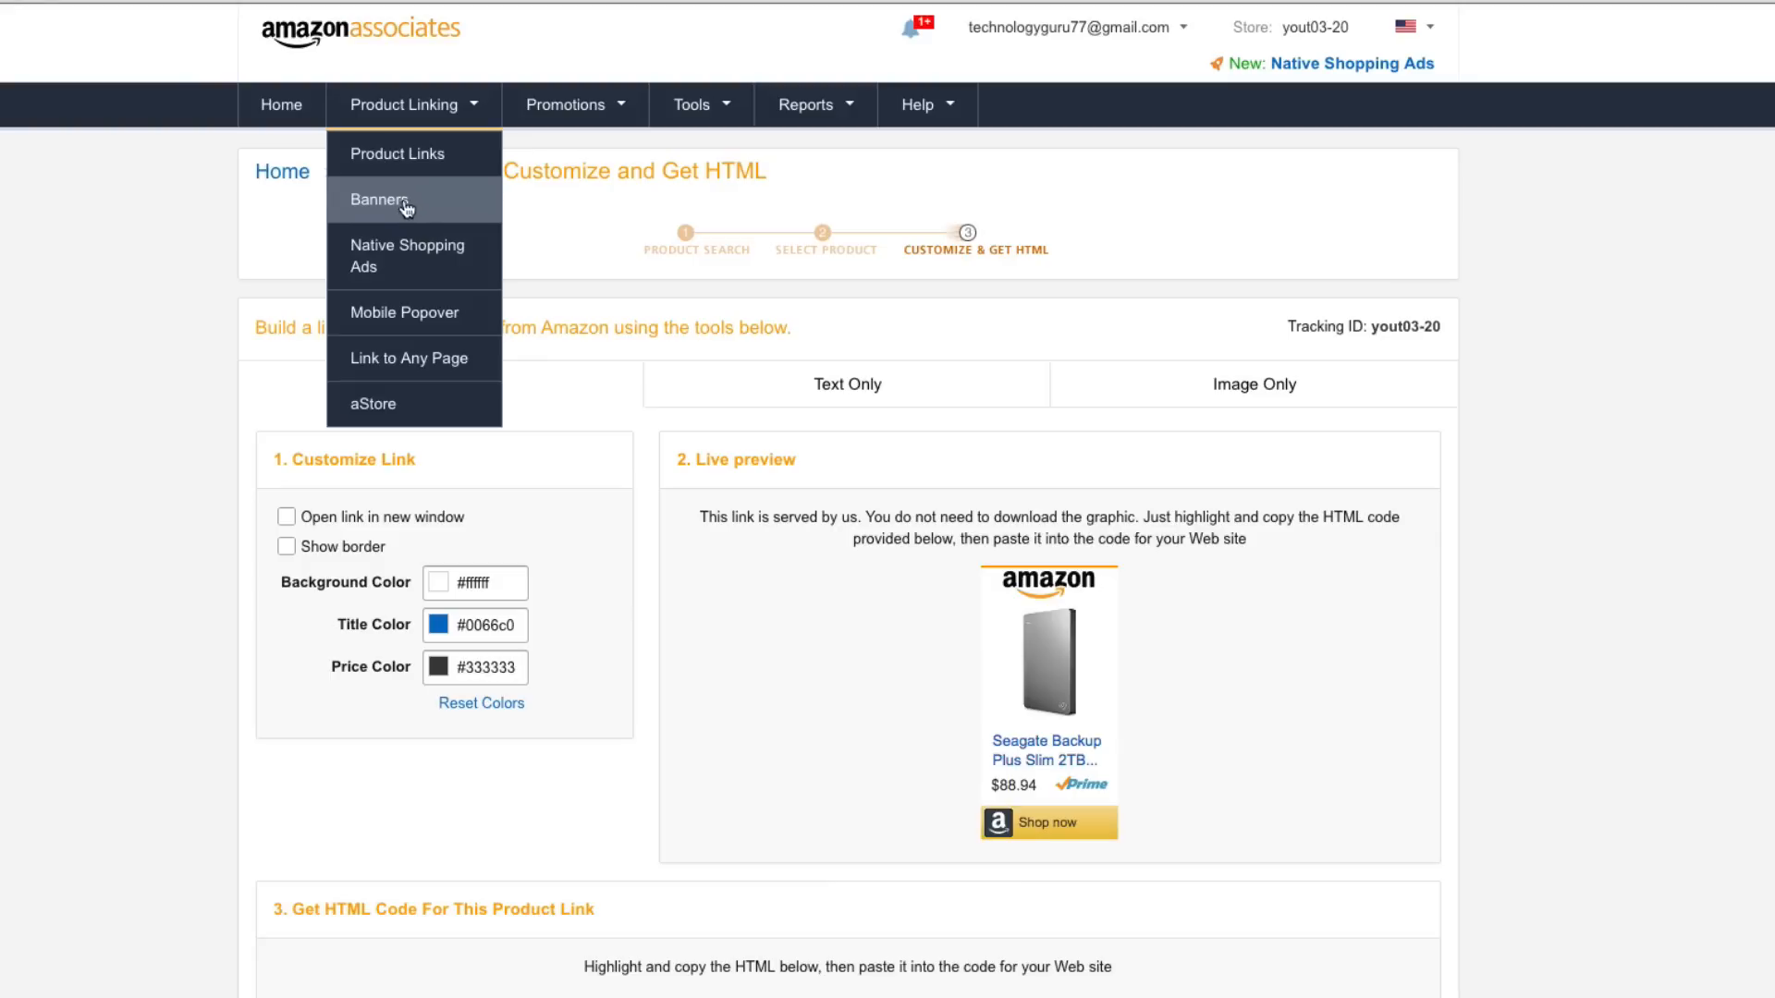
{"action": "left_click", "coordinate": [377, 200]}
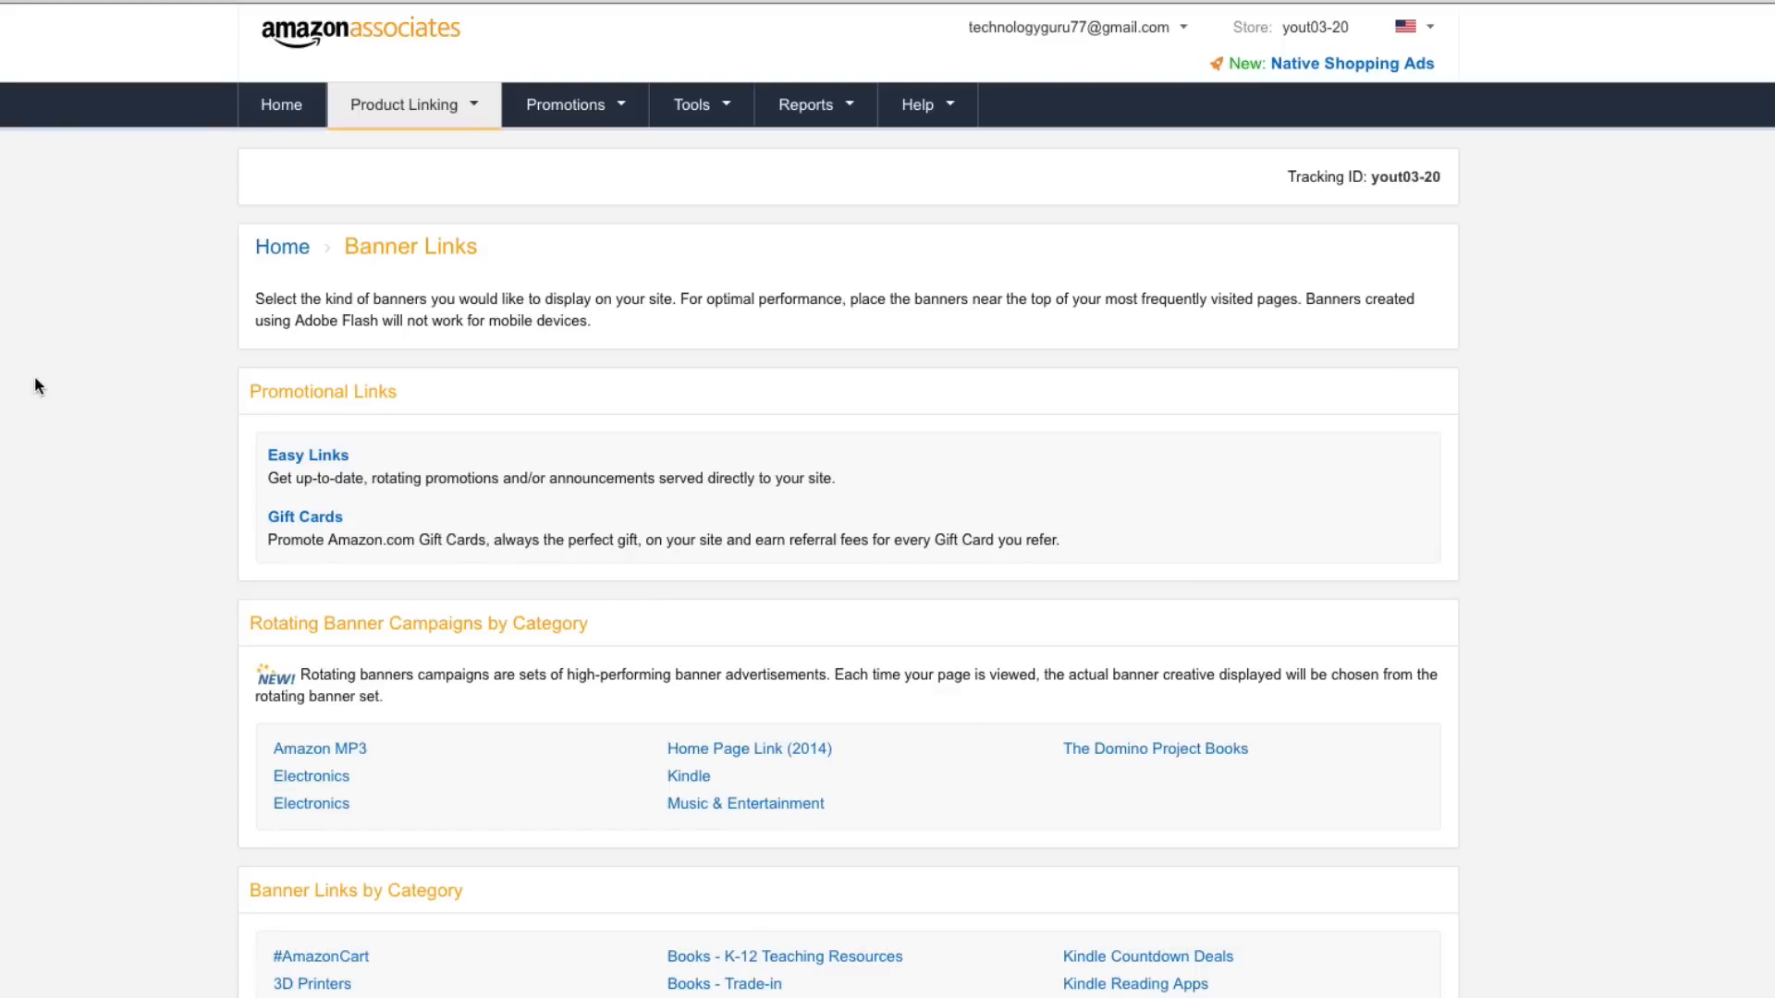
{"action": "scroll", "scroll_direction": "down", "scroll_amount": 3}
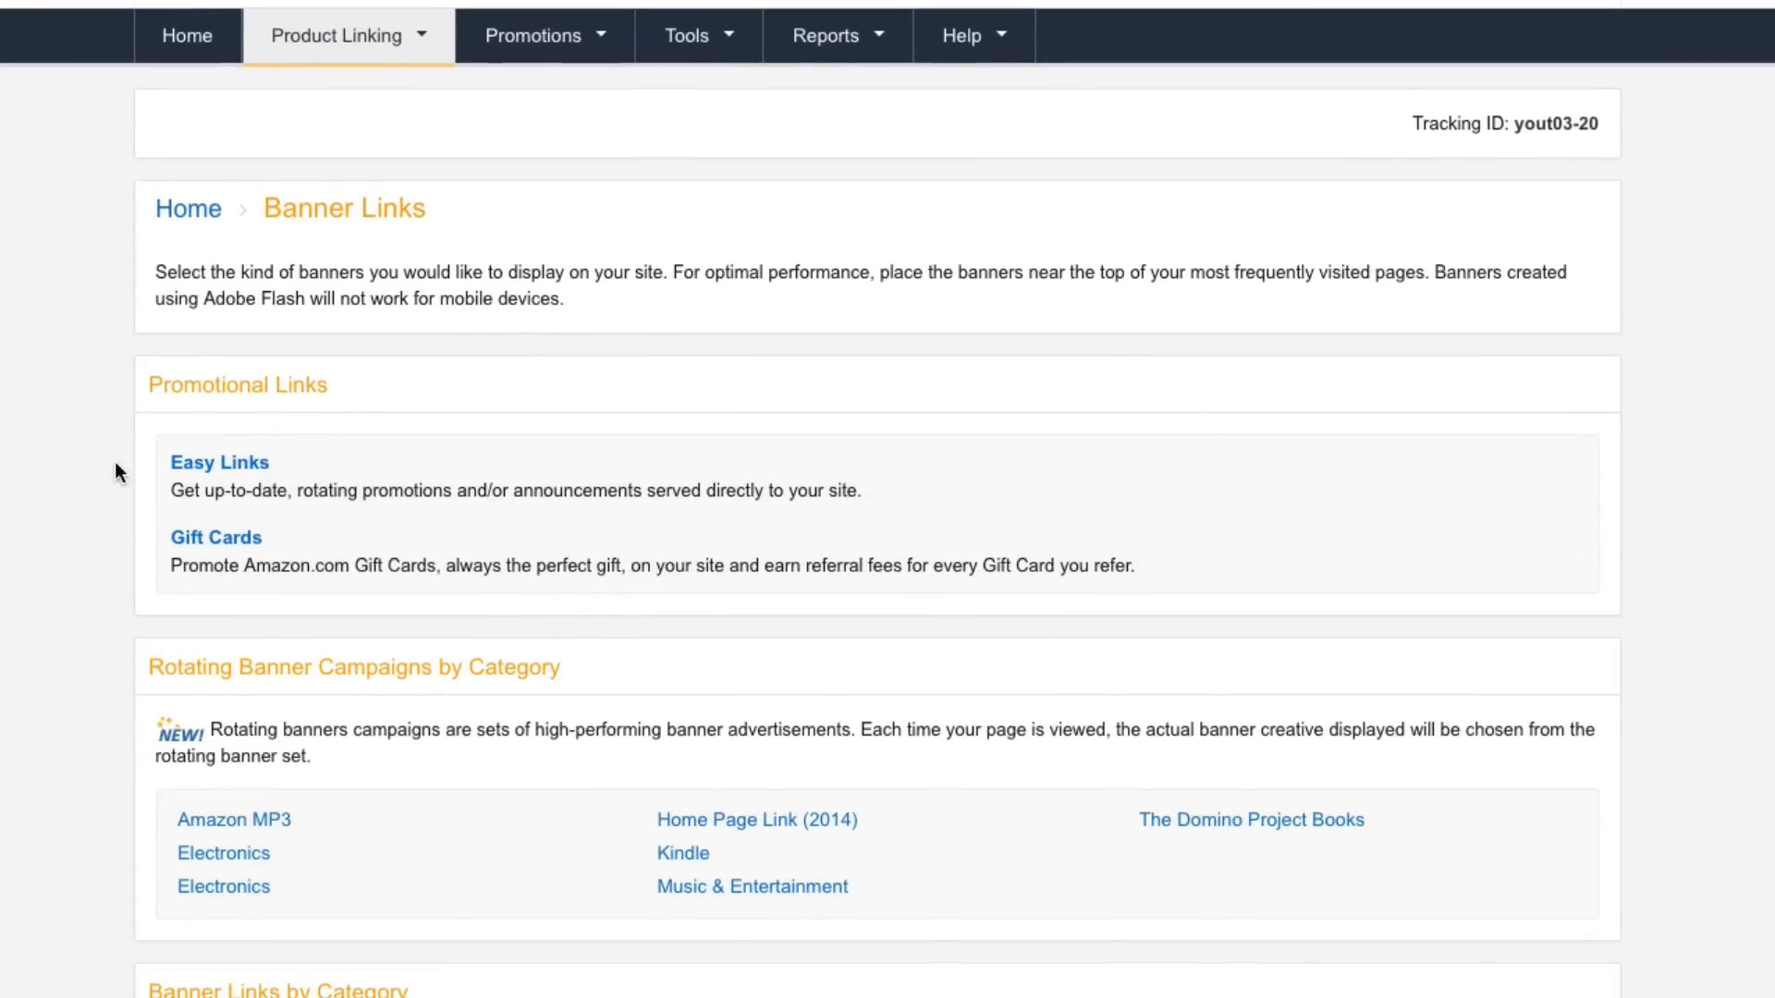
{"action": "mouse_move", "coordinate": [66, 536]}
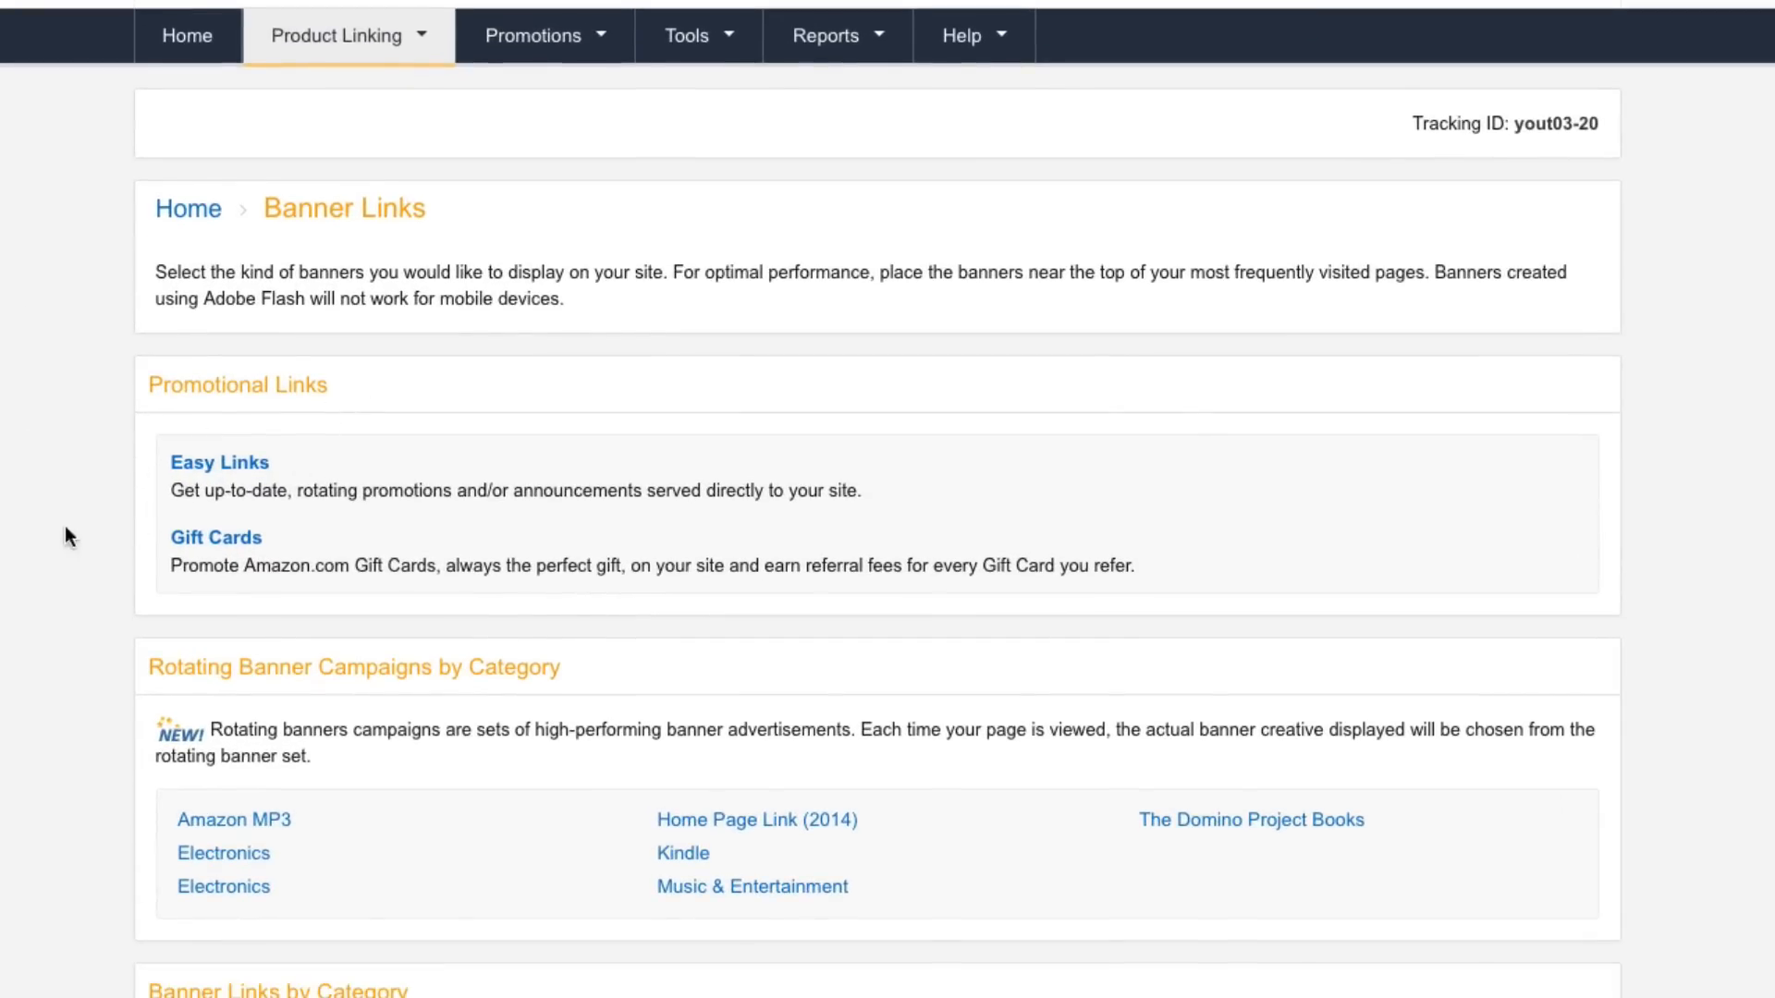
{"action": "scroll", "scroll_direction": "down", "scroll_amount": 3}
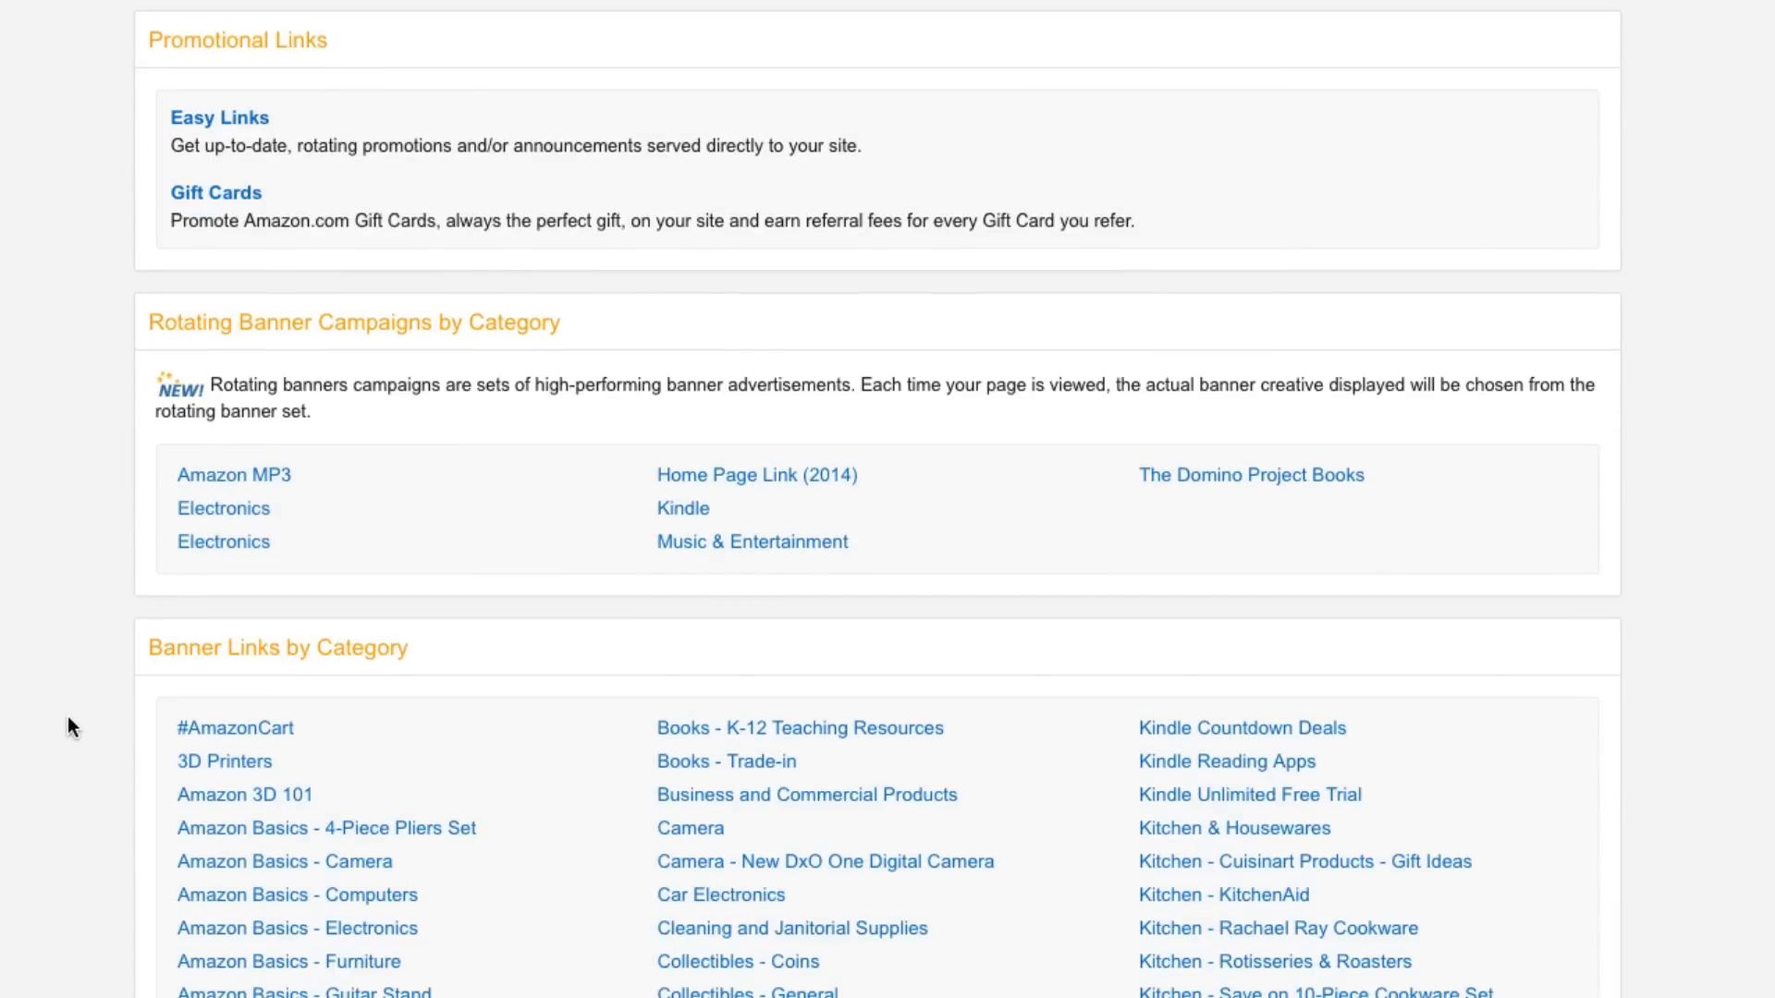
{"action": "scroll", "scroll_direction": "down", "scroll_amount": 3}
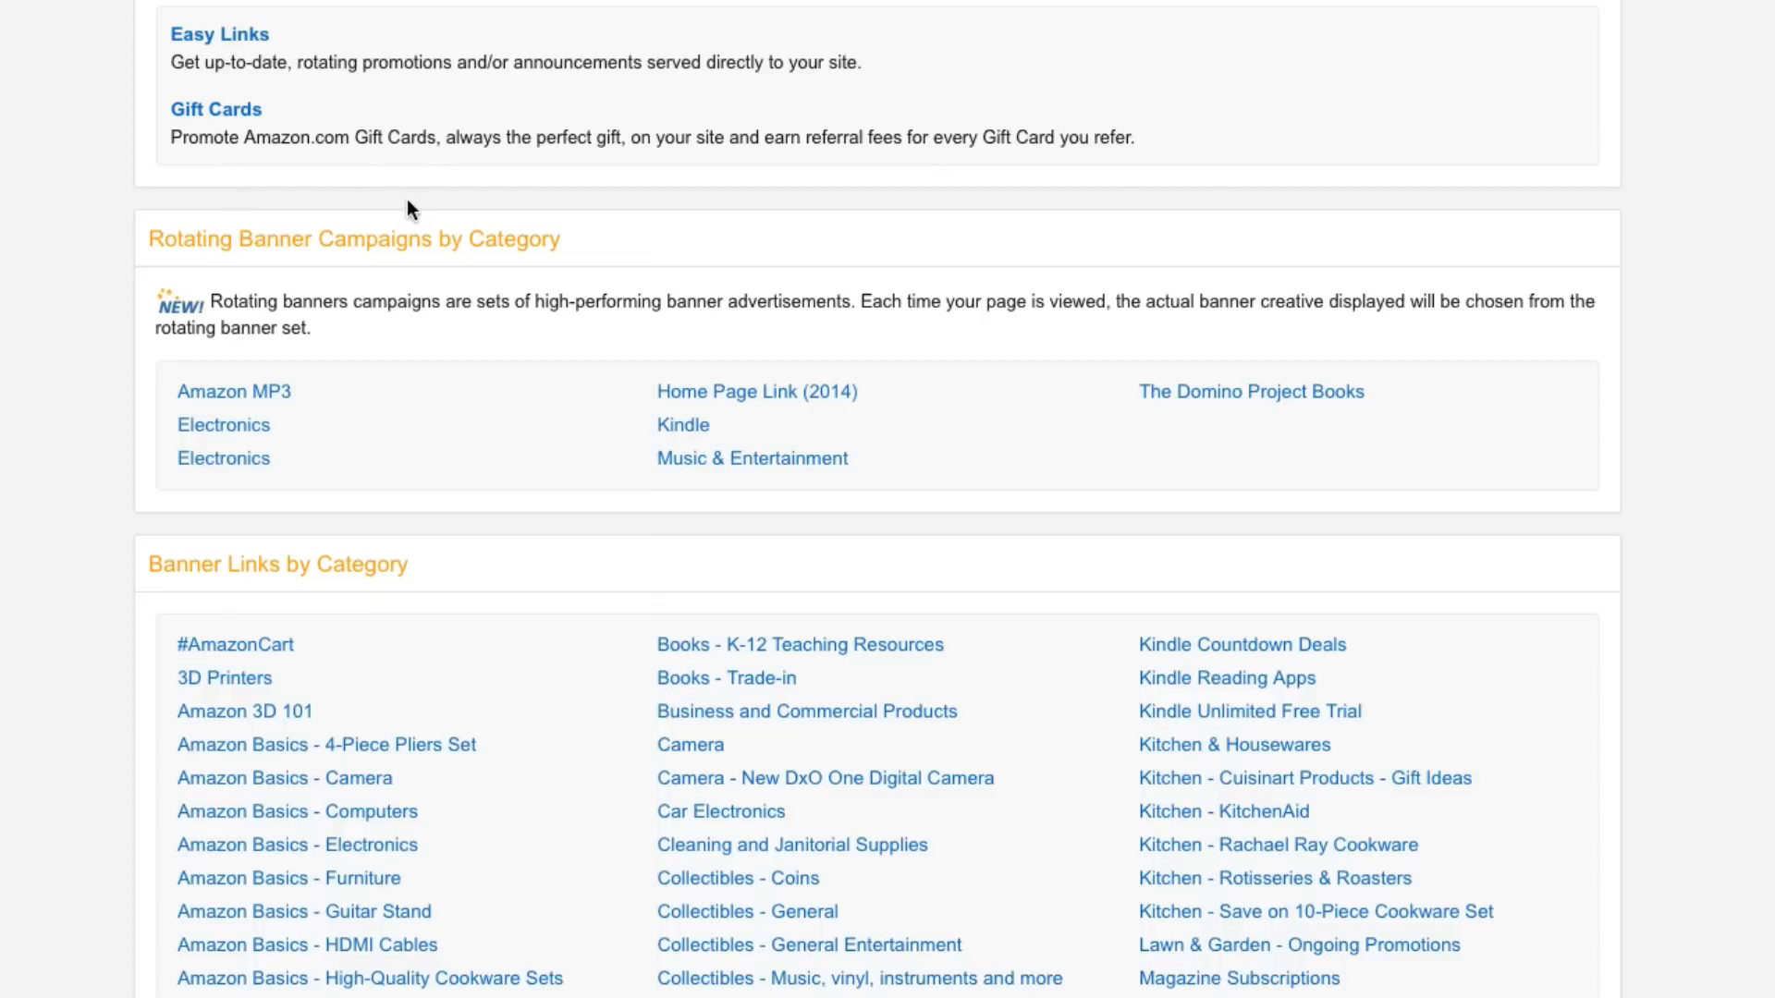
{"action": "mouse_move", "coordinate": [421, 444]}
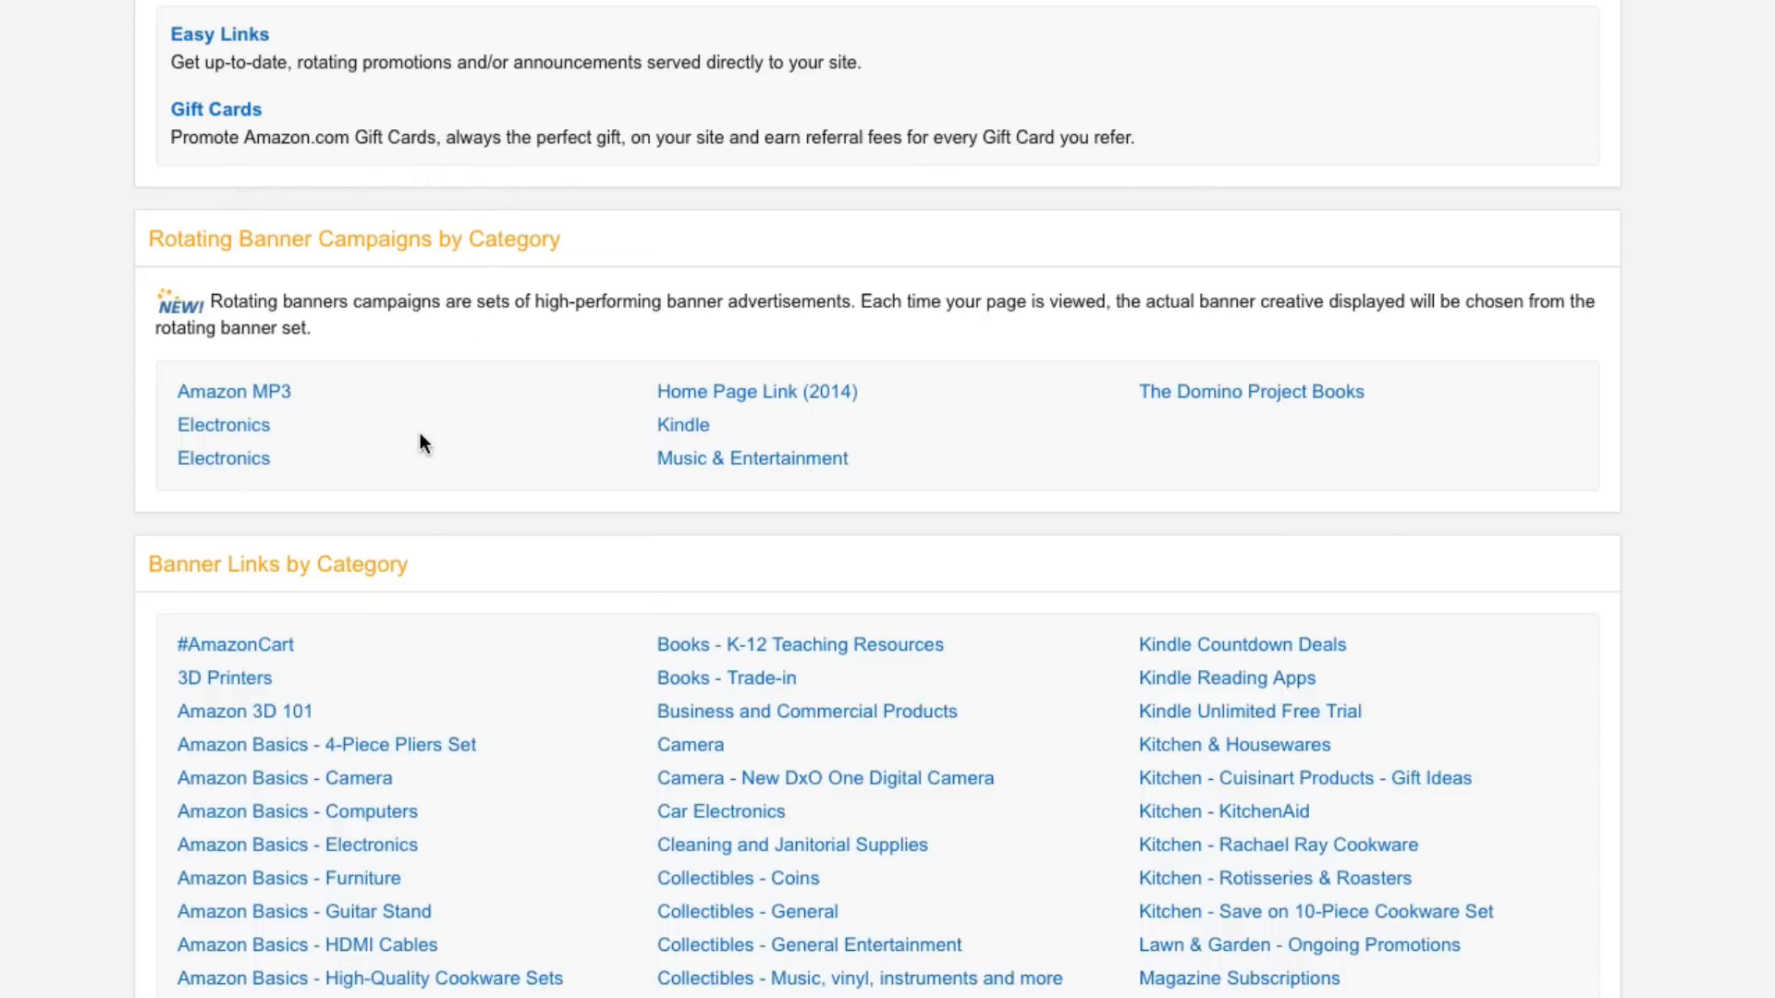
{"action": "mouse_move", "coordinate": [223, 424]}
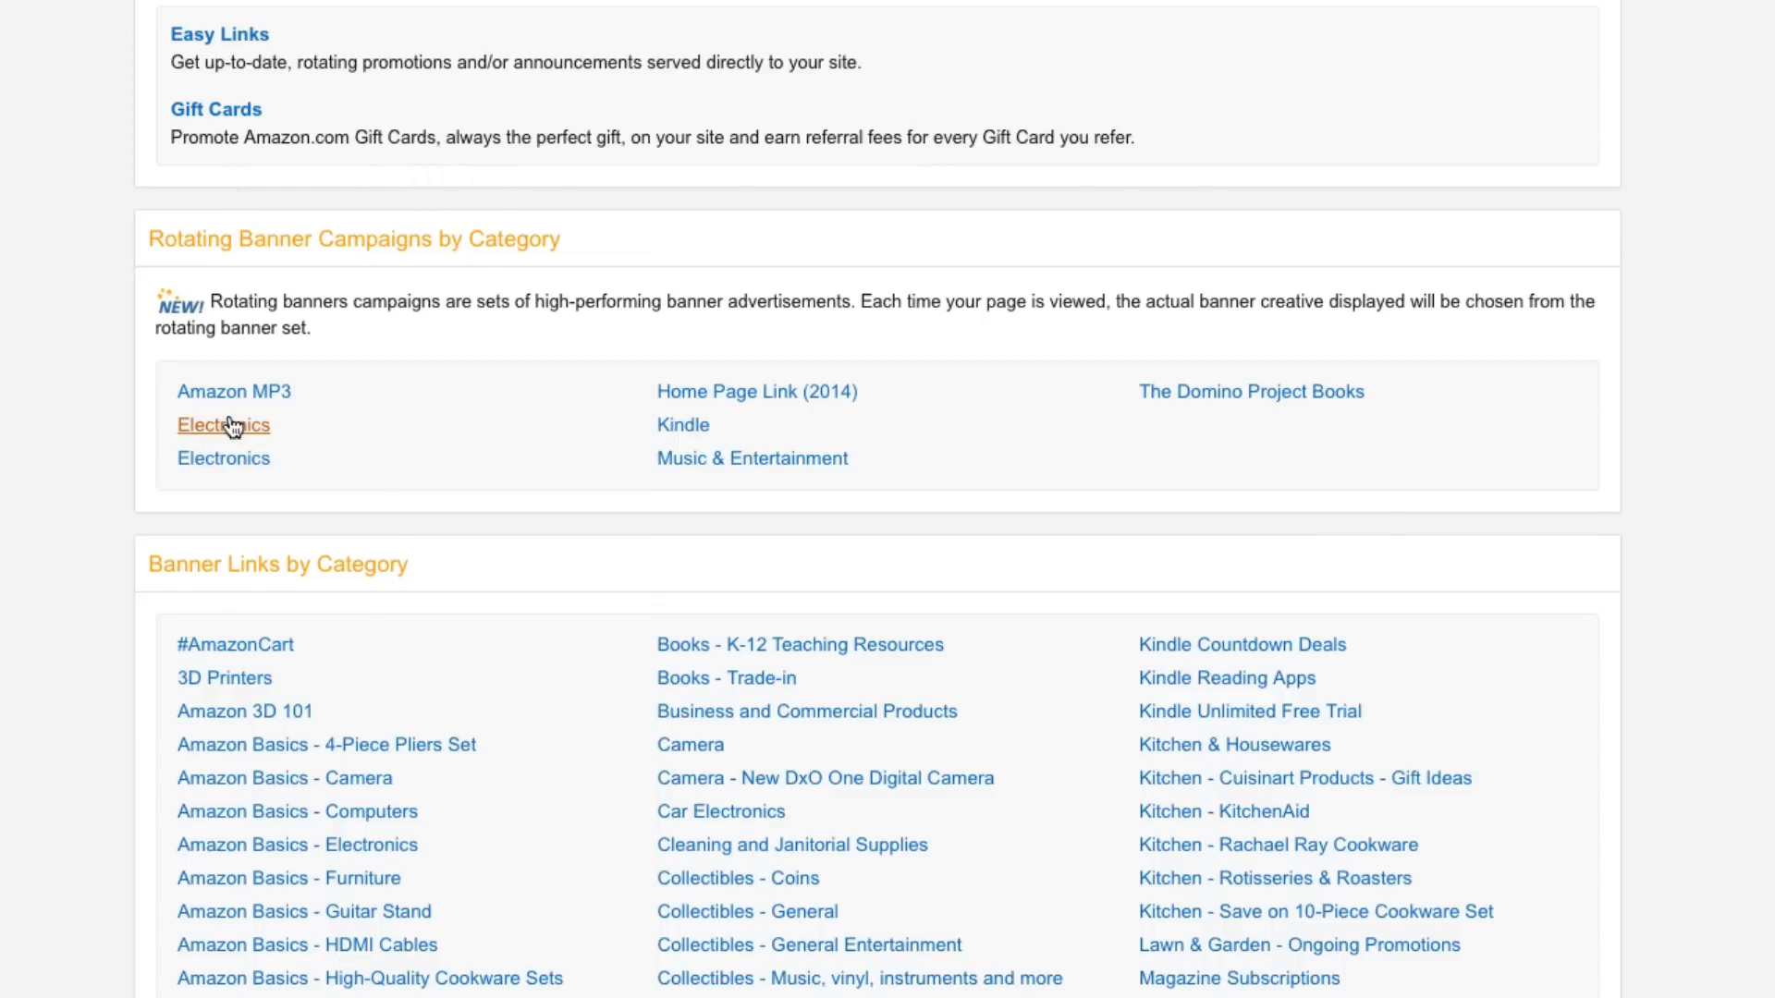
{"action": "mouse_move", "coordinate": [232, 430]}
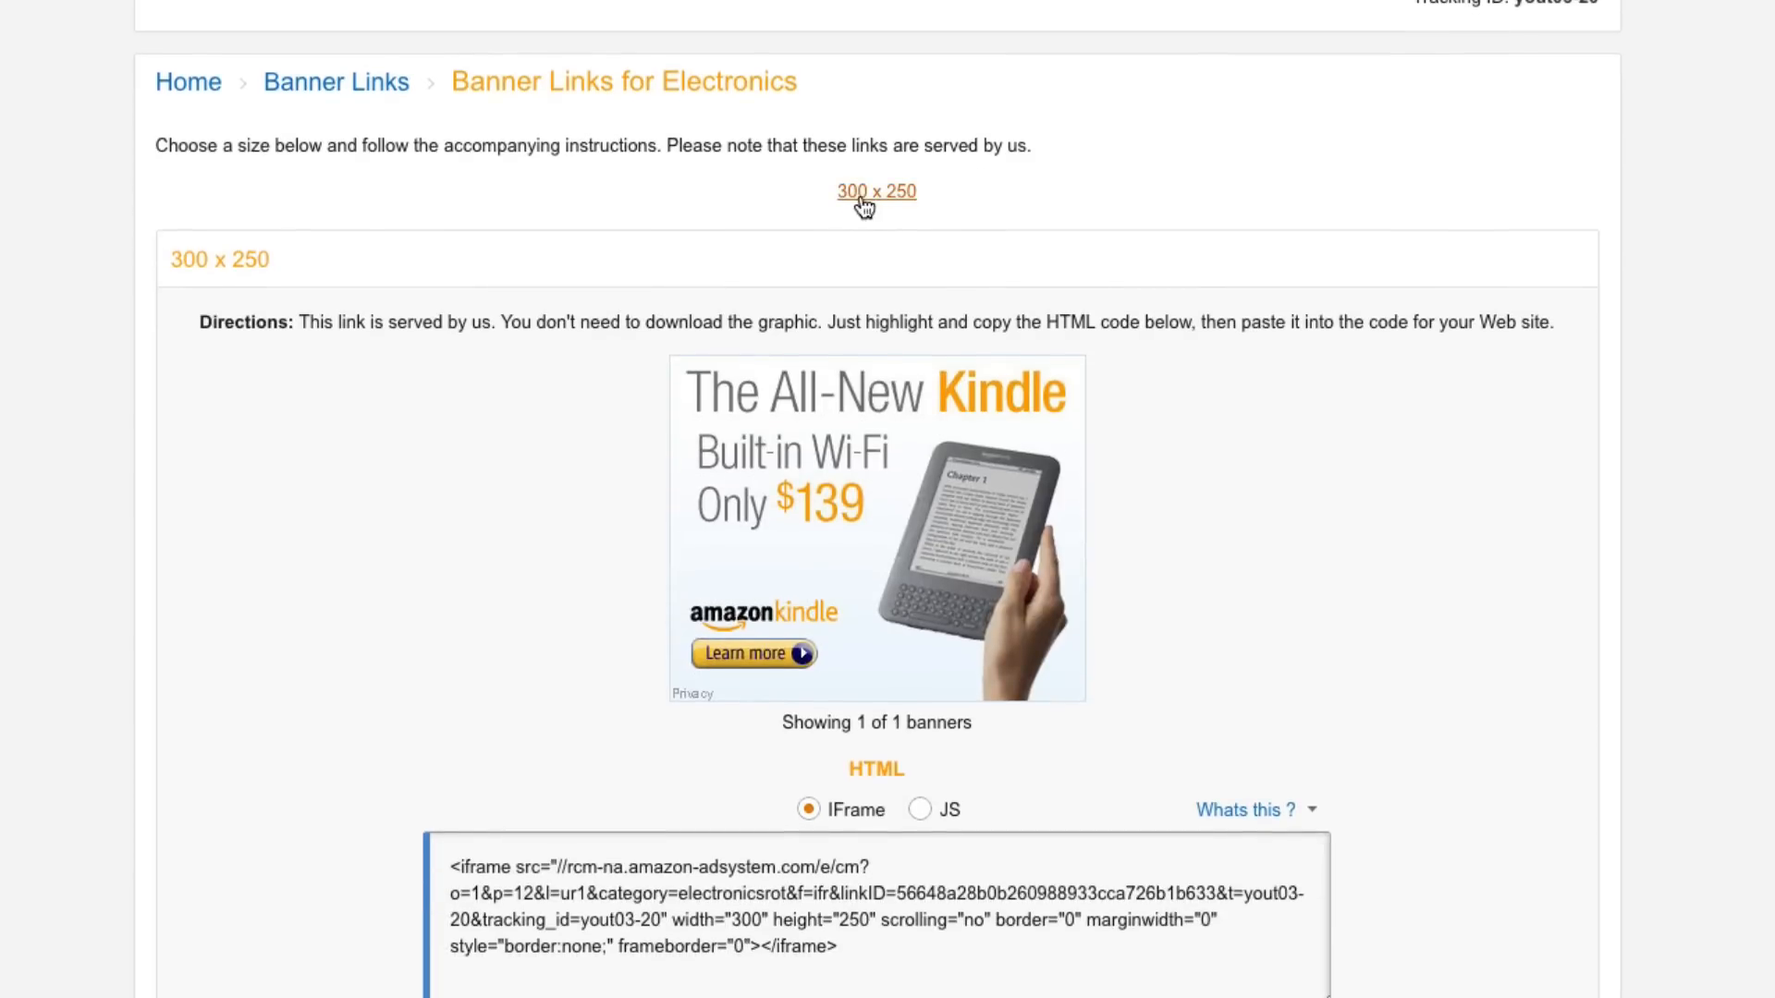
Step: Highlight the iframe HTML code under the 300 x 250 Electronics Kindle banner
{"action": "scroll", "scroll_direction": "down", "scroll_amount": 3}
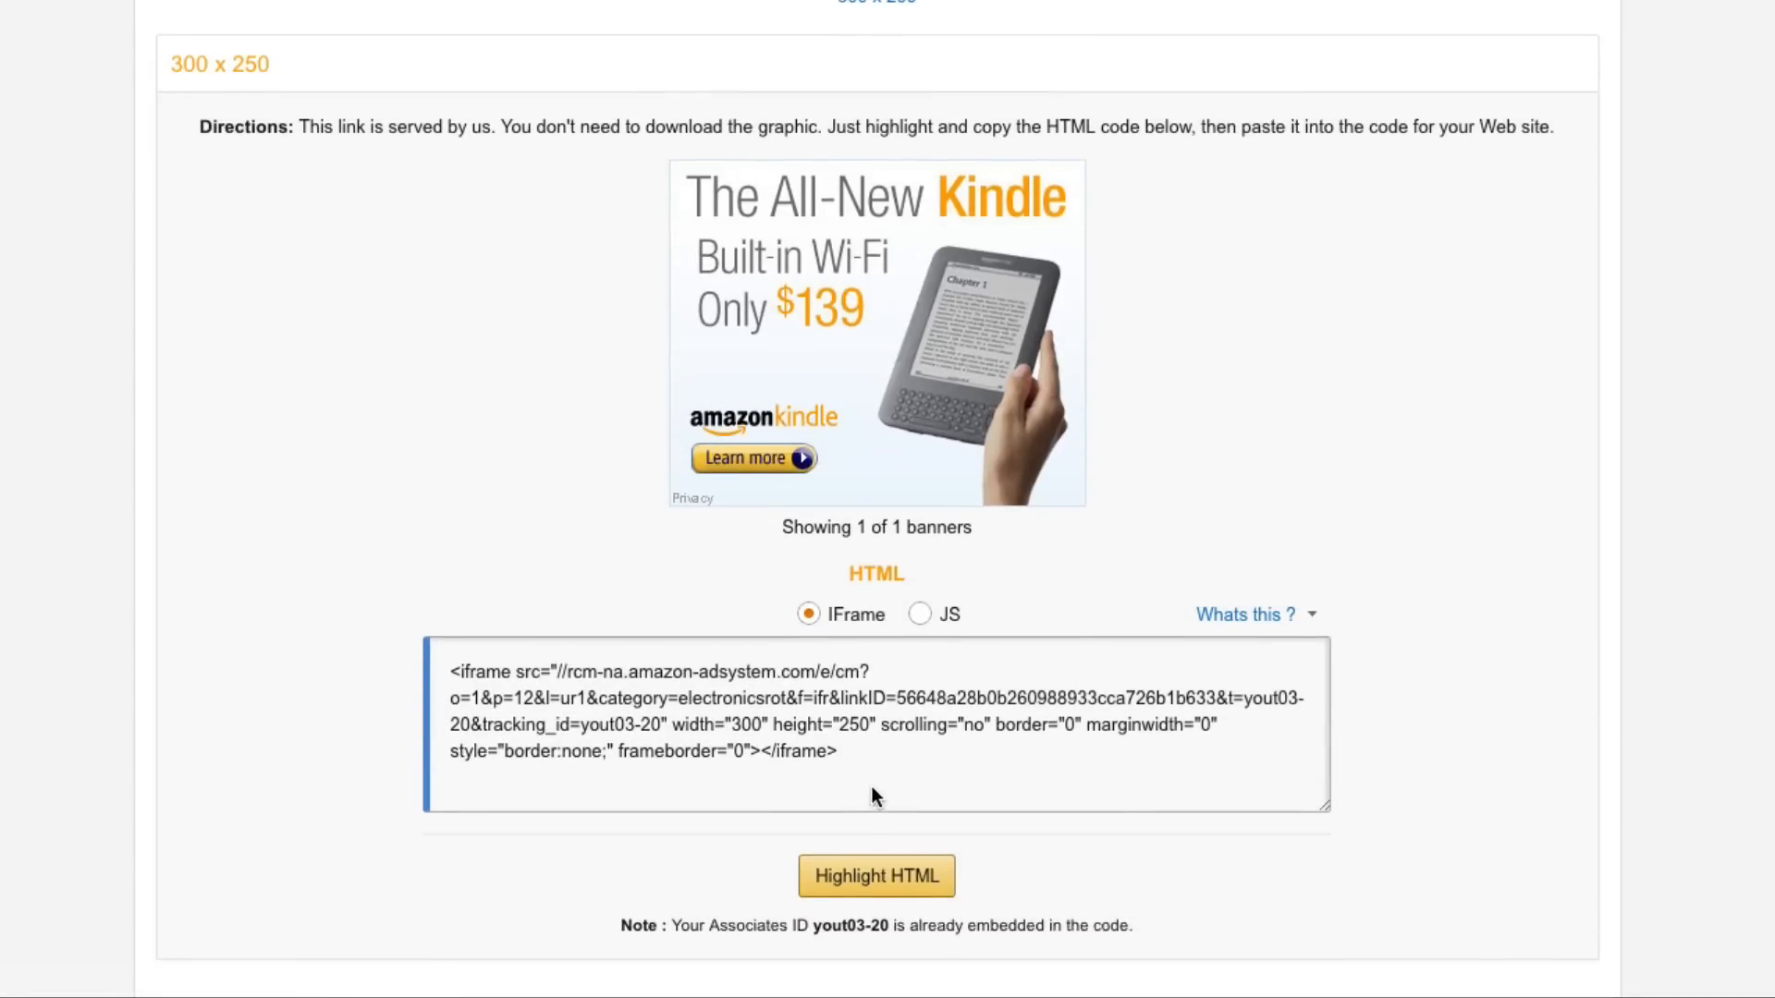
{"action": "left_click", "coordinate": [875, 875]}
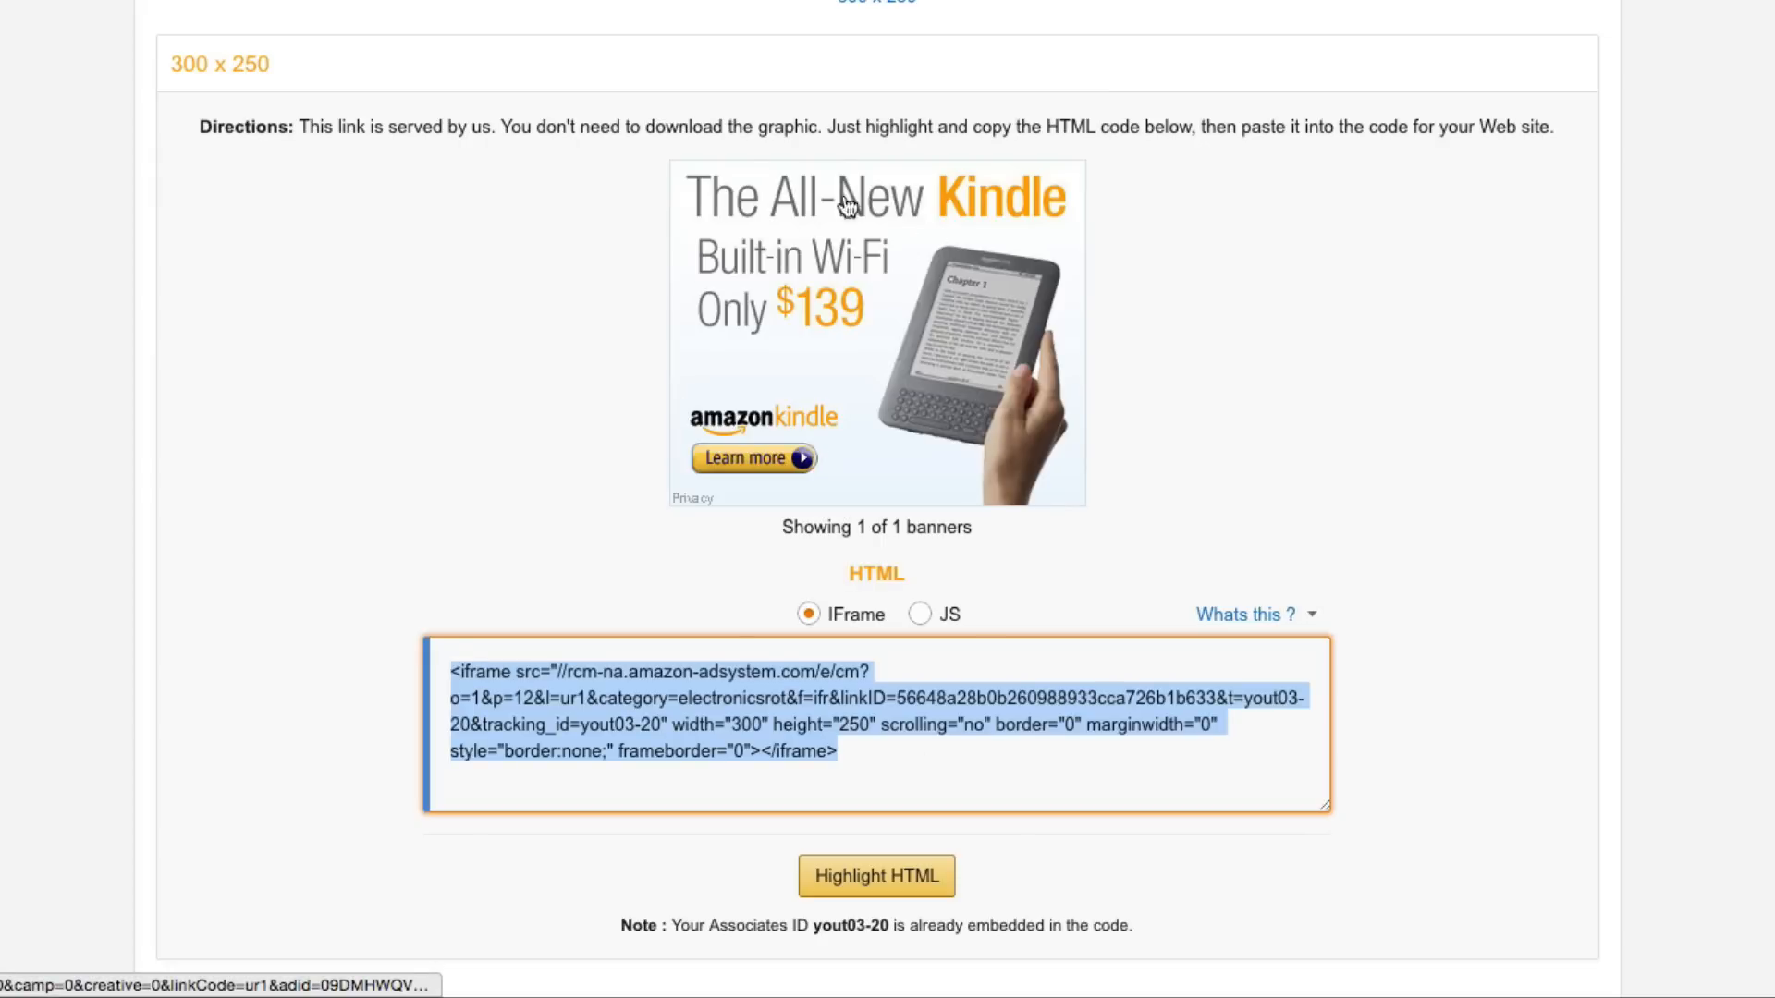
{"action": "mouse_move", "coordinate": [535, 342]}
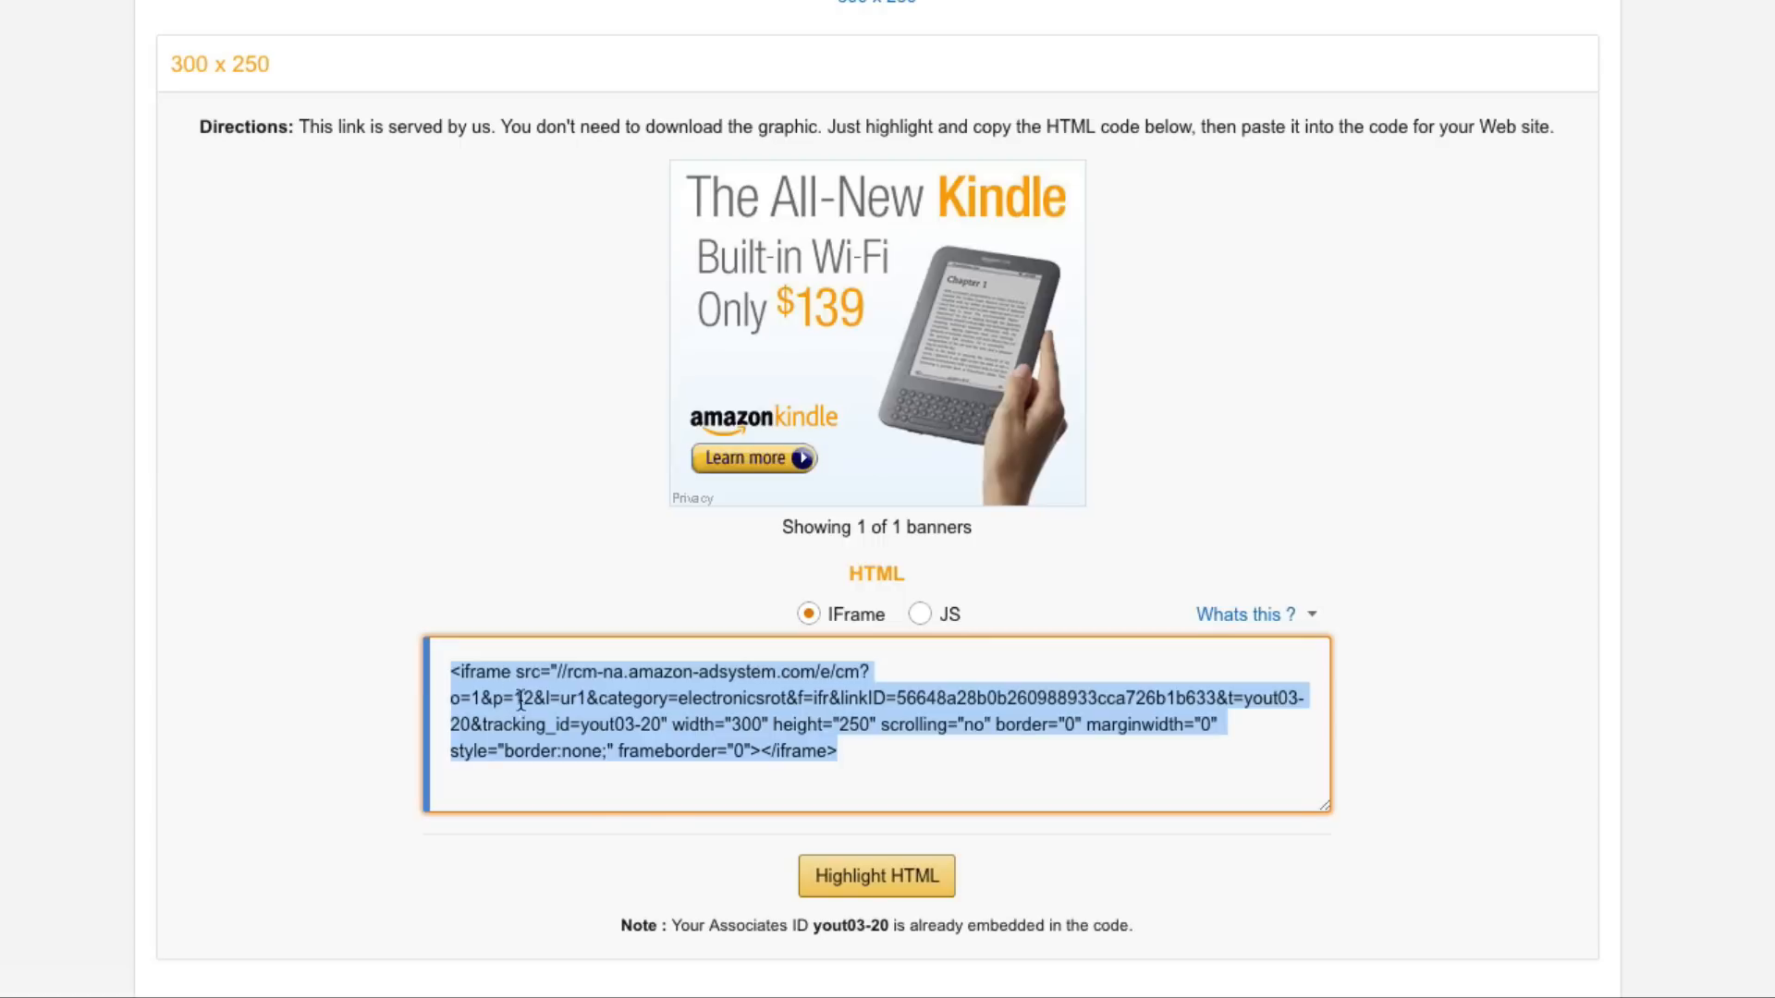
Step: Paste the Kindle banner iframe code into the Footer Sidebar 1 Text widget content
{"action": "left_click", "coordinate": [340, 21]}
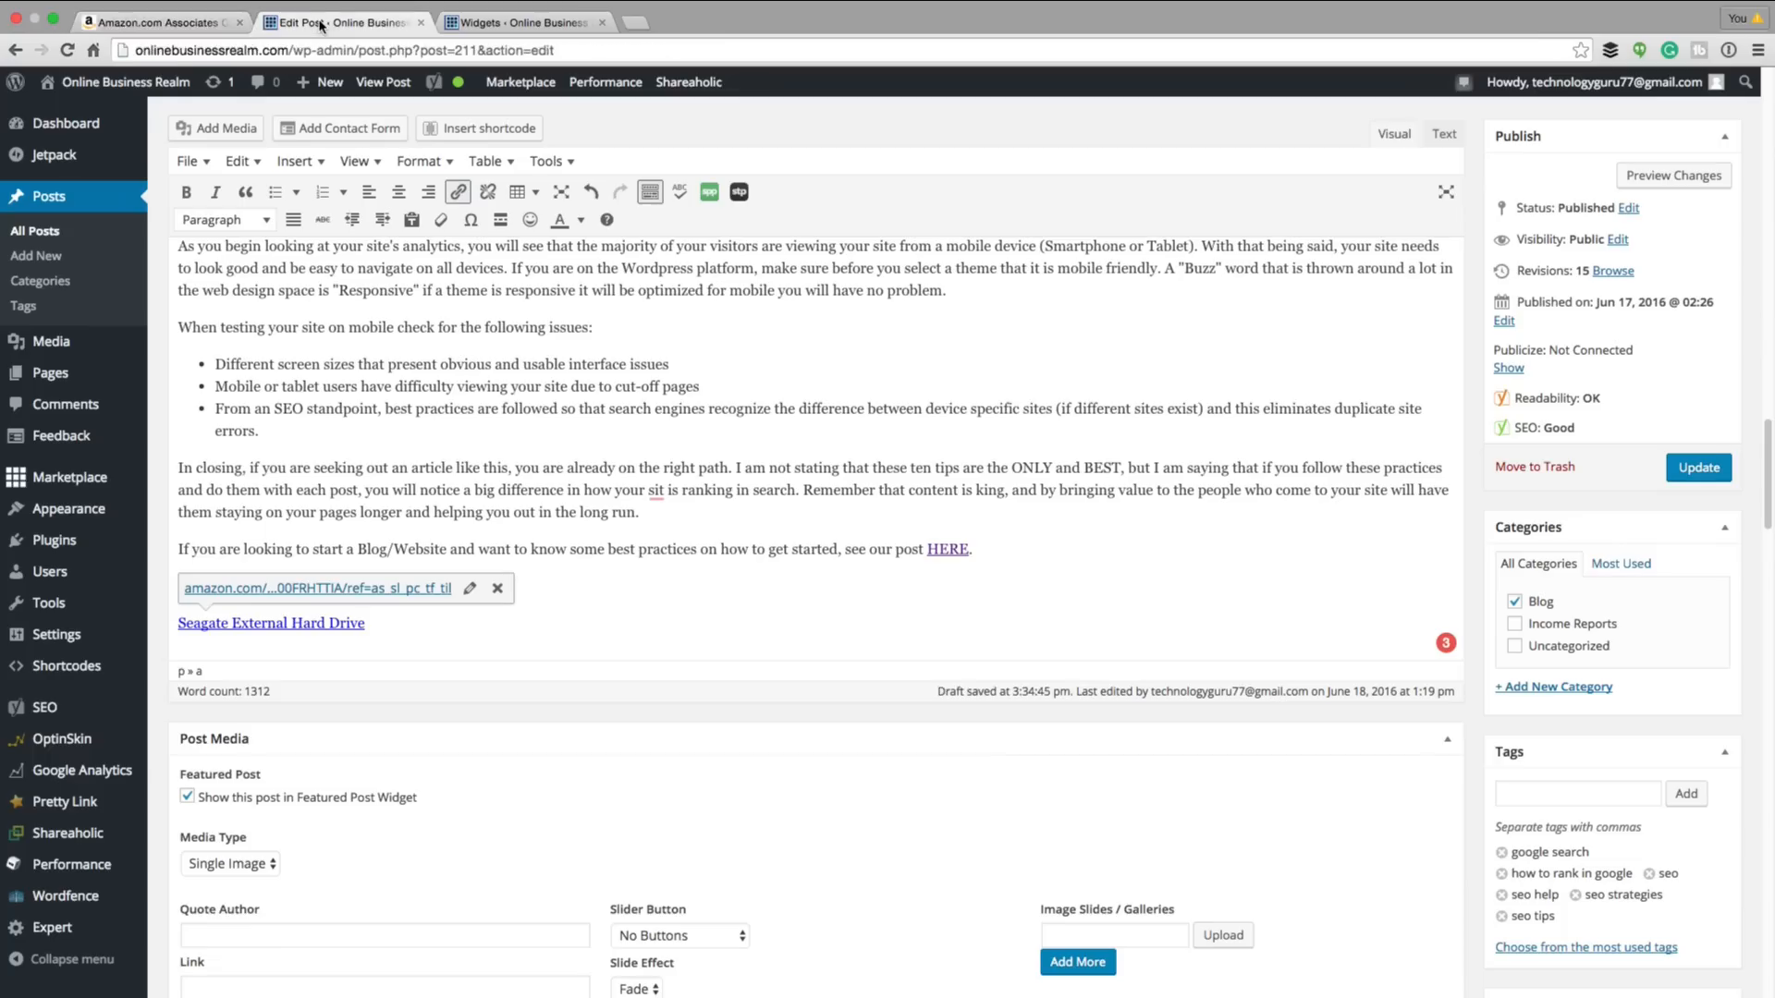
{"action": "left_click", "coordinate": [524, 21]}
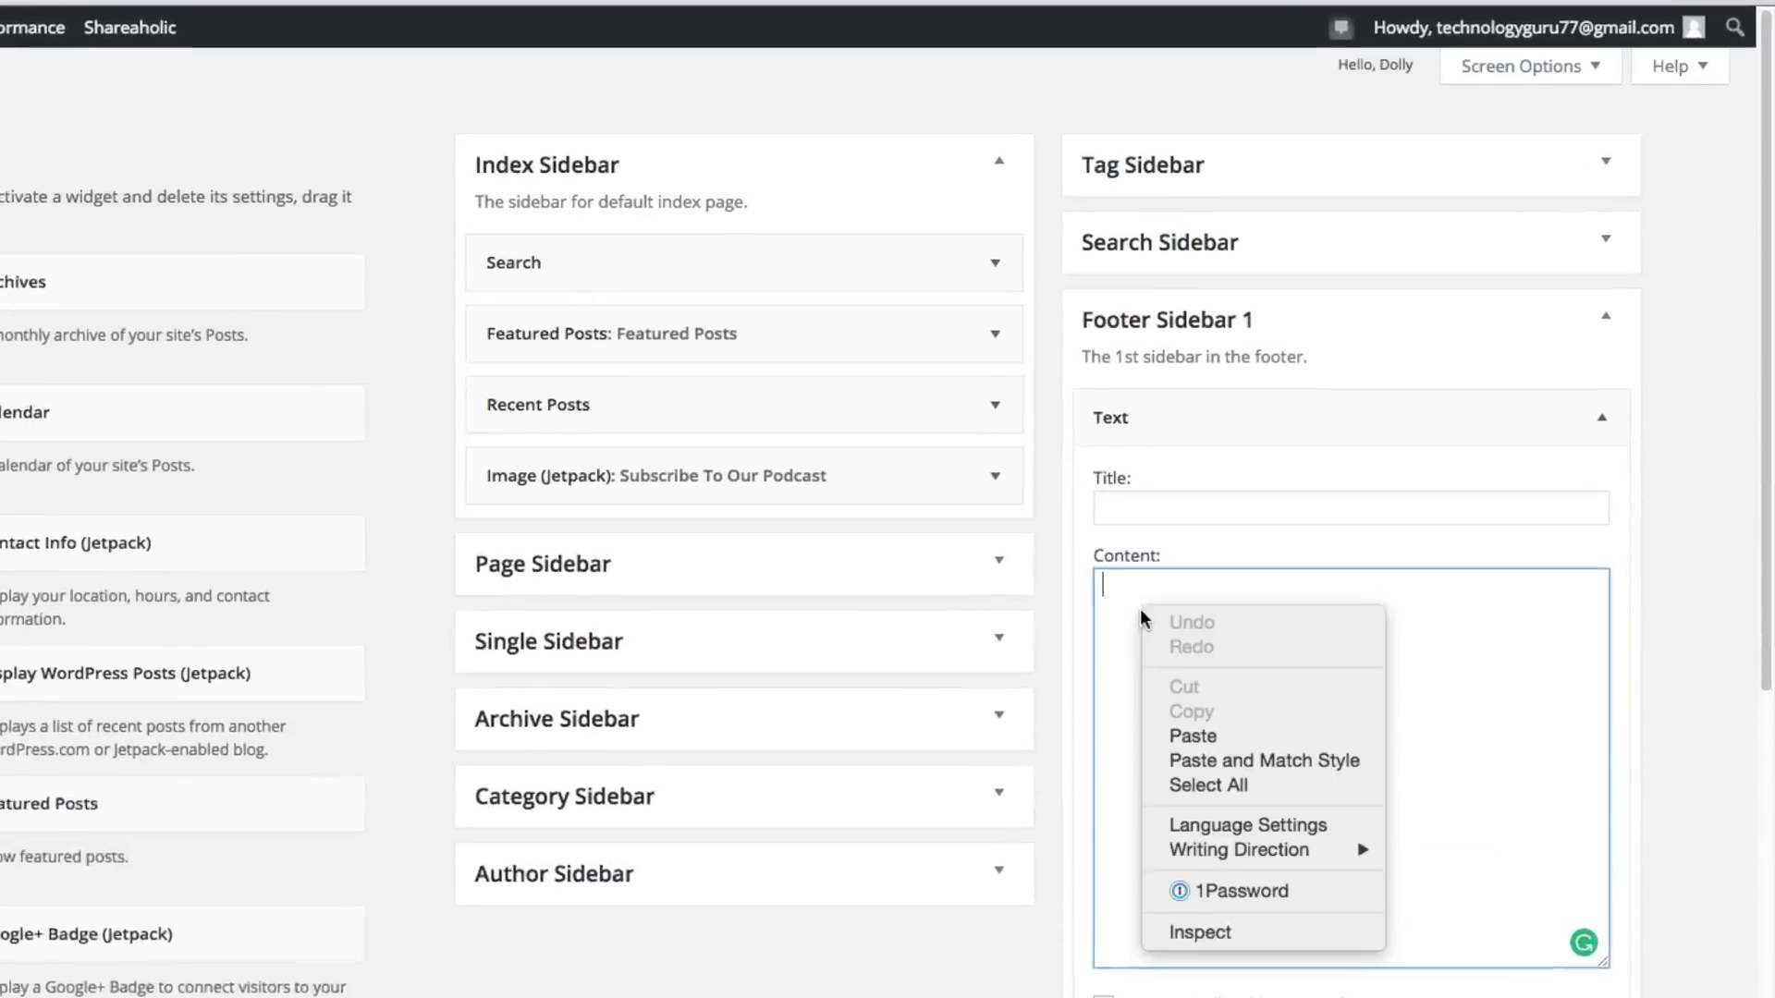
{"action": "left_click", "coordinate": [1191, 735]}
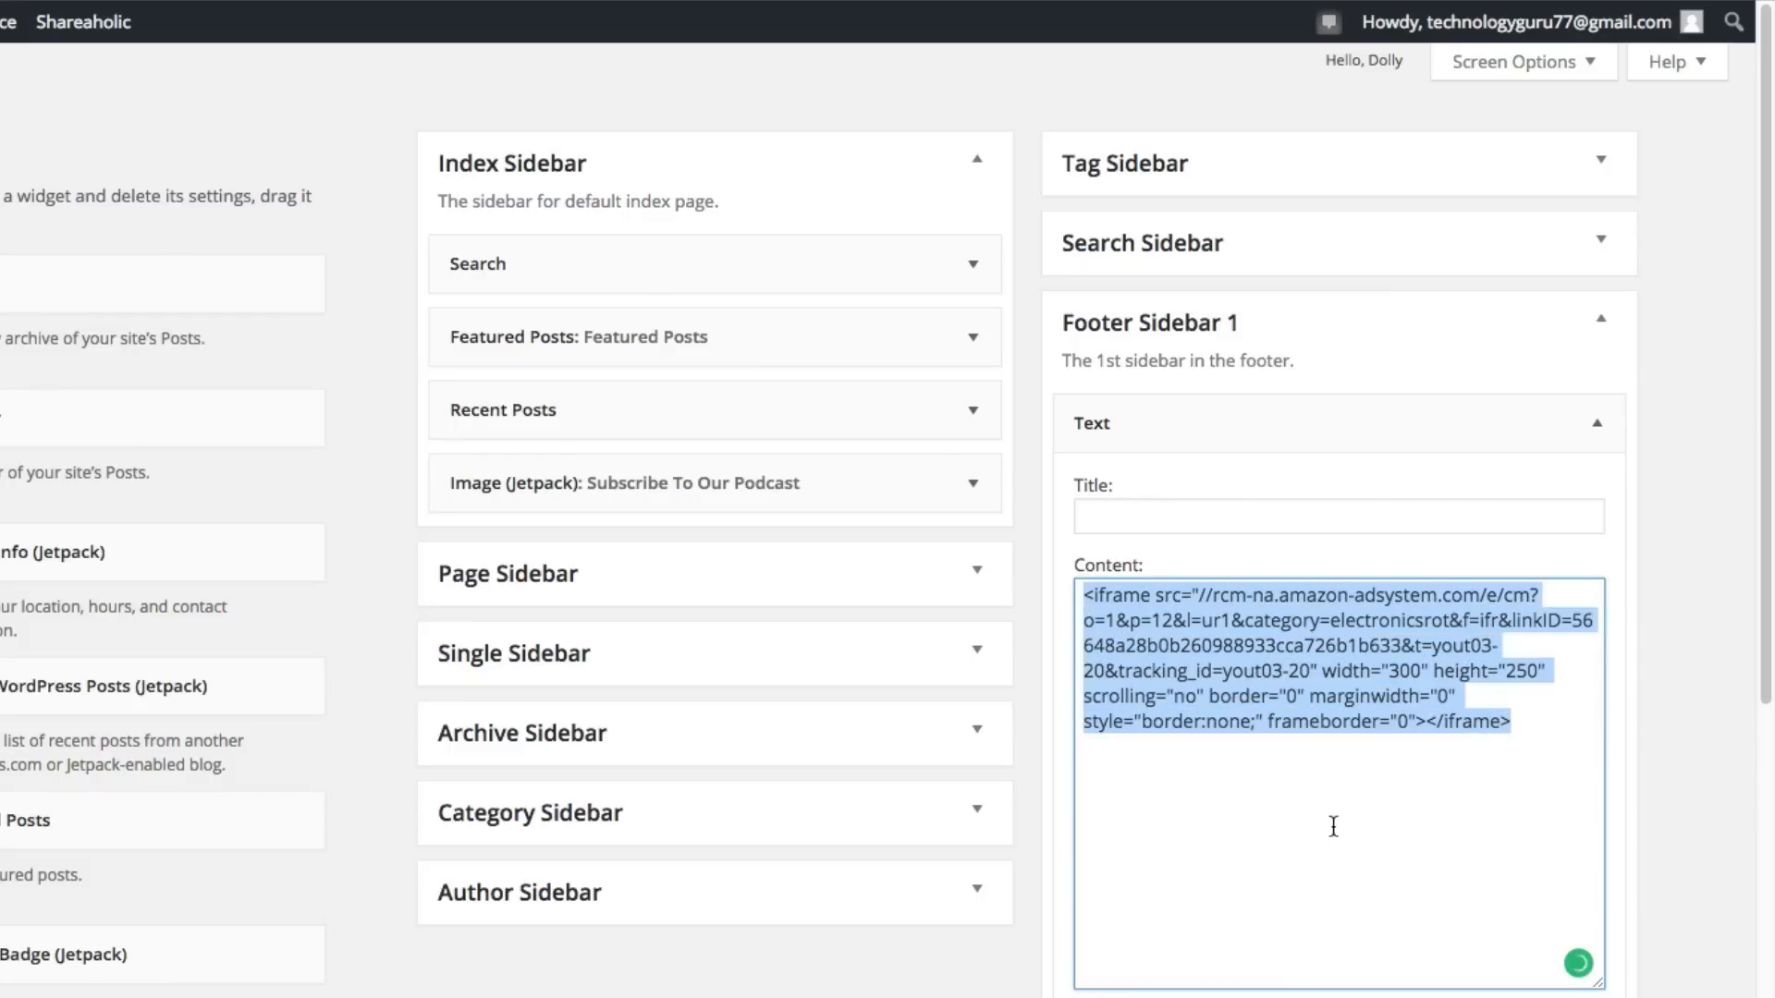
{"action": "left_click", "coordinate": [1210, 676]}
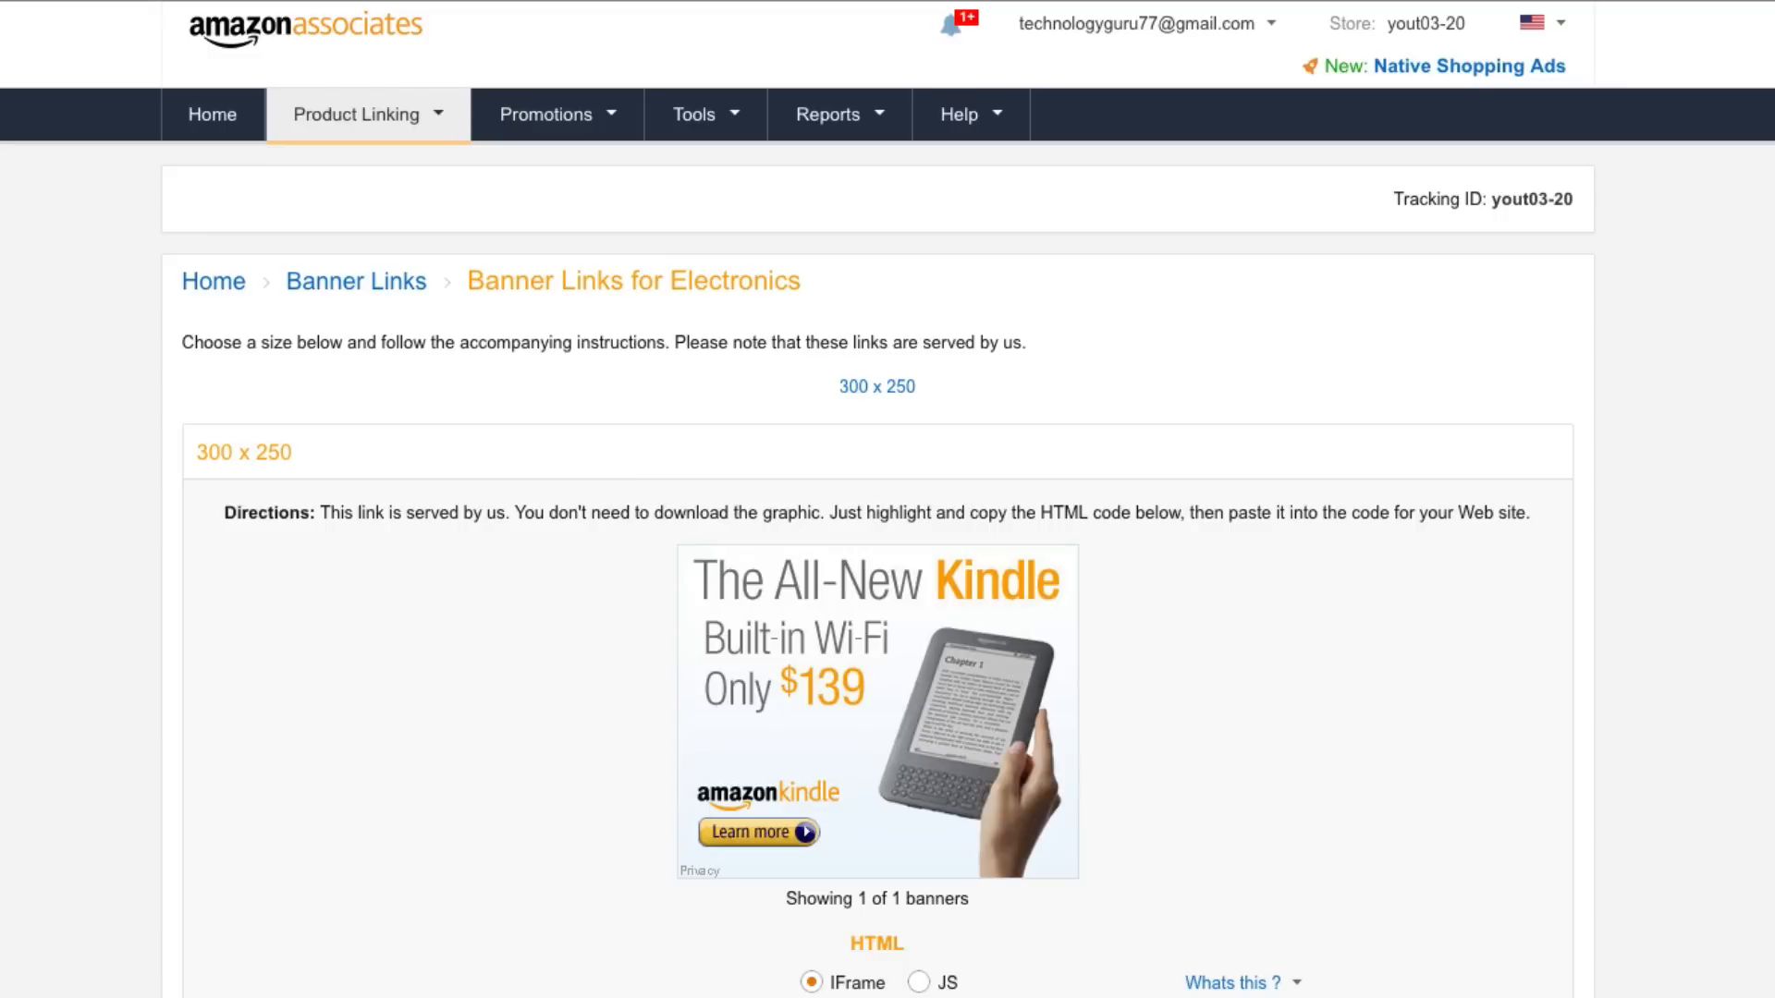
{"action": "mouse_move", "coordinate": [589, 687]}
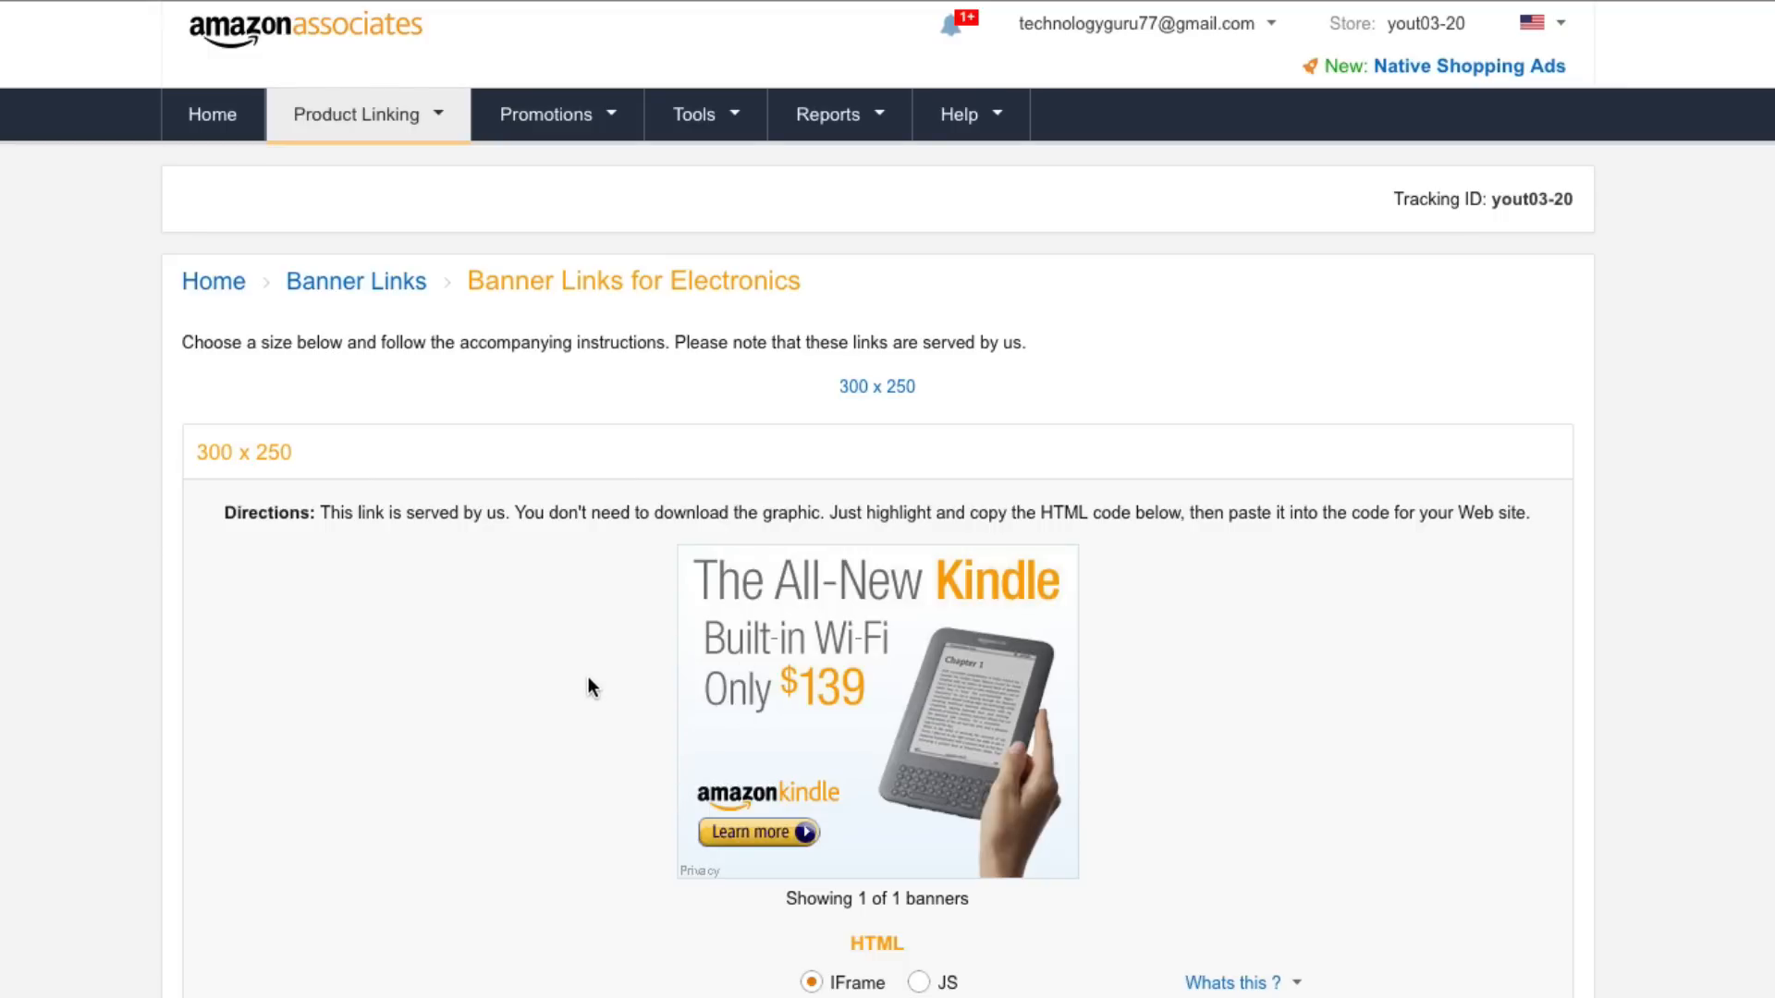
{"action": "mouse_move", "coordinate": [604, 691]}
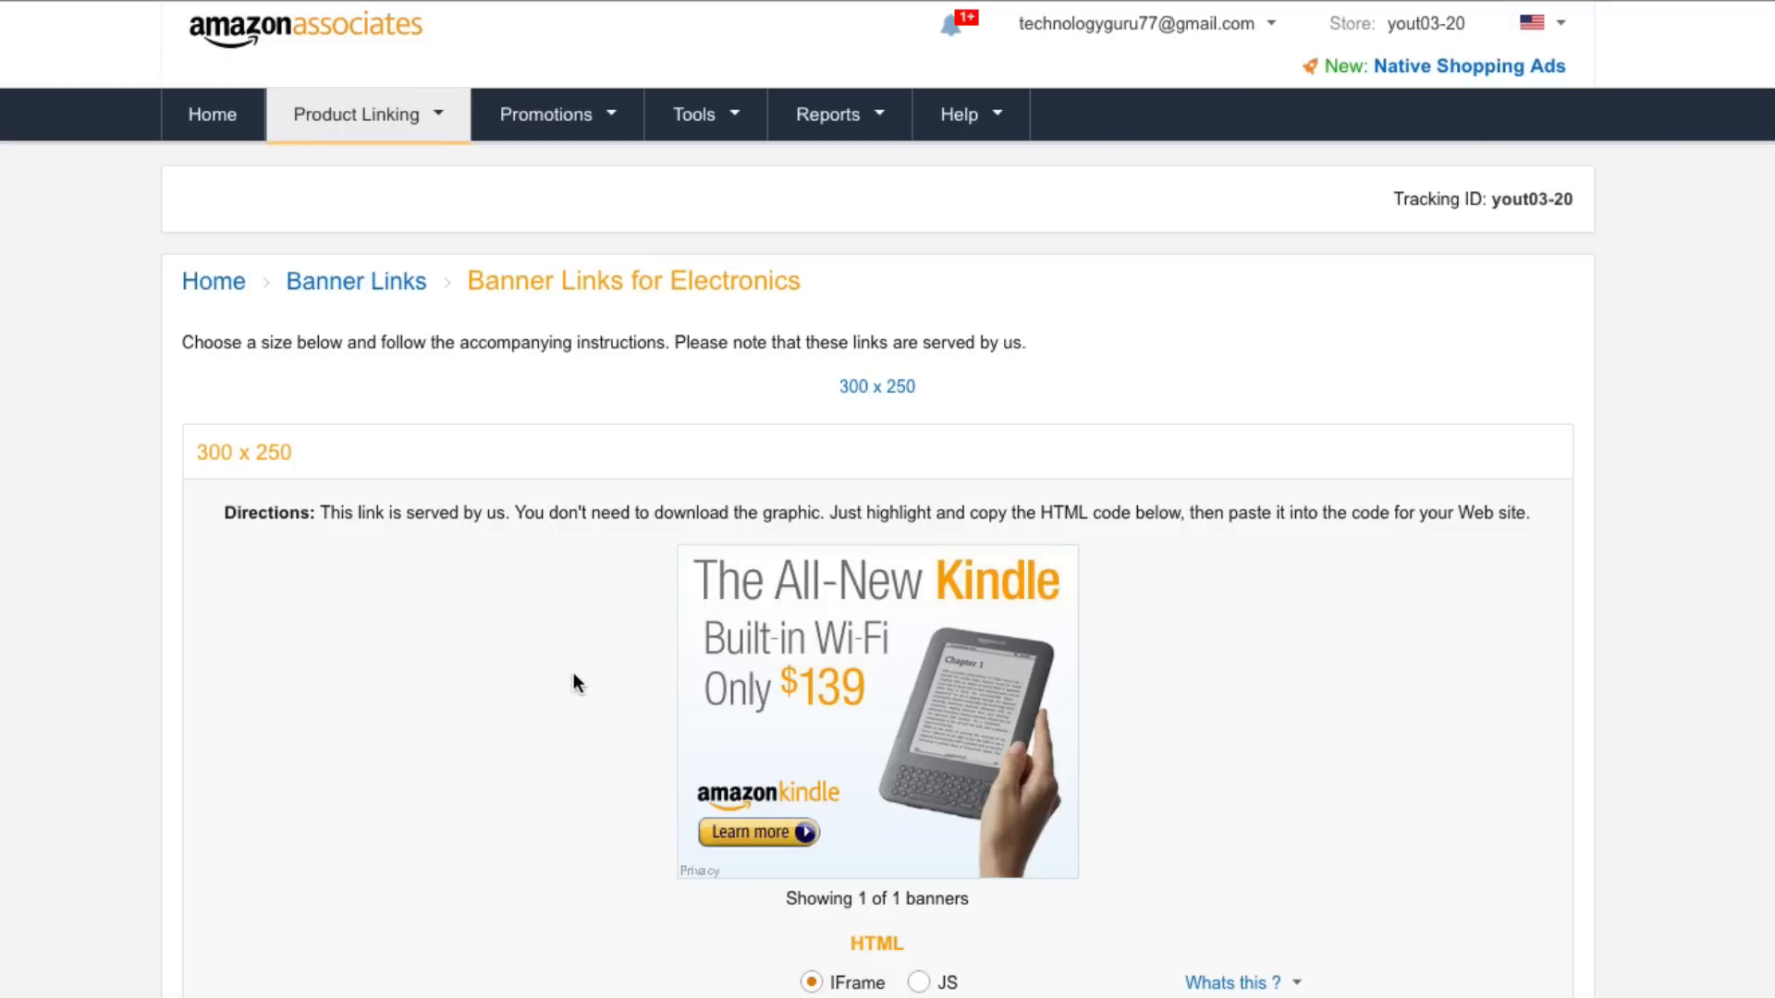
{"action": "mouse_move", "coordinate": [567, 645]}
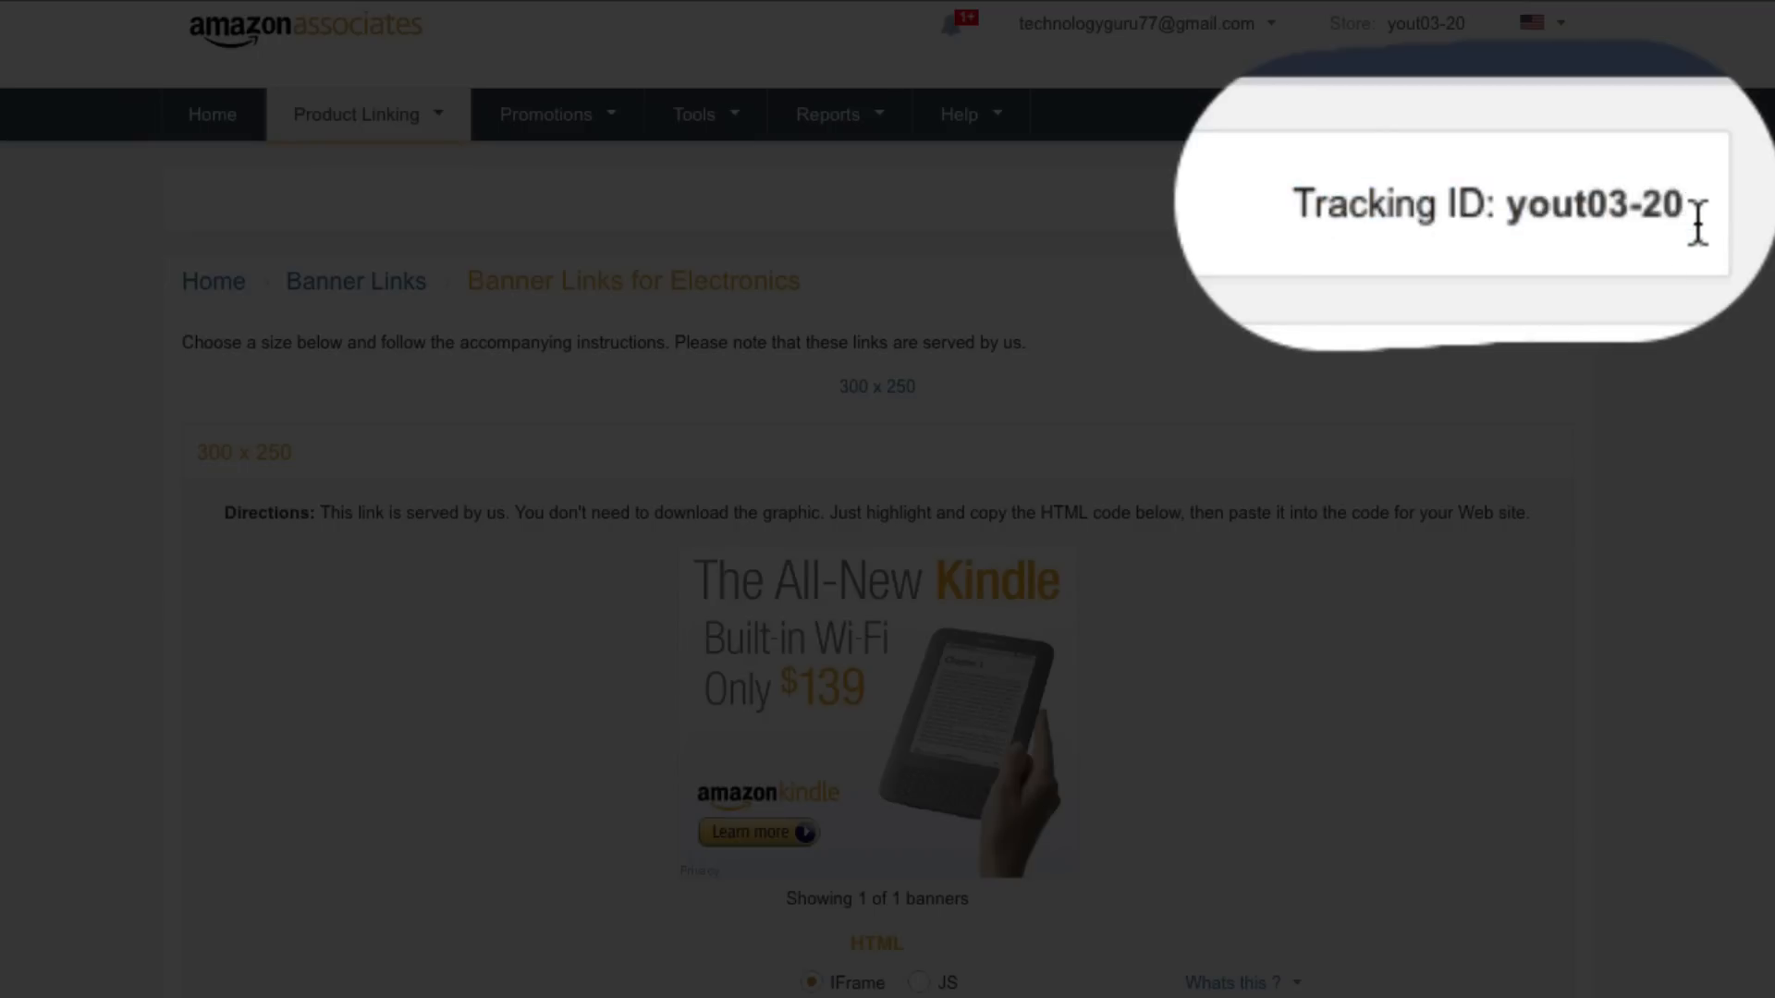
{"action": "mouse_move", "coordinate": [1602, 244]}
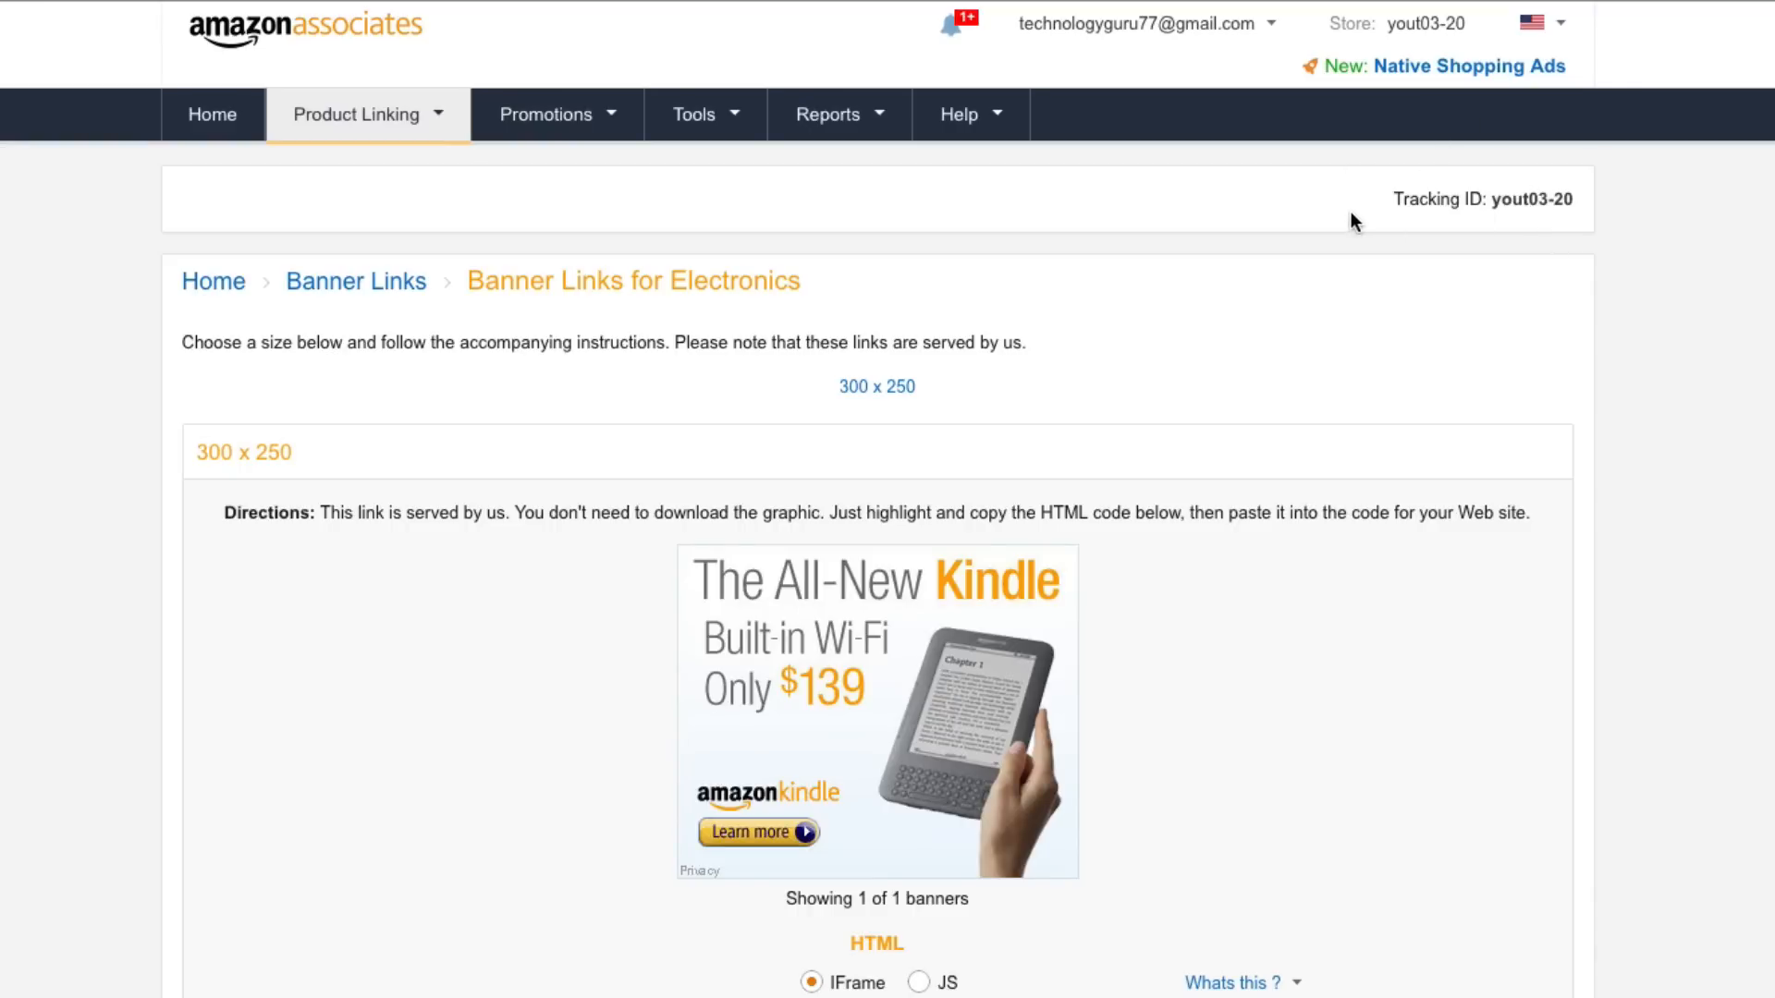
{"action": "mouse_move", "coordinate": [1276, 313]}
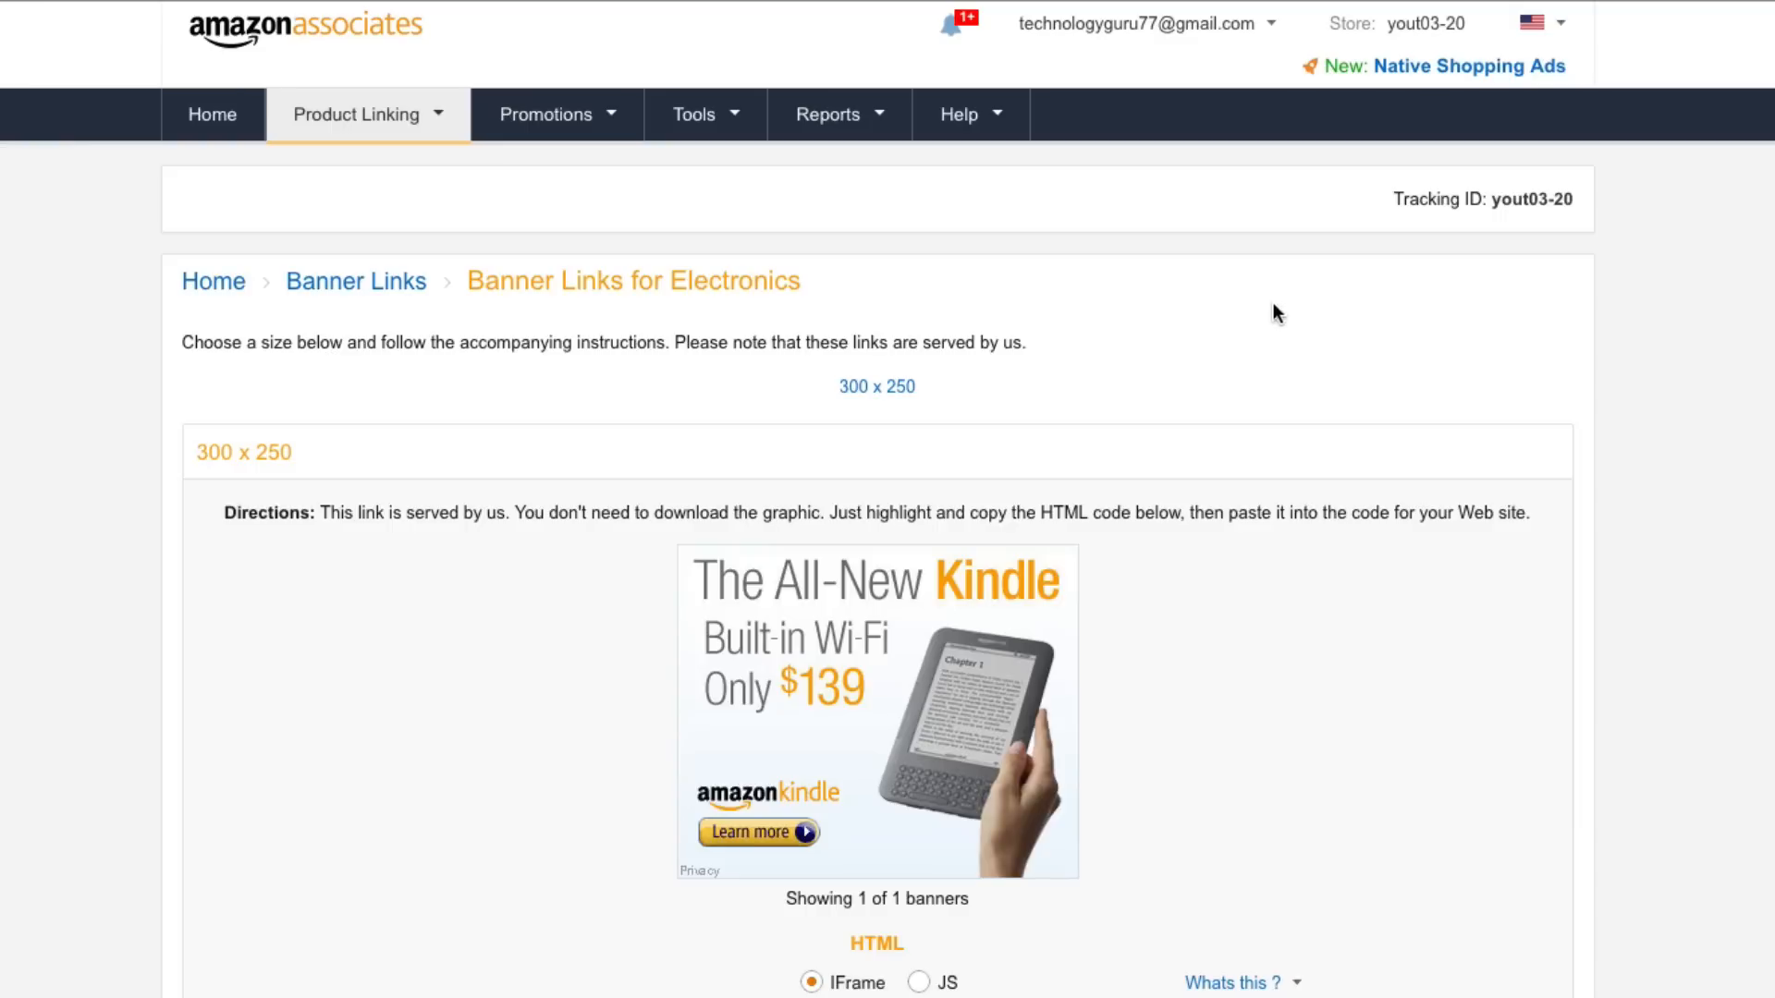
{"action": "mouse_move", "coordinate": [1228, 368]}
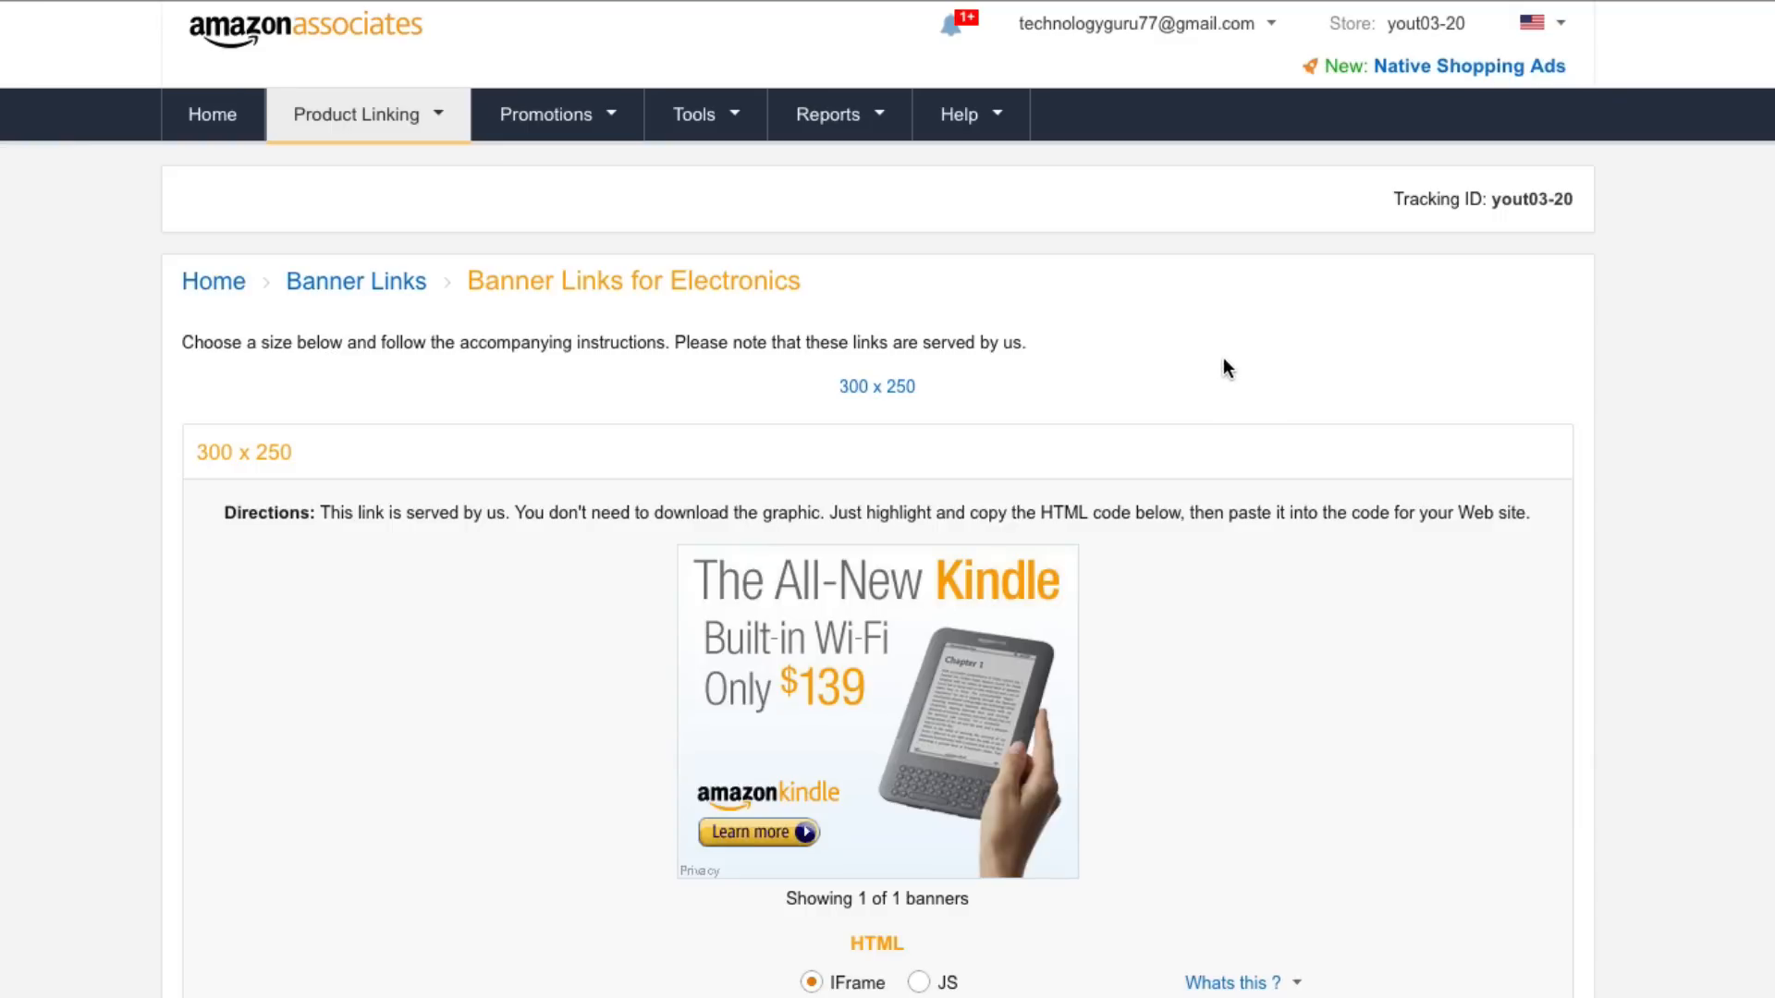
Step: Choose Mobile Popover from the Product Linking menu
{"action": "left_click", "coordinate": [357, 113]}
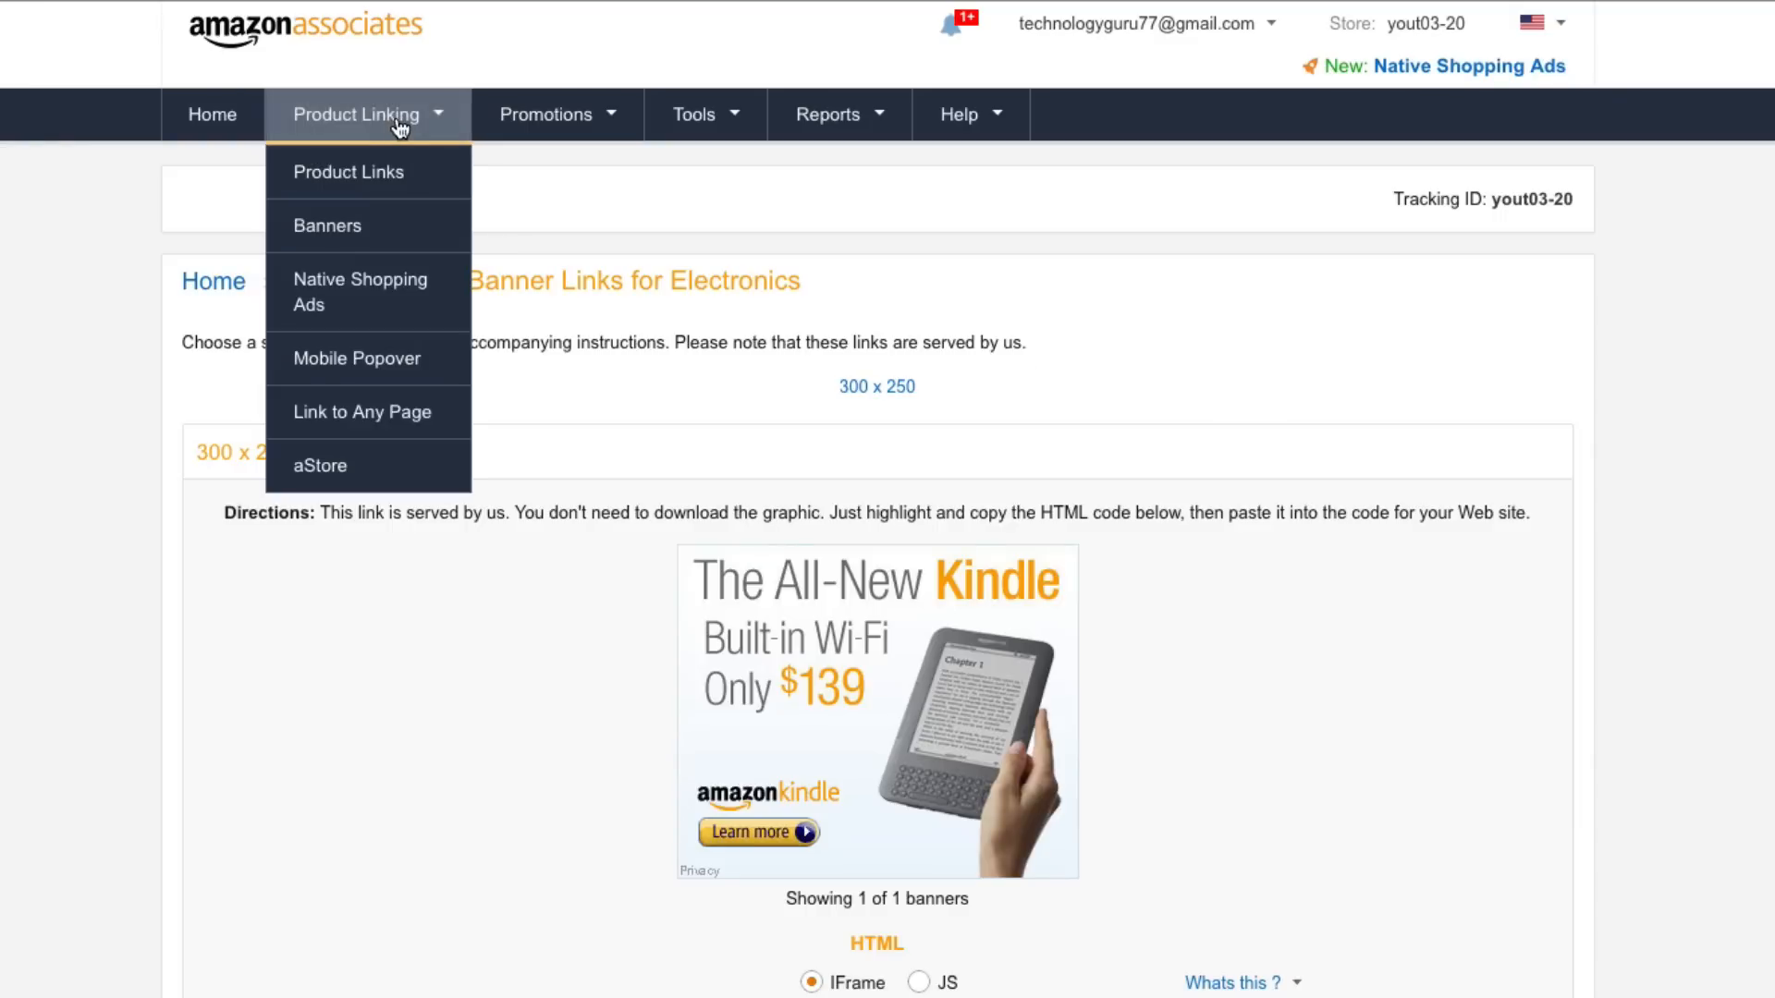
{"action": "mouse_move", "coordinate": [351, 172]}
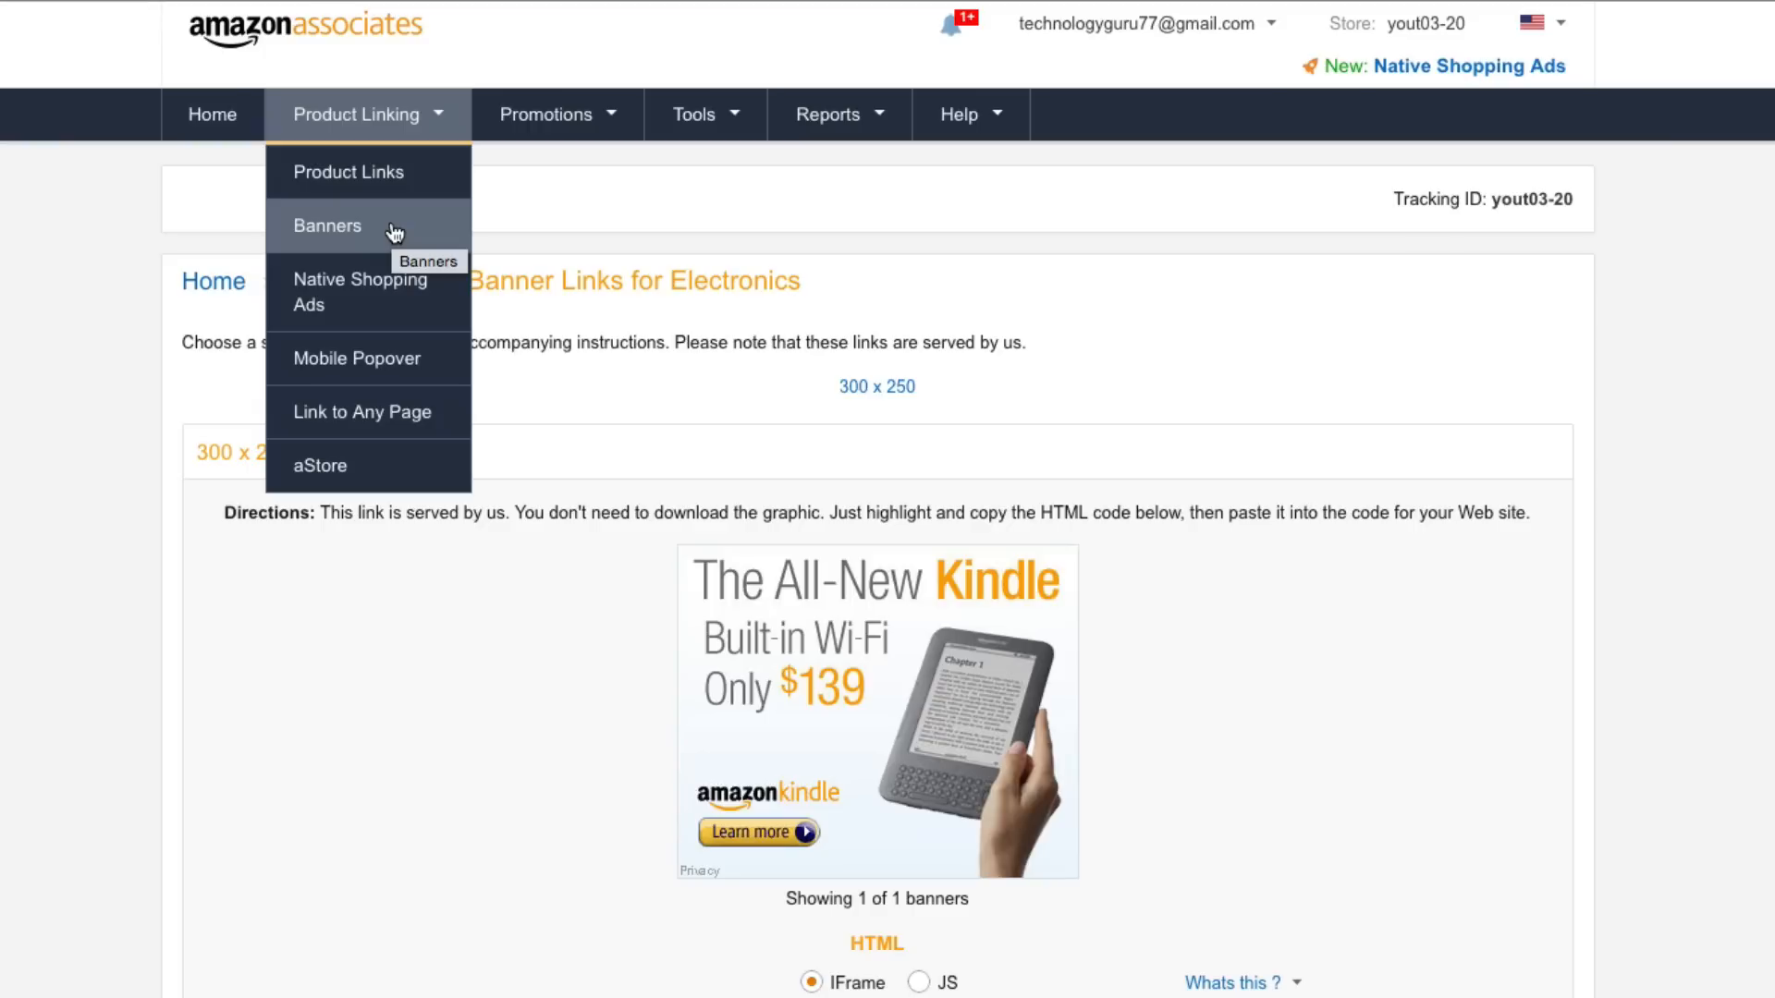
{"action": "mouse_move", "coordinate": [368, 300]}
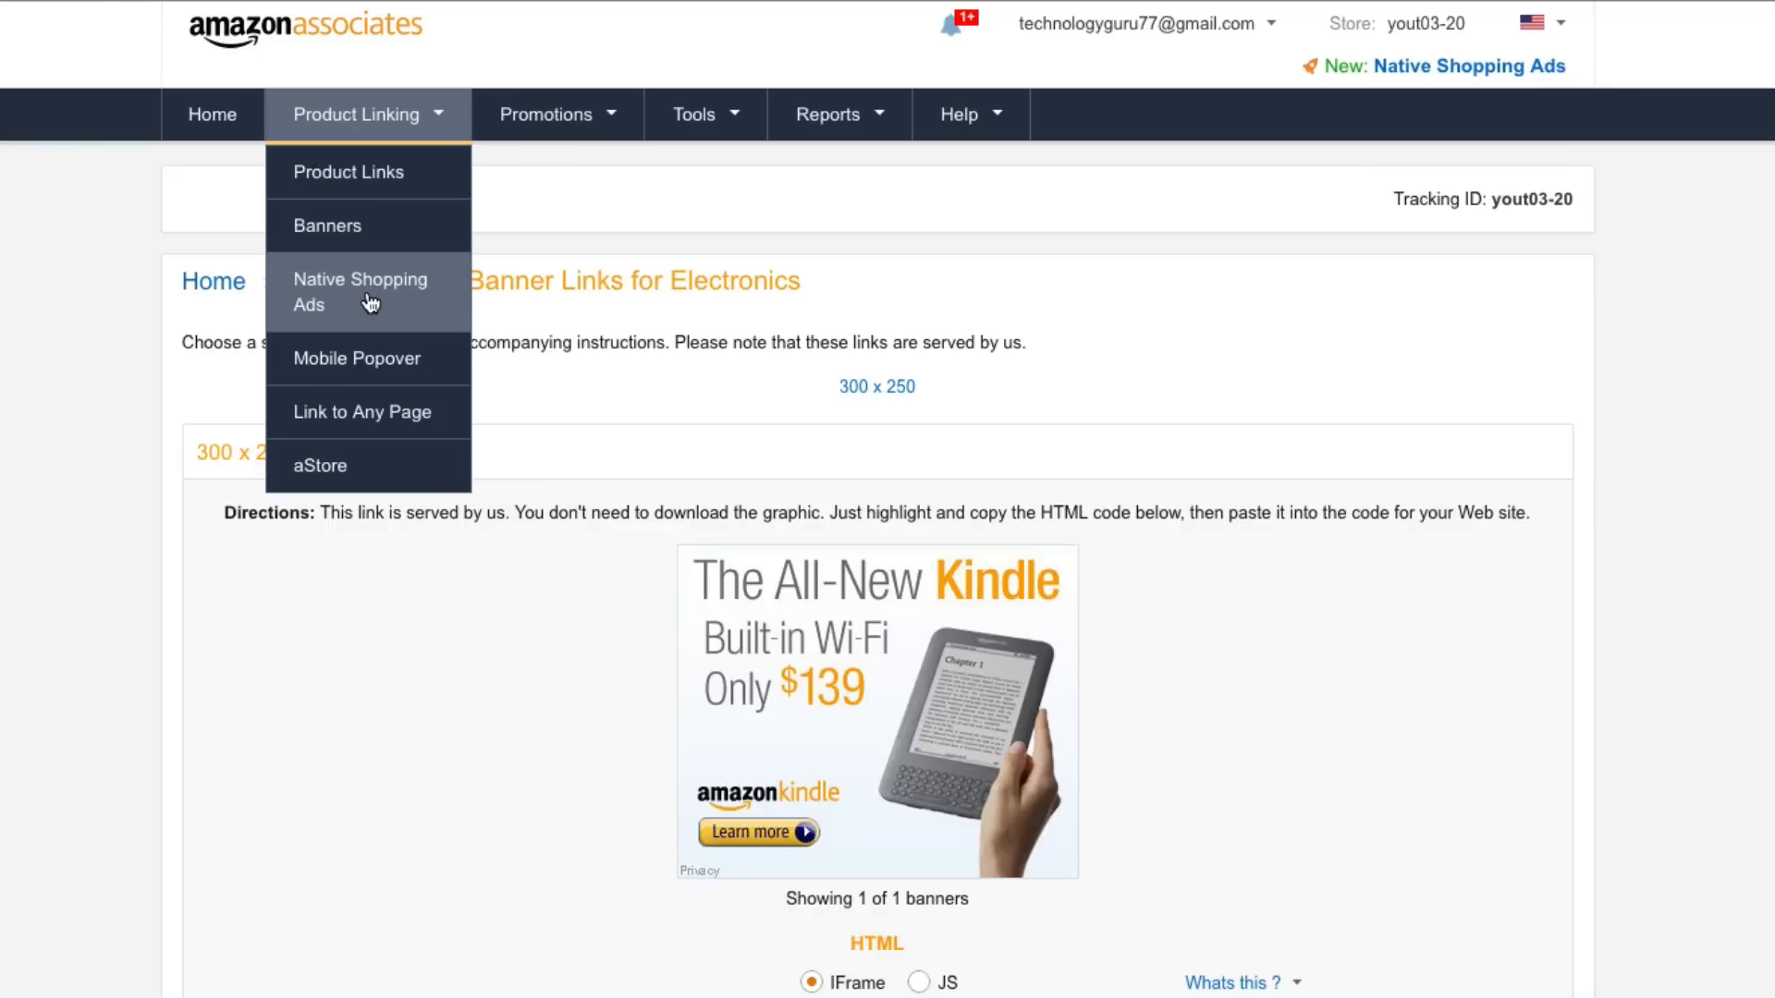
{"action": "mouse_move", "coordinate": [362, 365]}
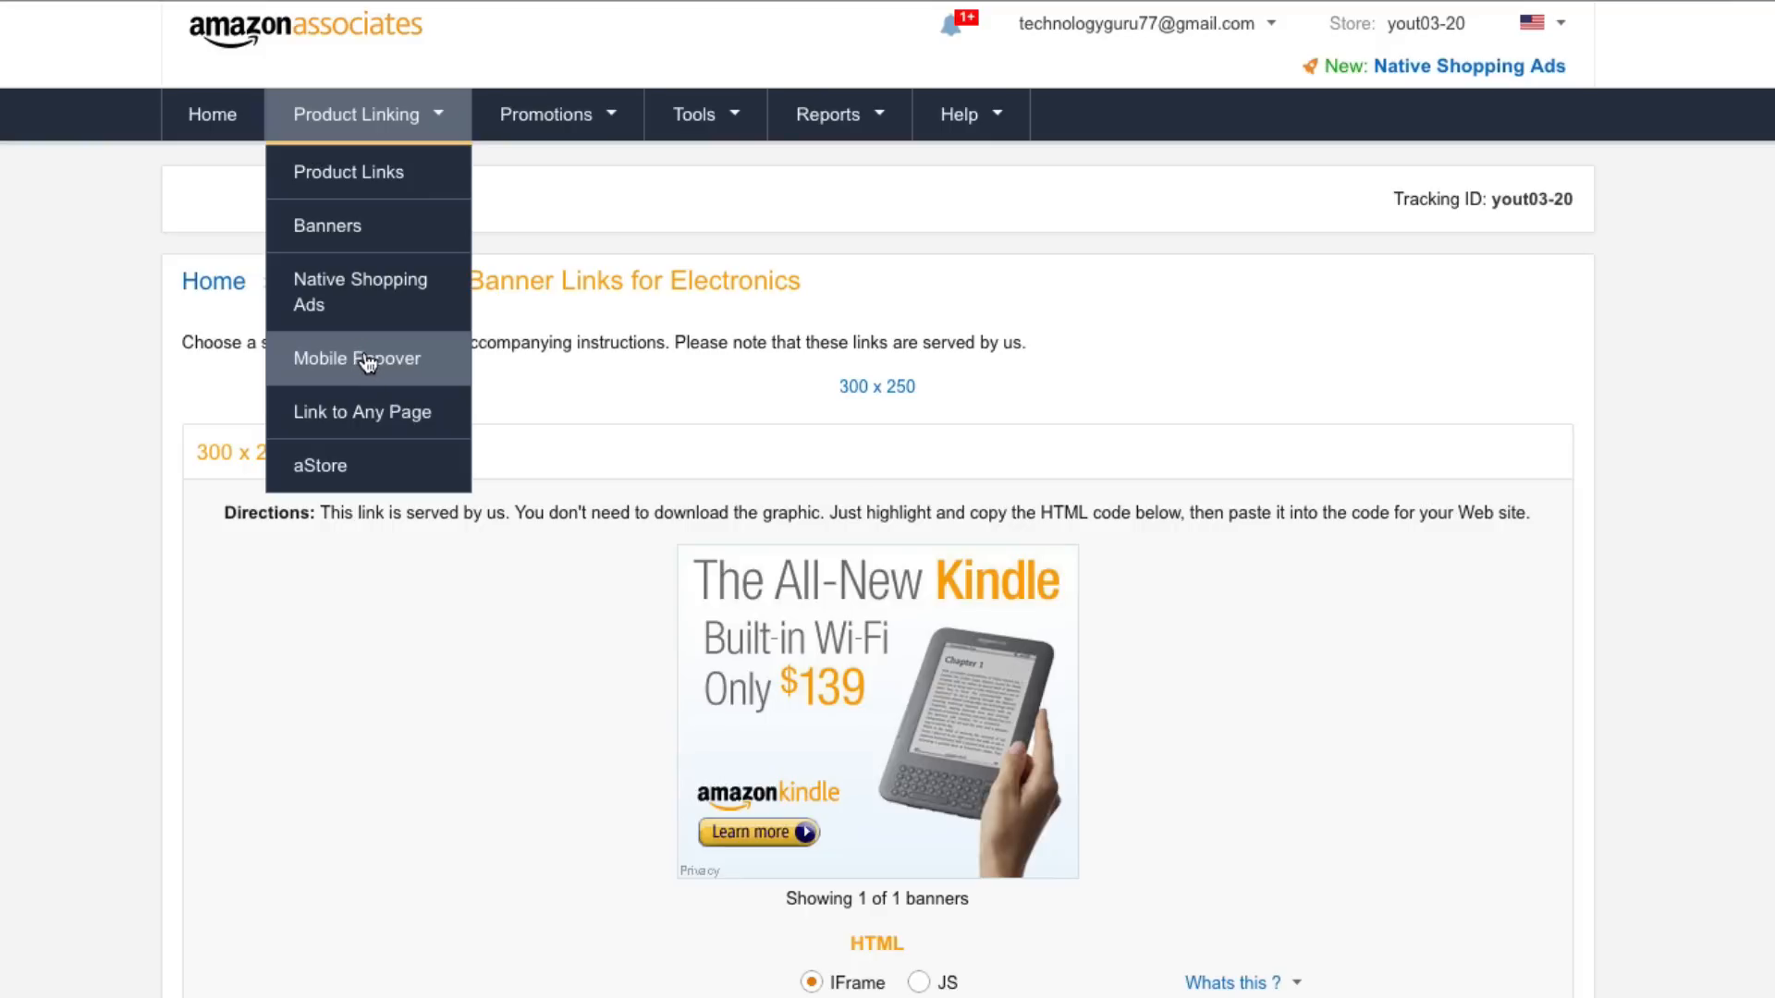
{"action": "left_click", "coordinate": [357, 357]}
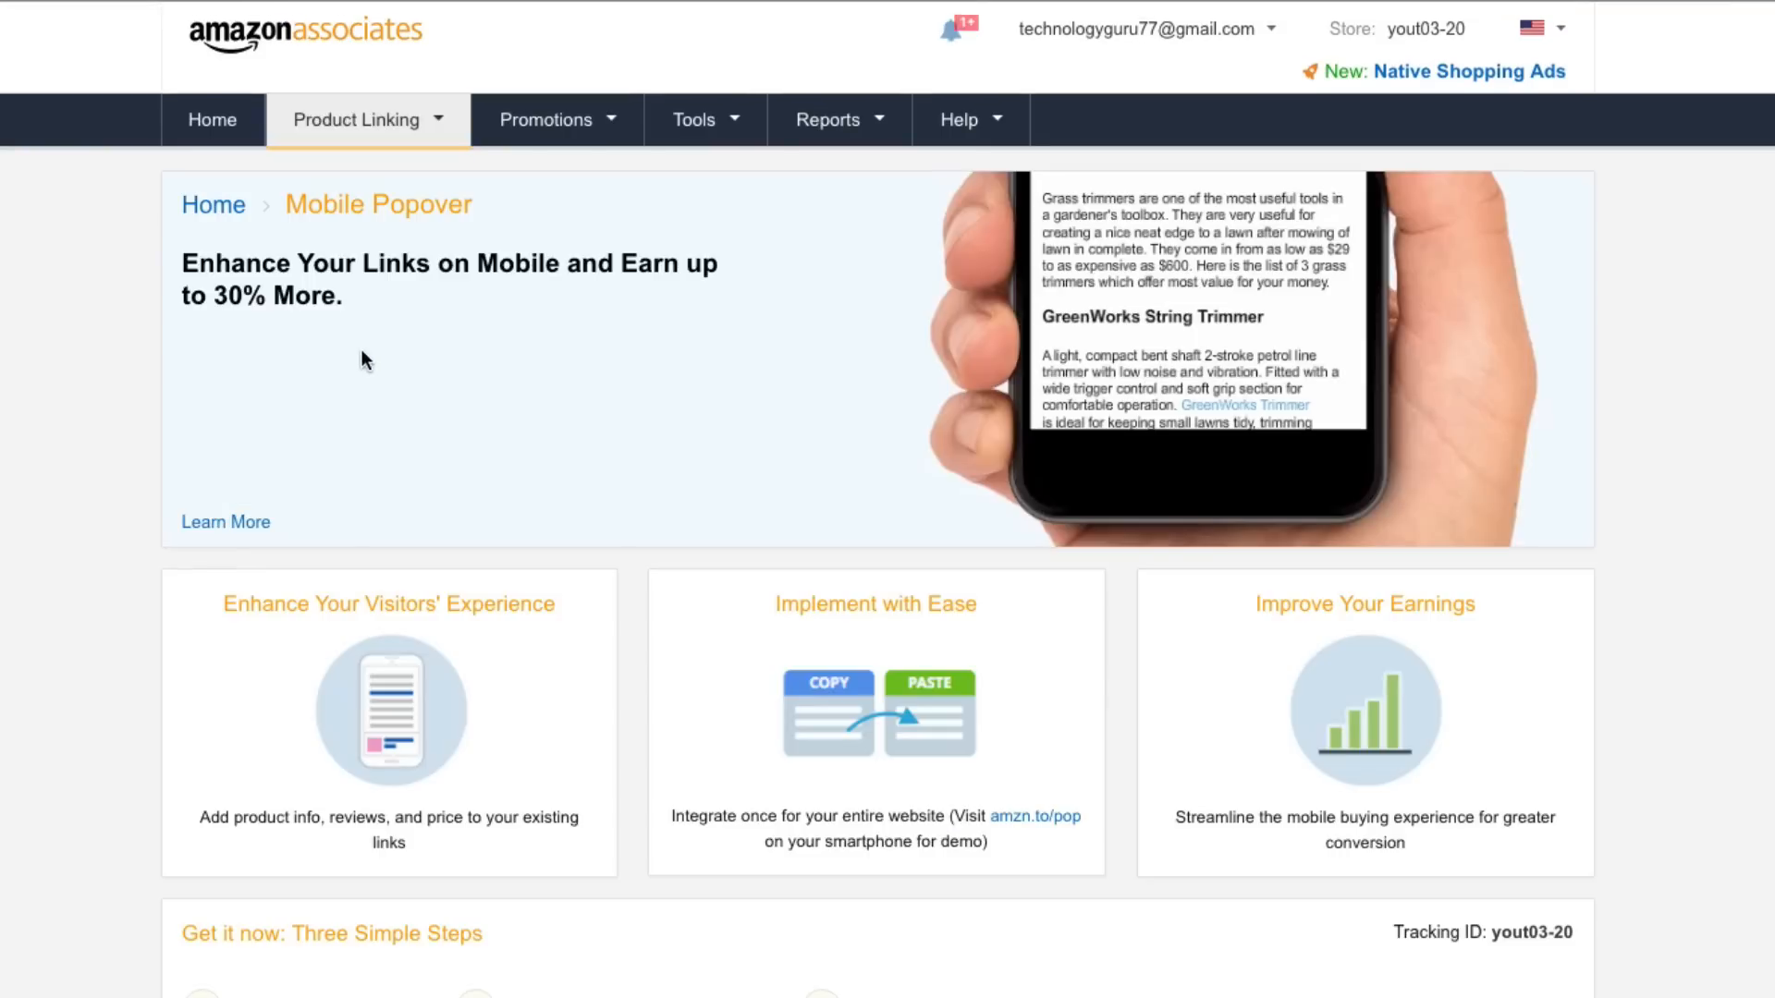
Step: Scroll the Mobile Popover page, then return to Product Links showing best-selling Electronics
{"action": "scroll", "scroll_direction": "down", "scroll_amount": 3}
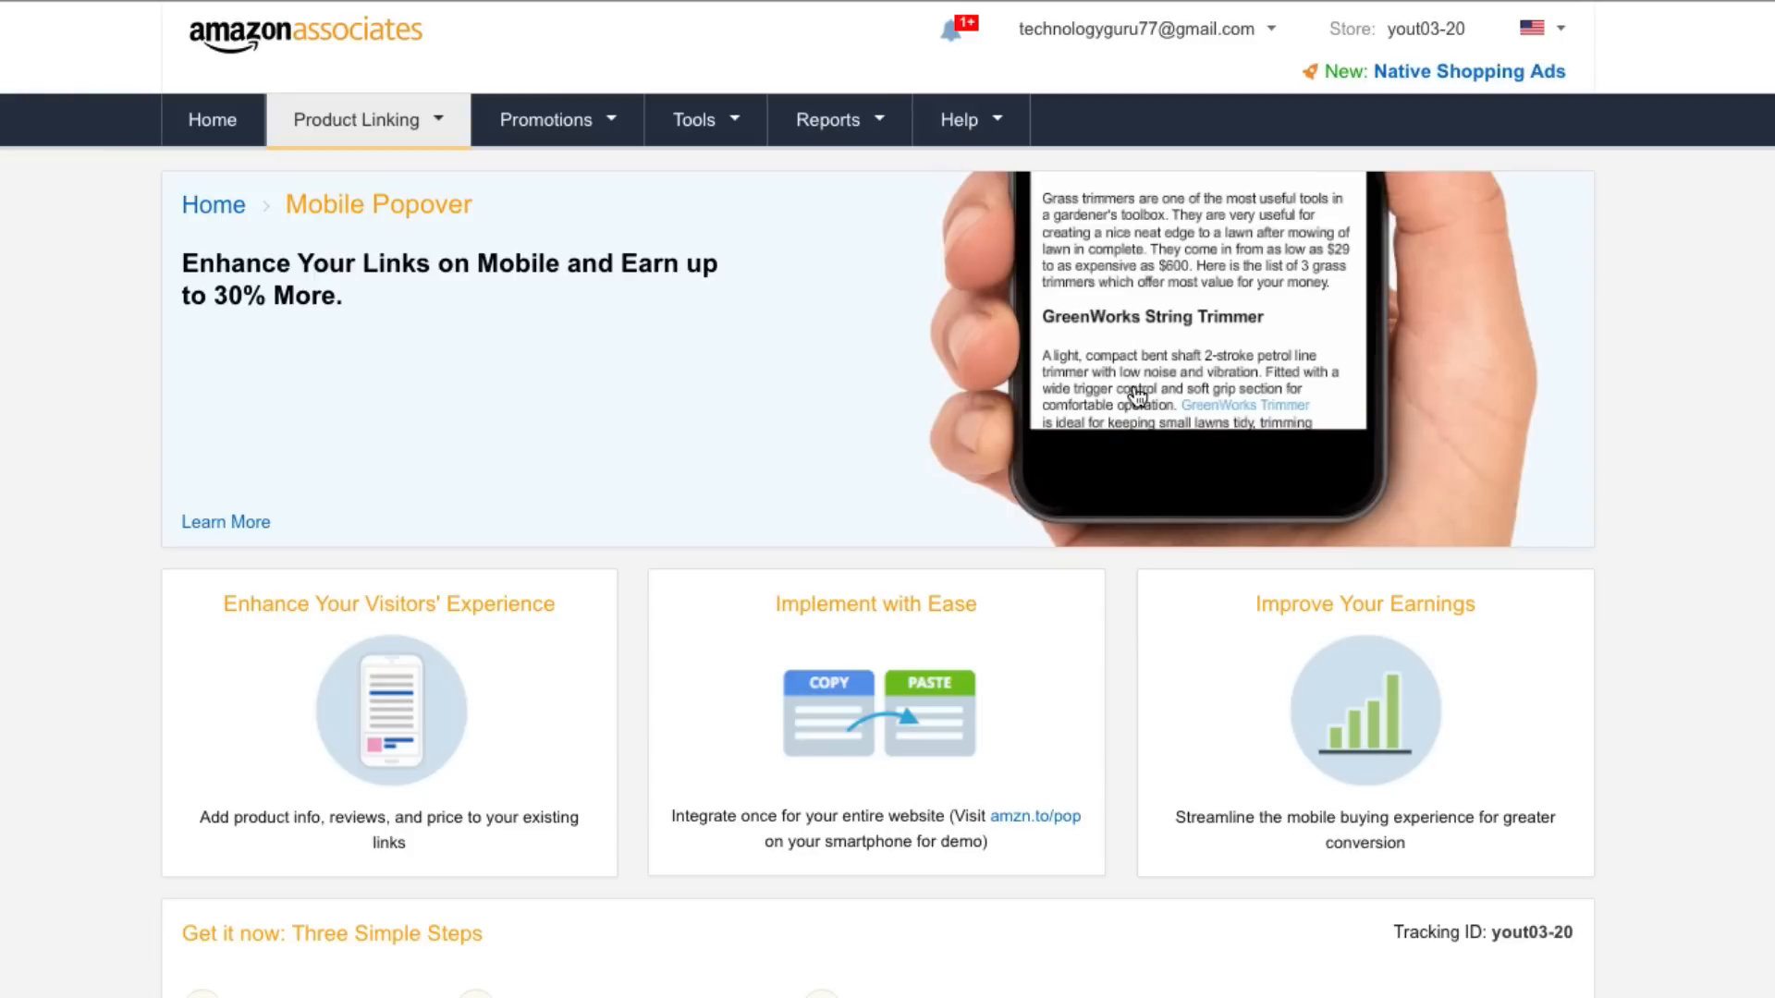
{"action": "scroll", "scroll_direction": "down", "scroll_amount": 3}
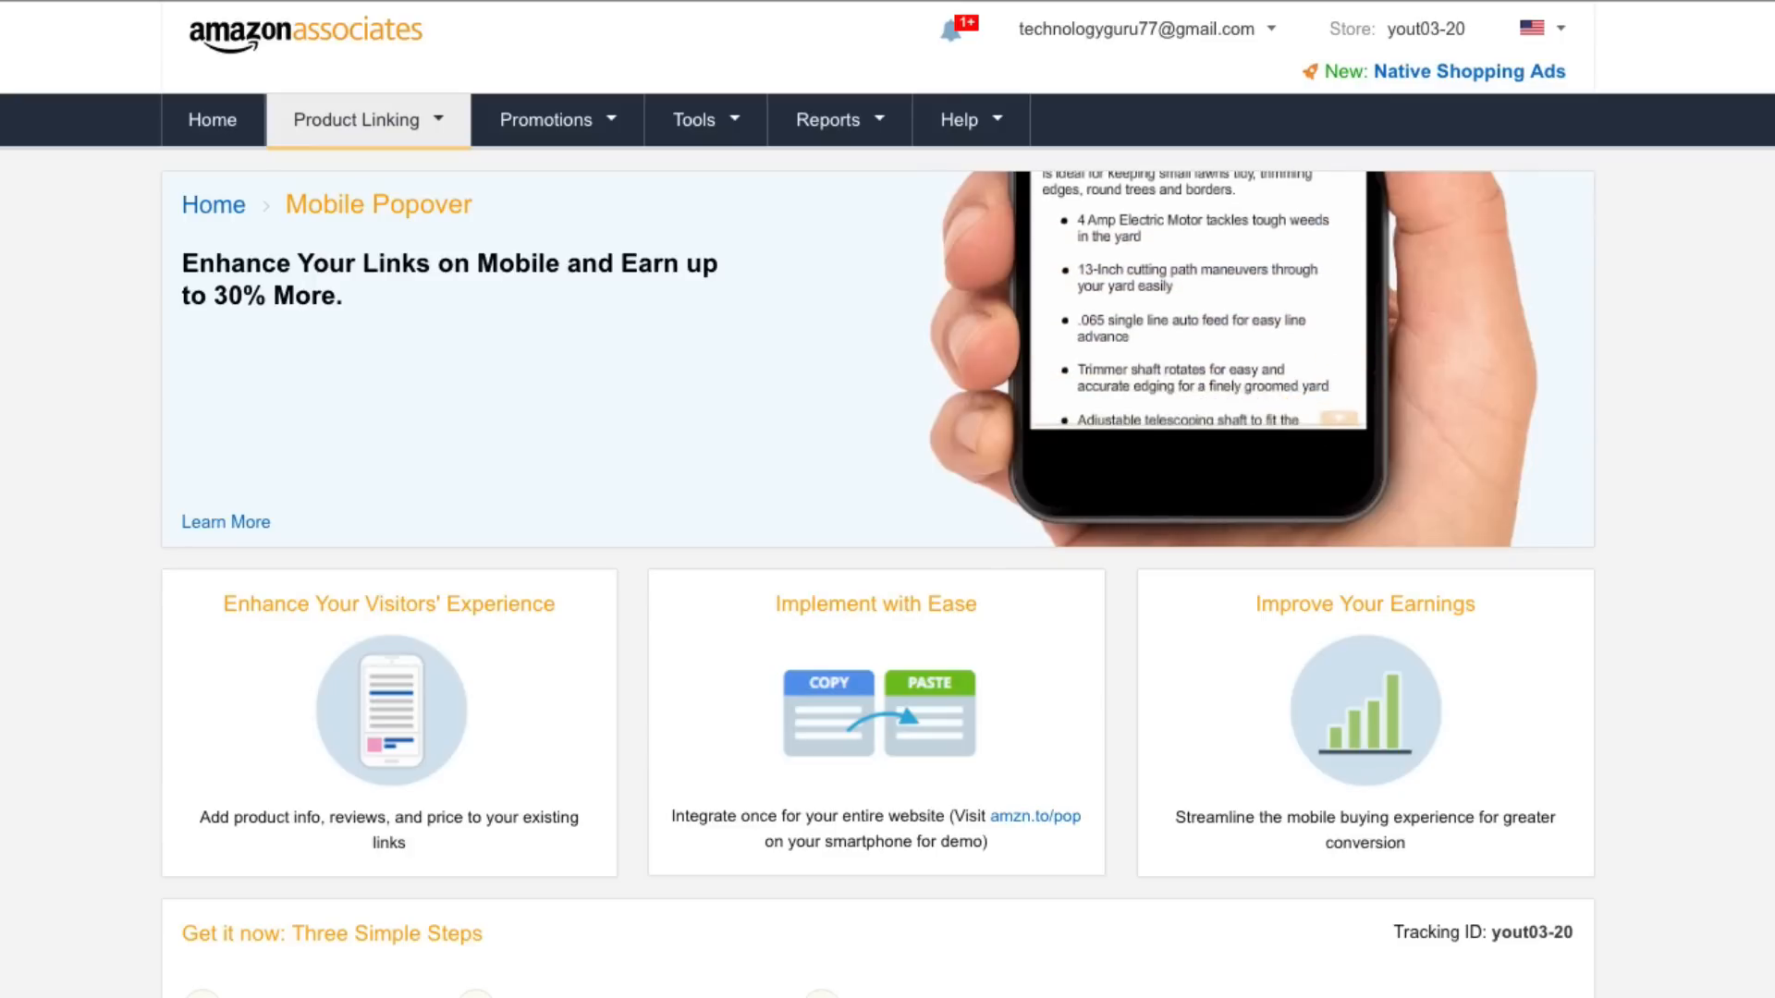
{"action": "scroll", "scroll_direction": "down", "scroll_amount": 3}
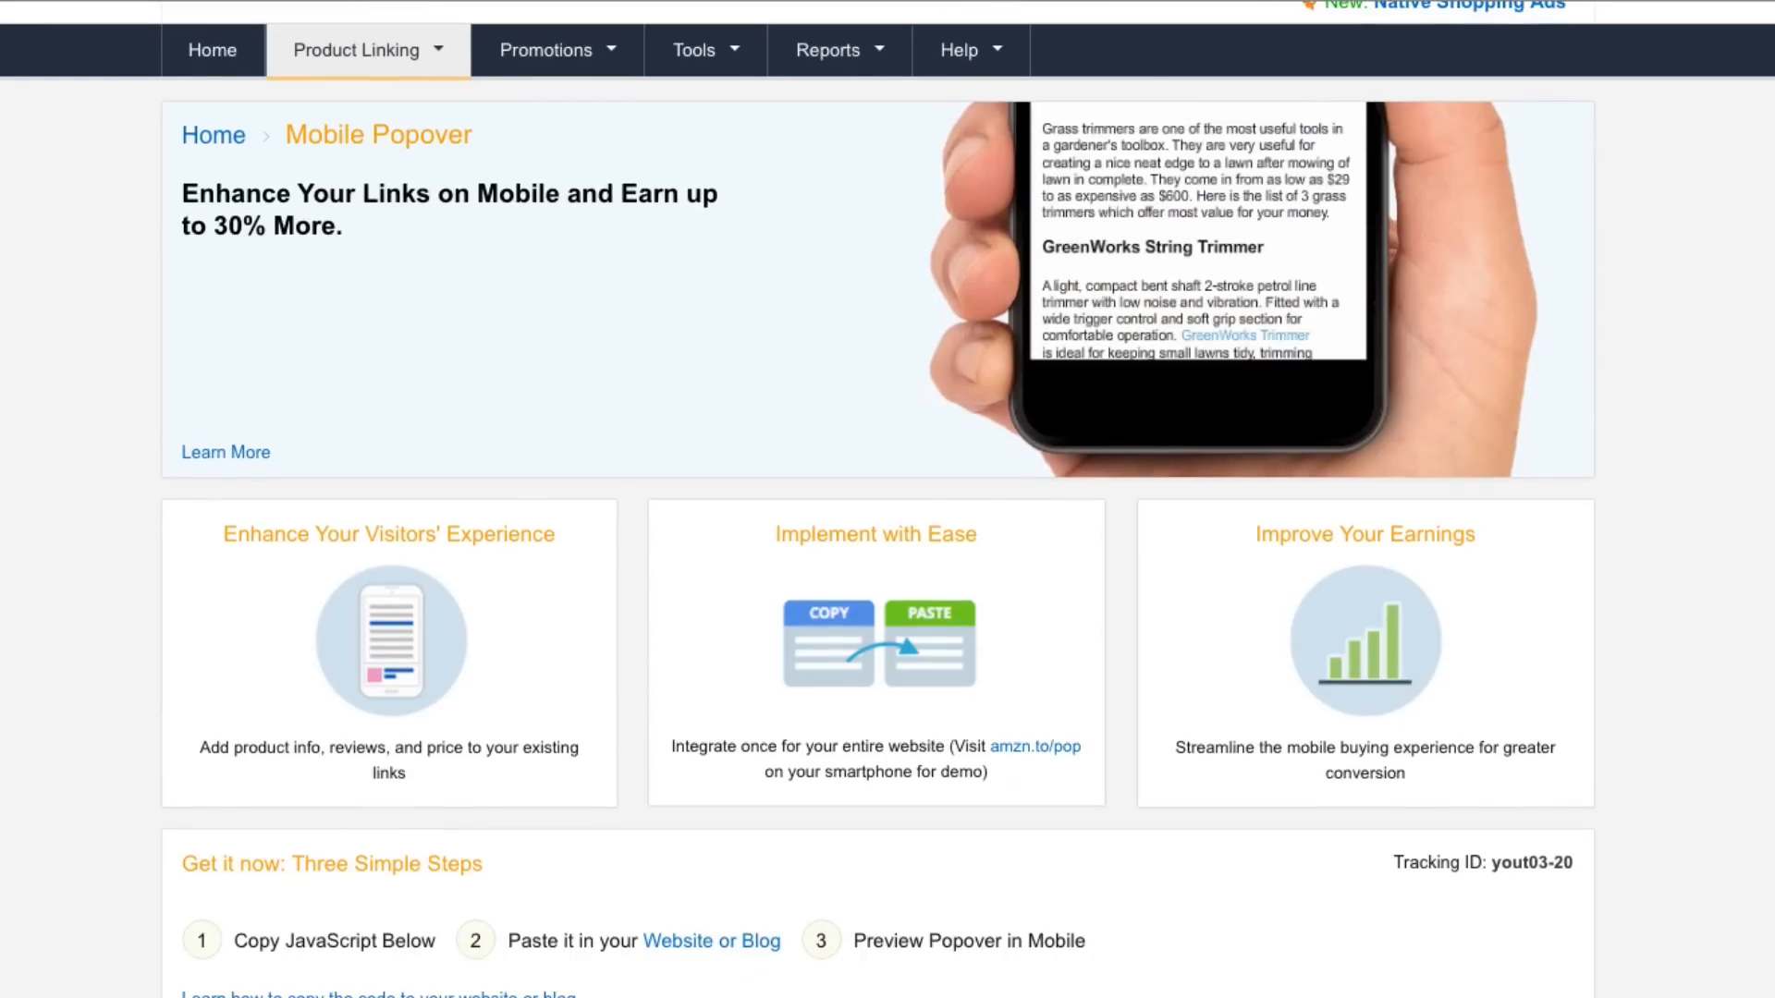
{"action": "scroll", "scroll_direction": "down", "scroll_amount": 3}
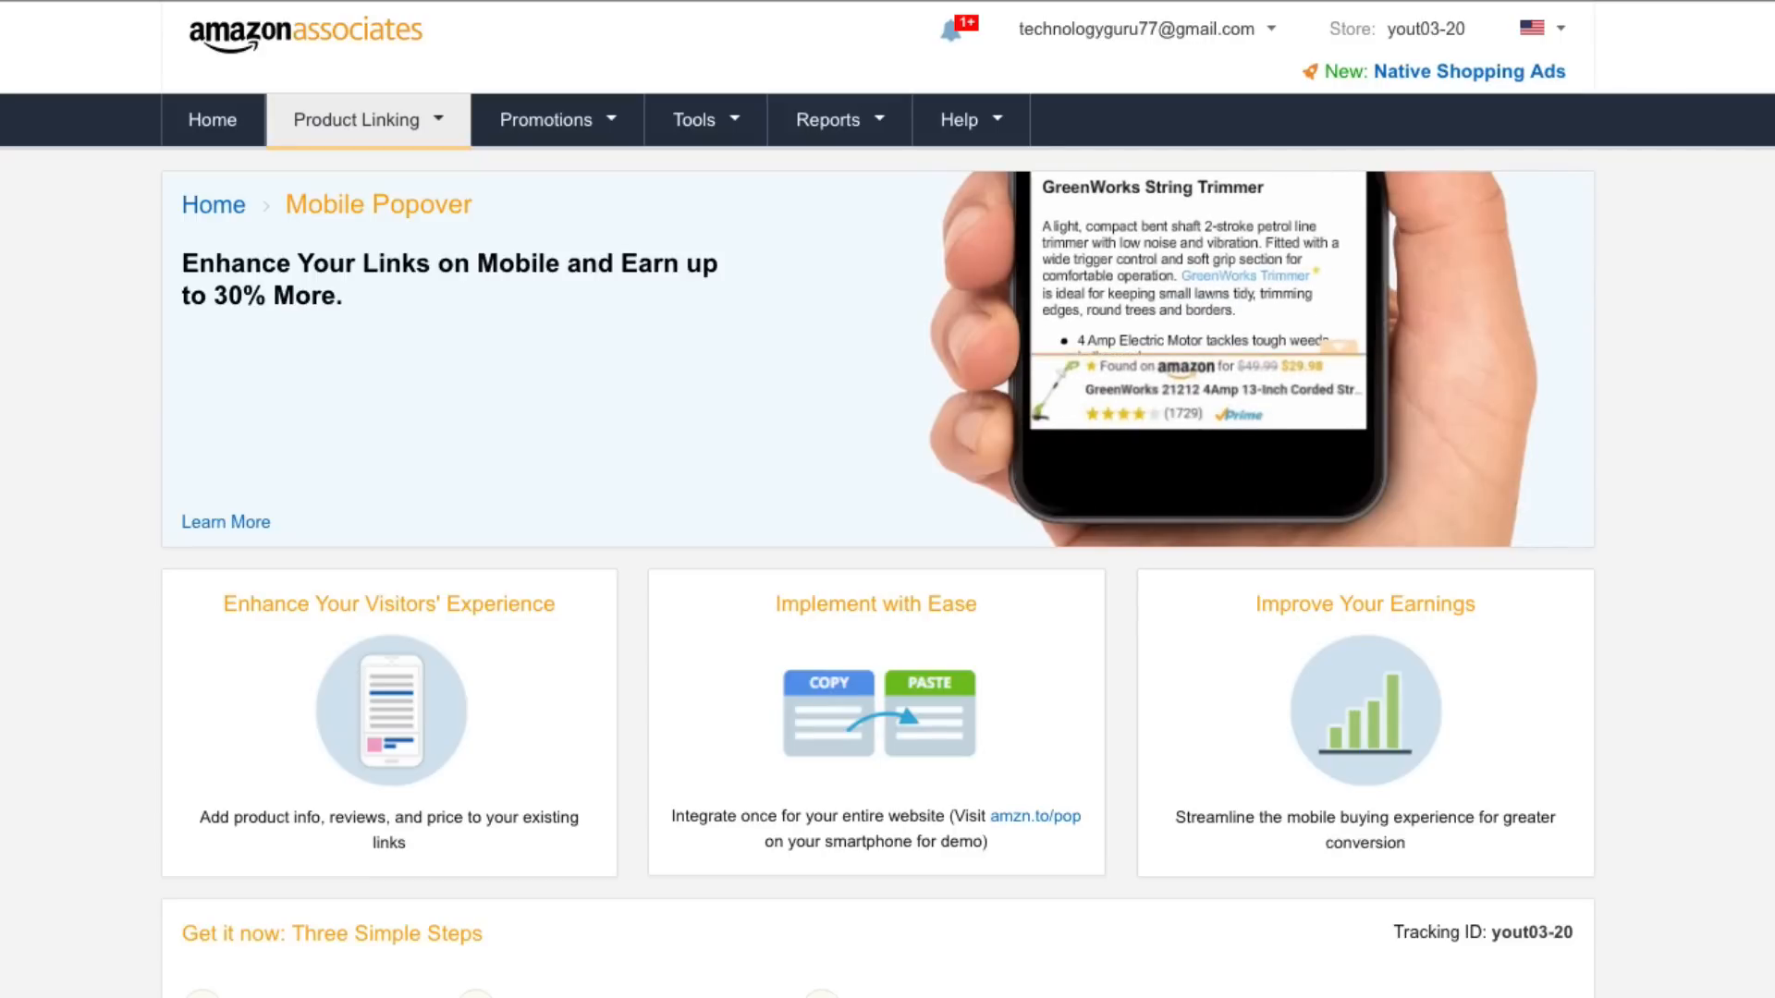
{"action": "left_click", "coordinate": [357, 119]}
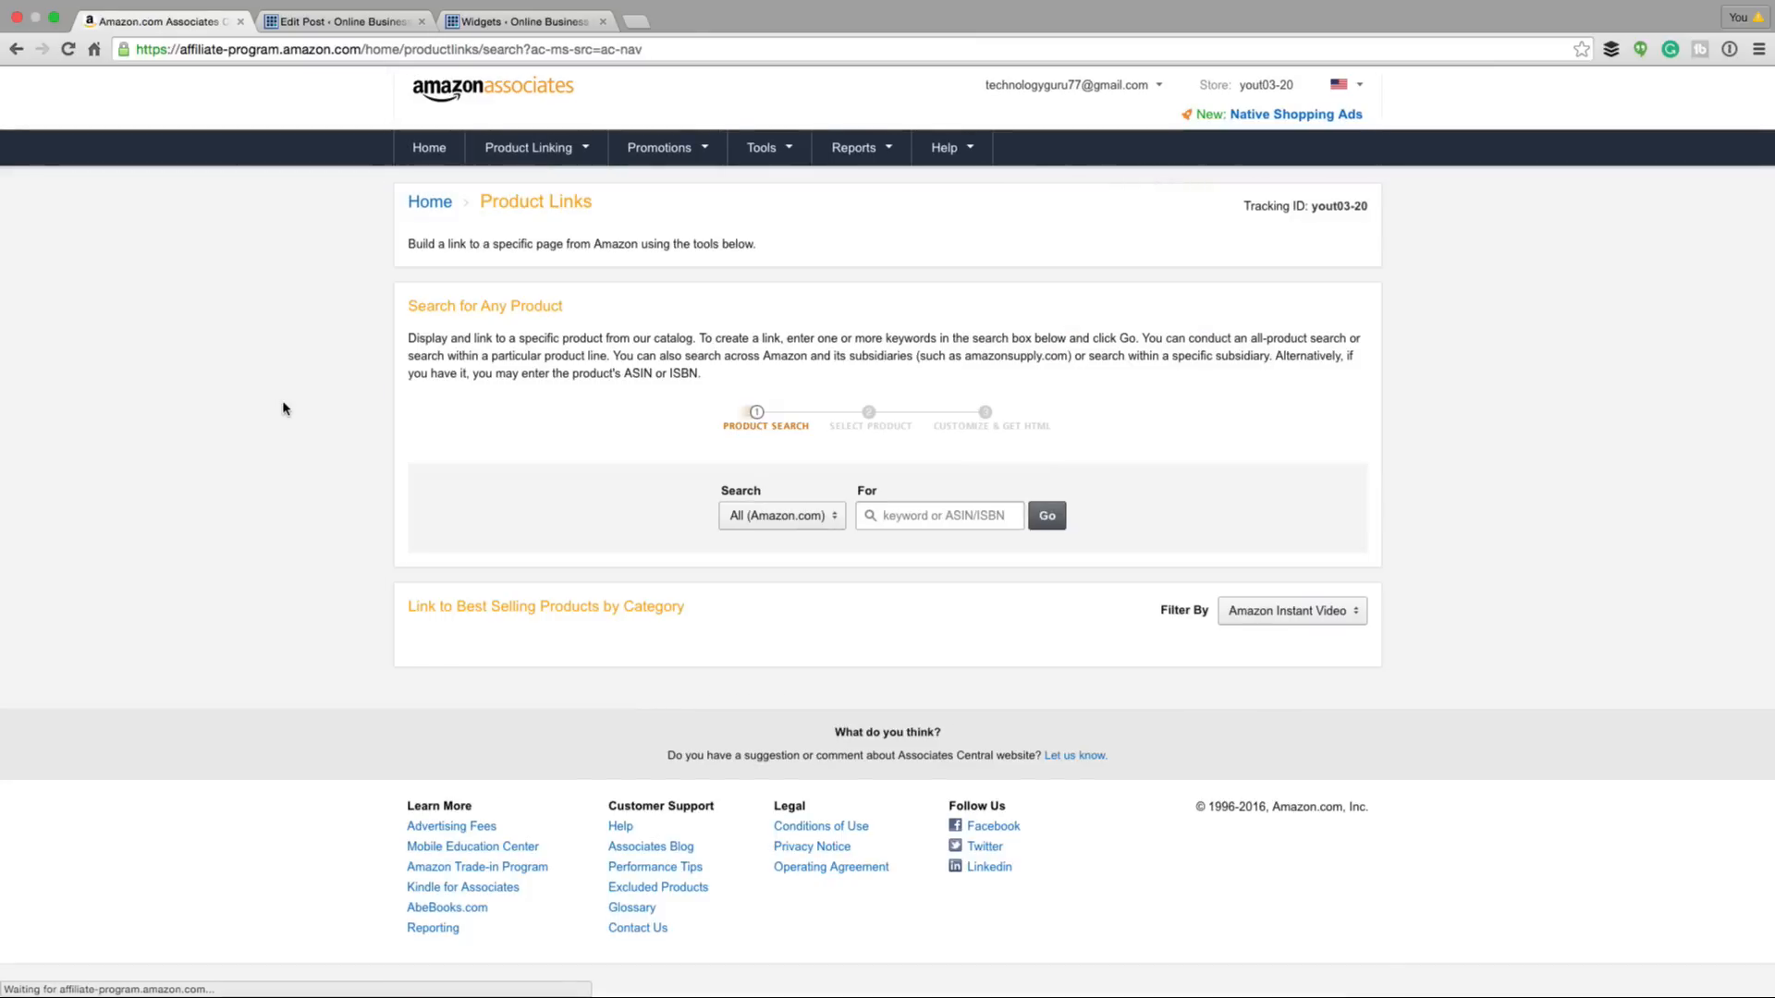
{"action": "left_click", "coordinate": [1288, 610]}
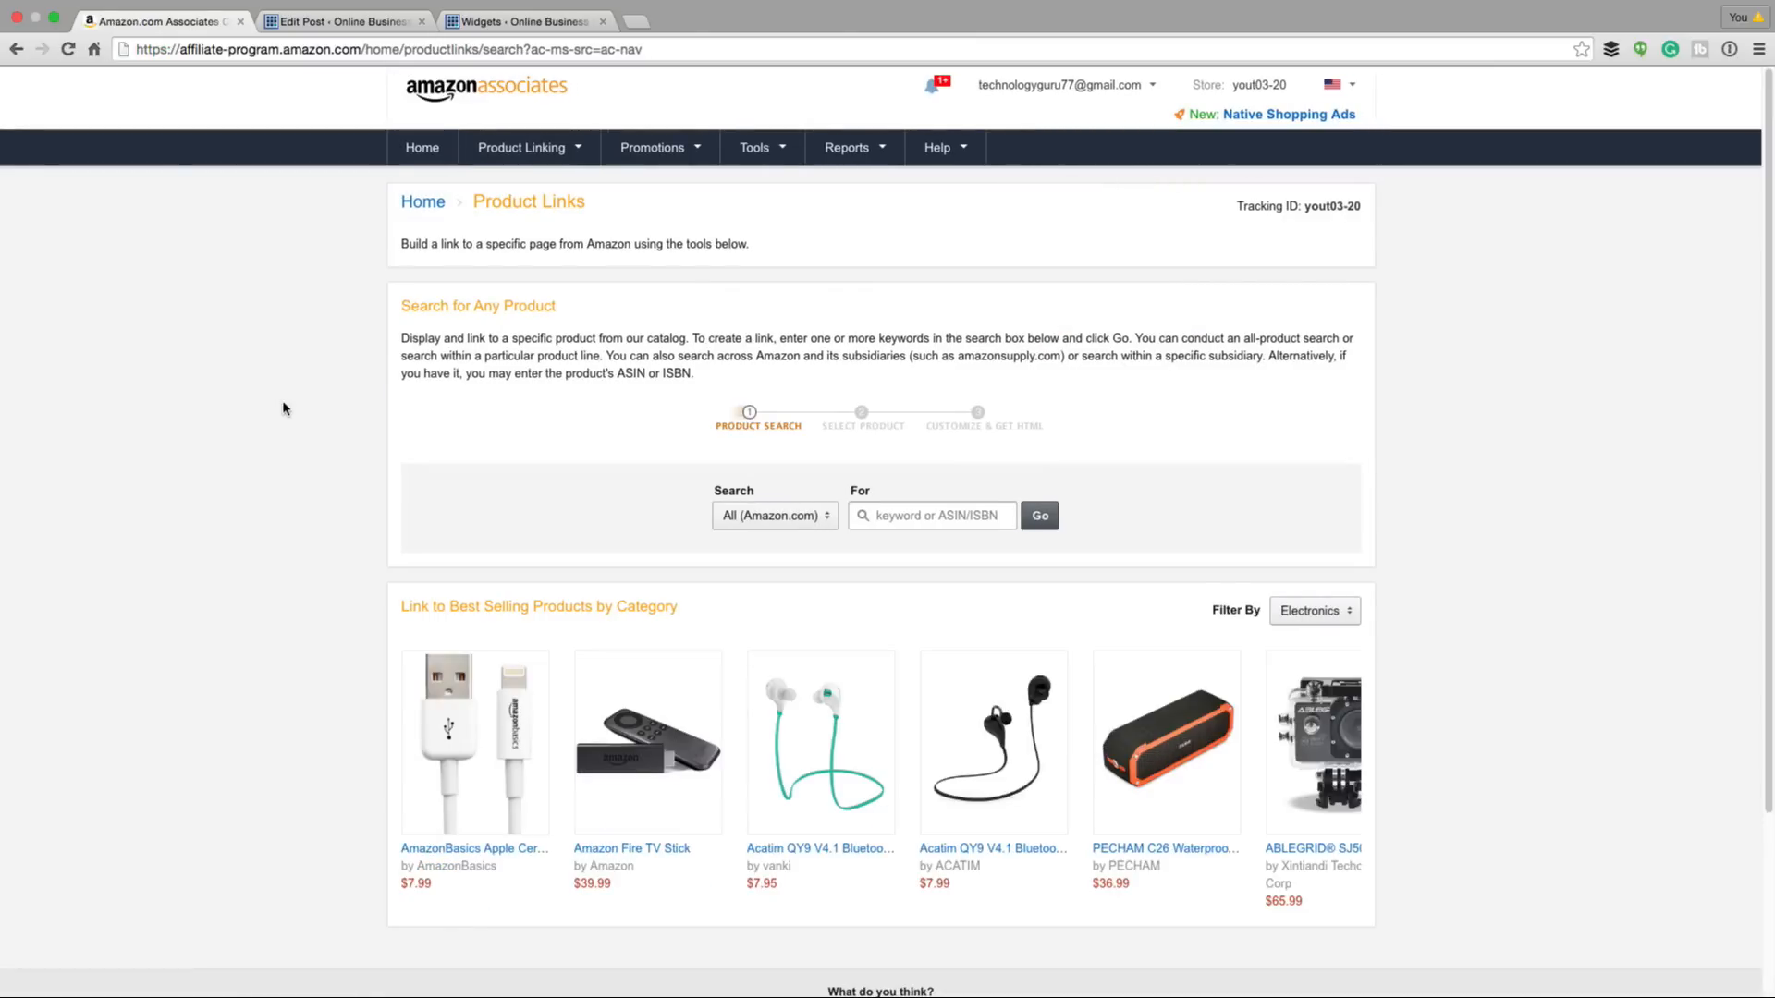